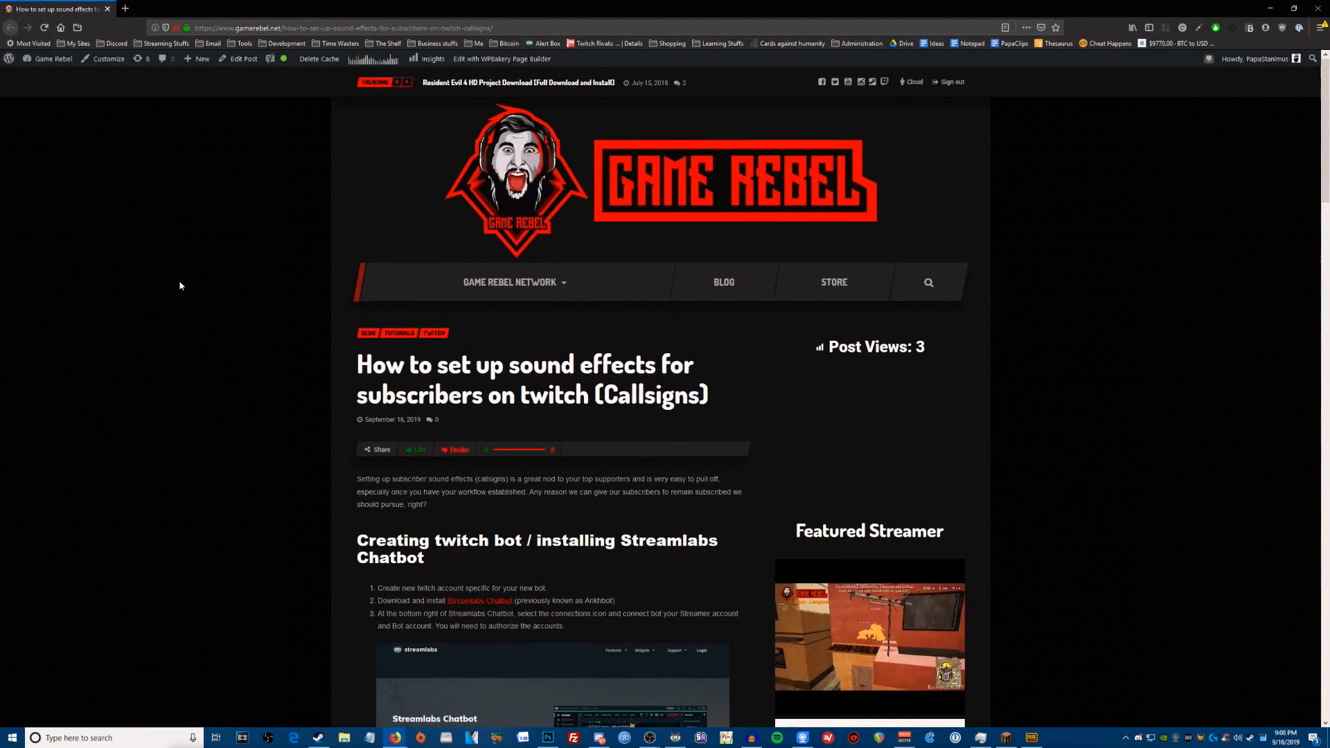
Scroll the Game Rebel tutorial down to the Creating twitch bot / installing Streamlabs Chatbot section.
{"action": "scroll", "scroll_direction": "down", "scroll_amount": 3}
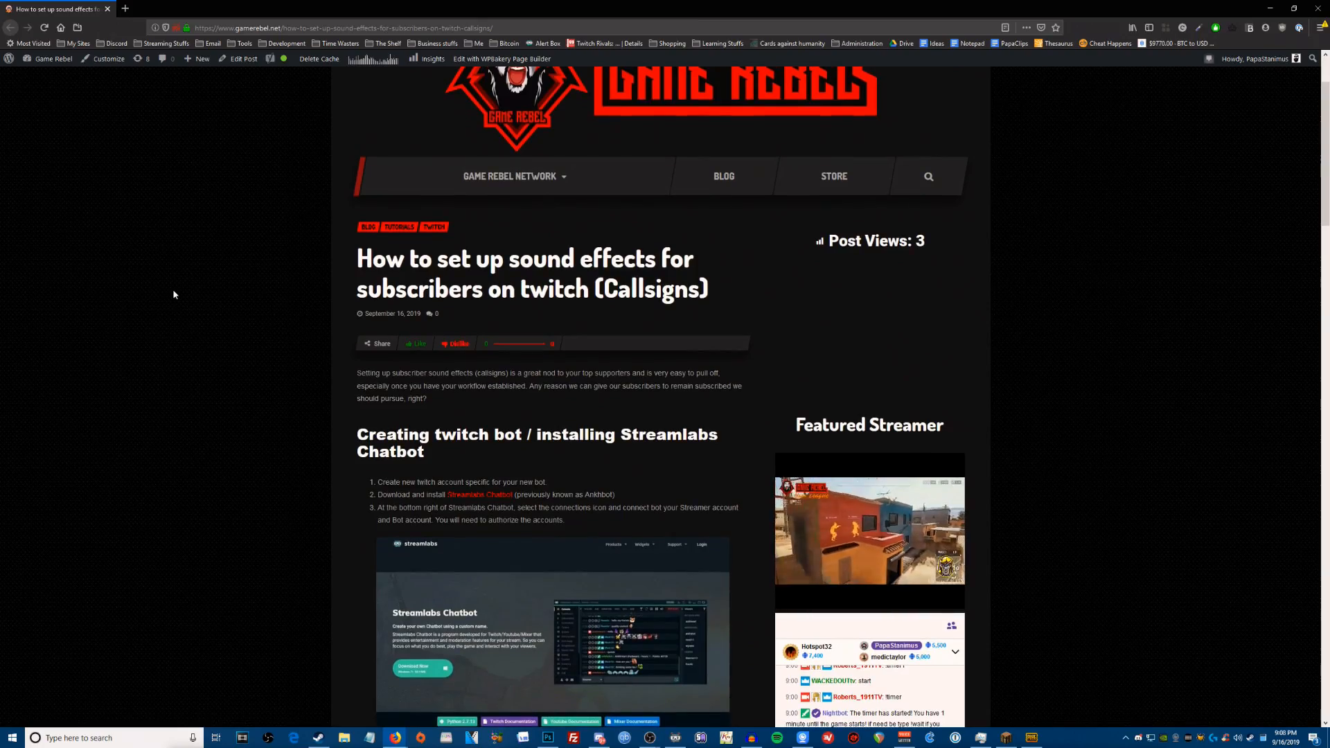
{"action": "scroll", "scroll_direction": "down", "scroll_amount": 3}
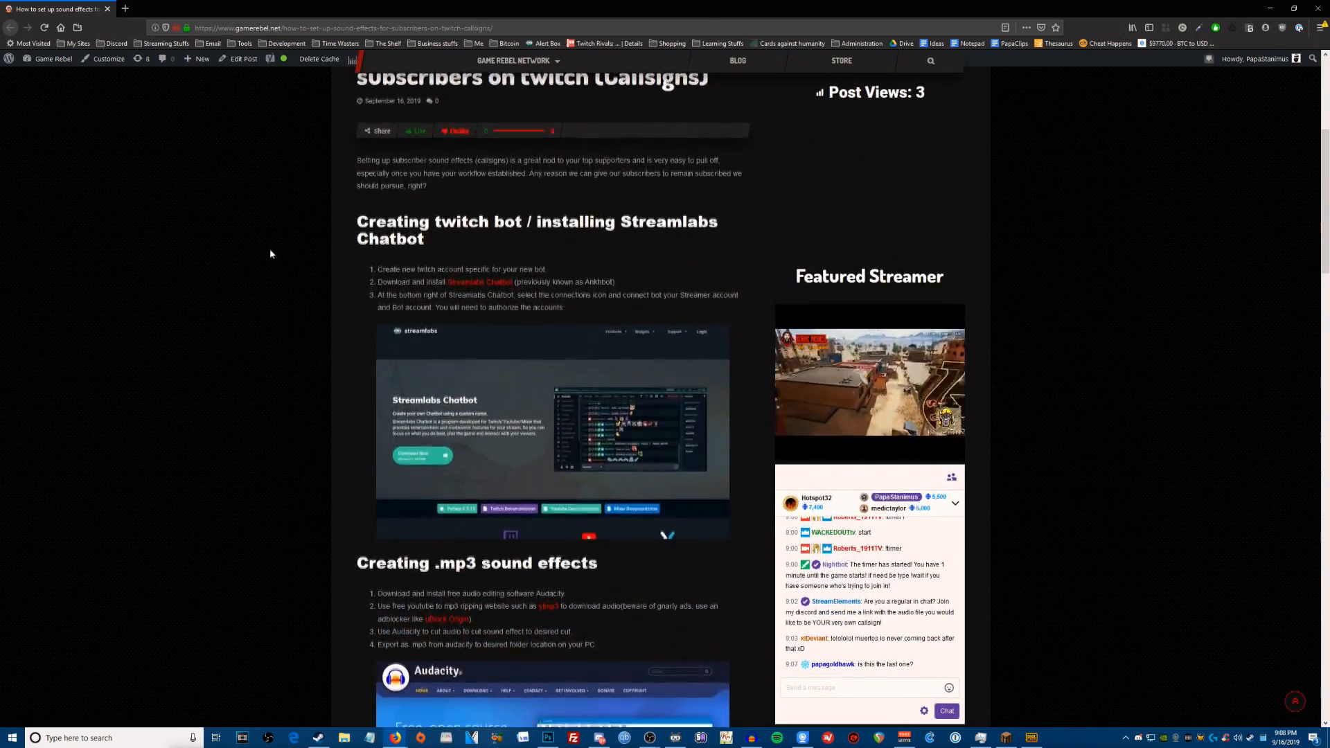
{"action": "scroll", "scroll_direction": "down", "scroll_amount": 3}
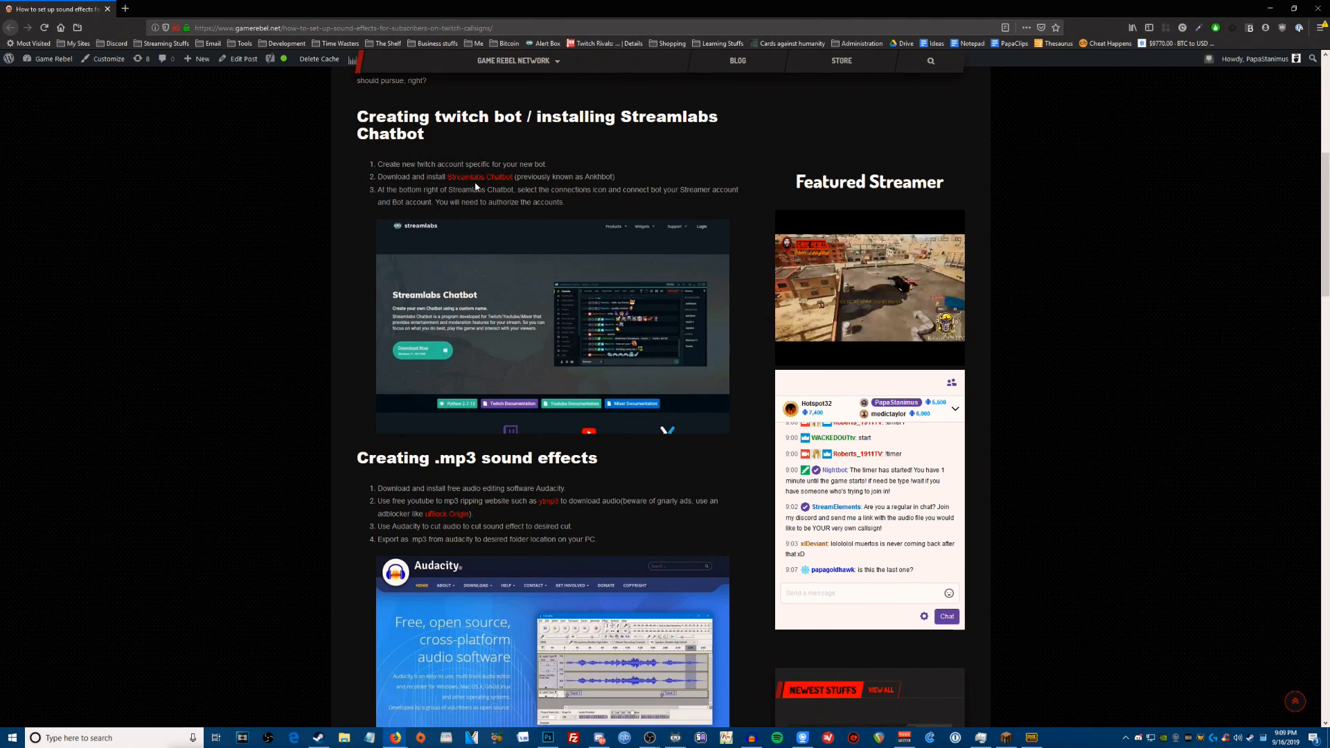
Follow the tutorial's Streamlabs Chatbot link to streamlabs.com/chatbot in a new tab.
{"action": "left_click", "coordinate": [480, 176]}
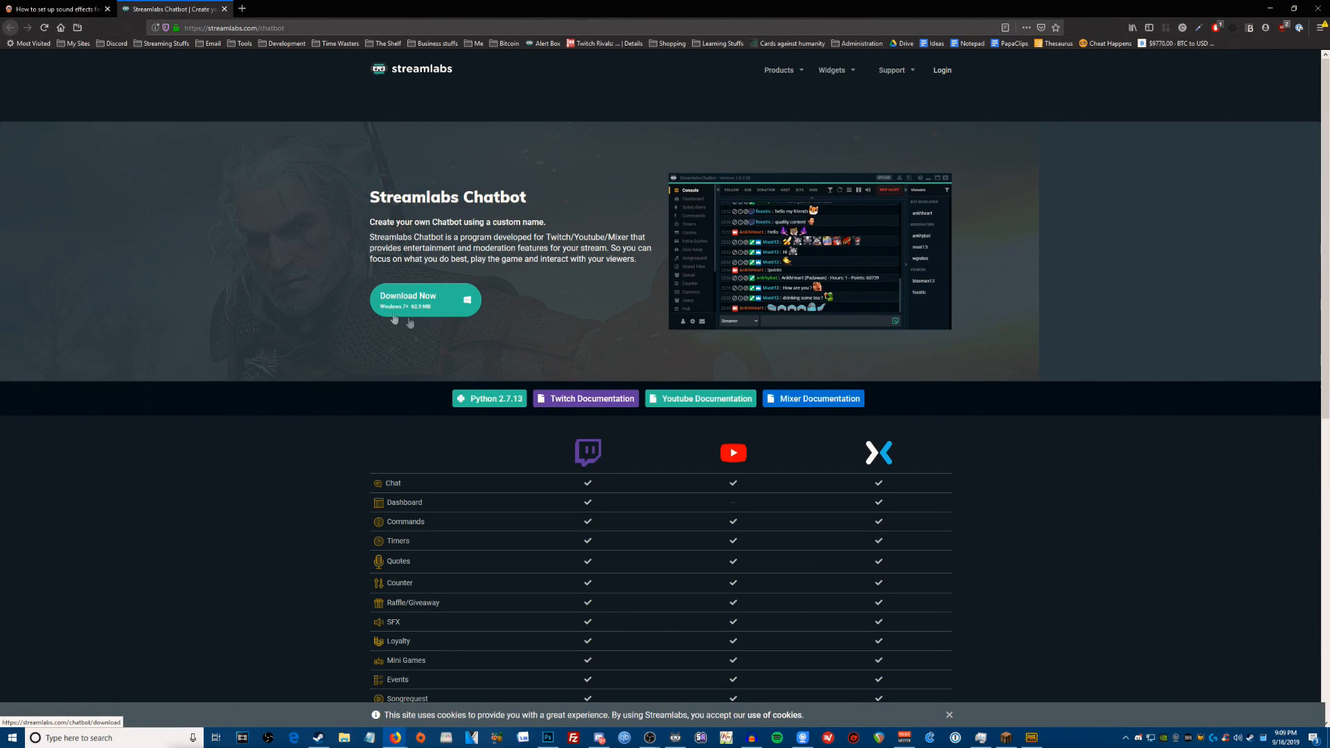
{"action": "mouse_move", "coordinate": [251, 275]}
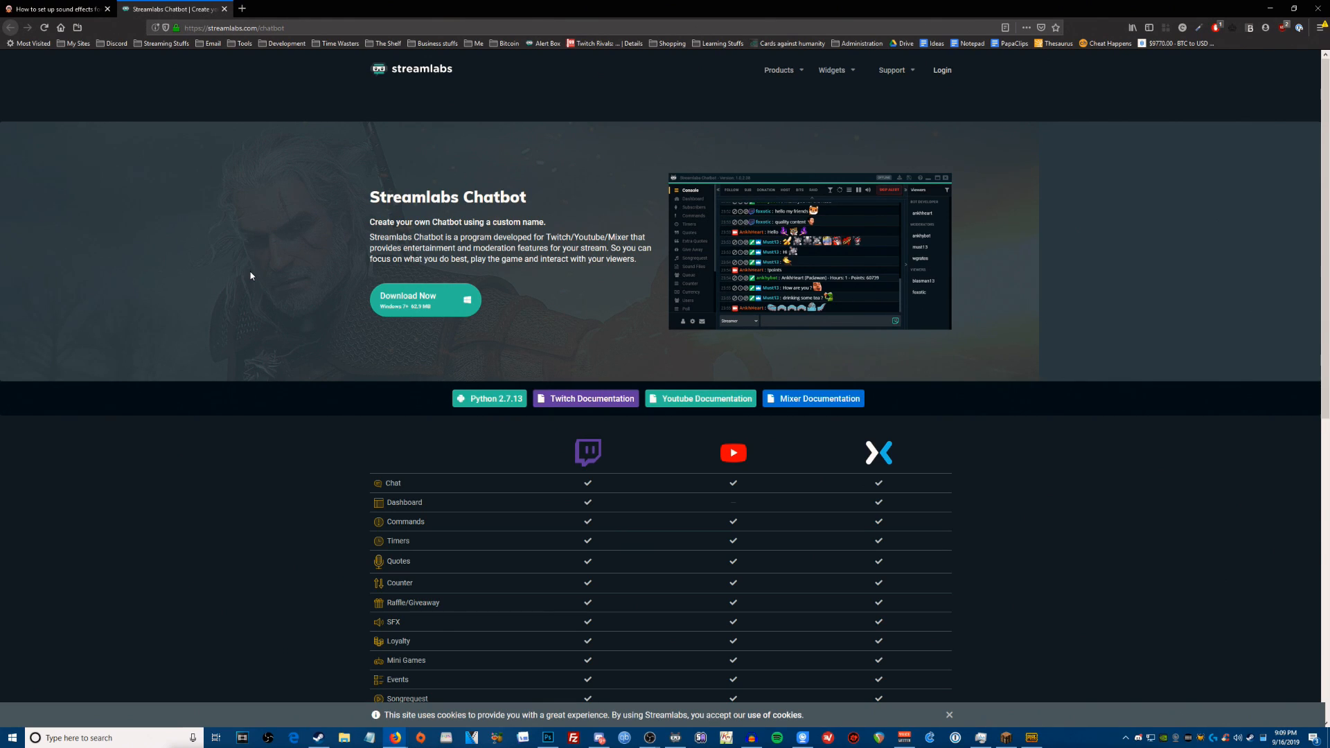
{"action": "mouse_move", "coordinate": [251, 260]}
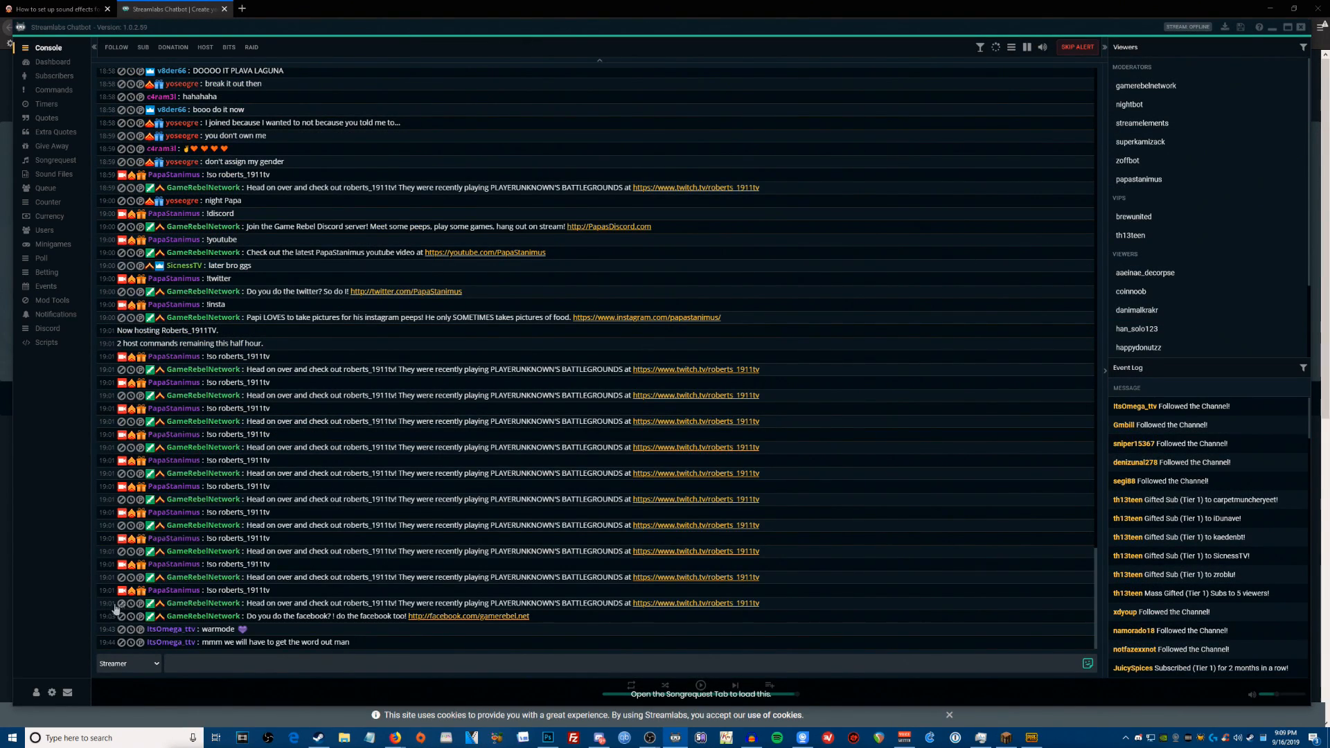
{"action": "mouse_move", "coordinate": [36, 694]}
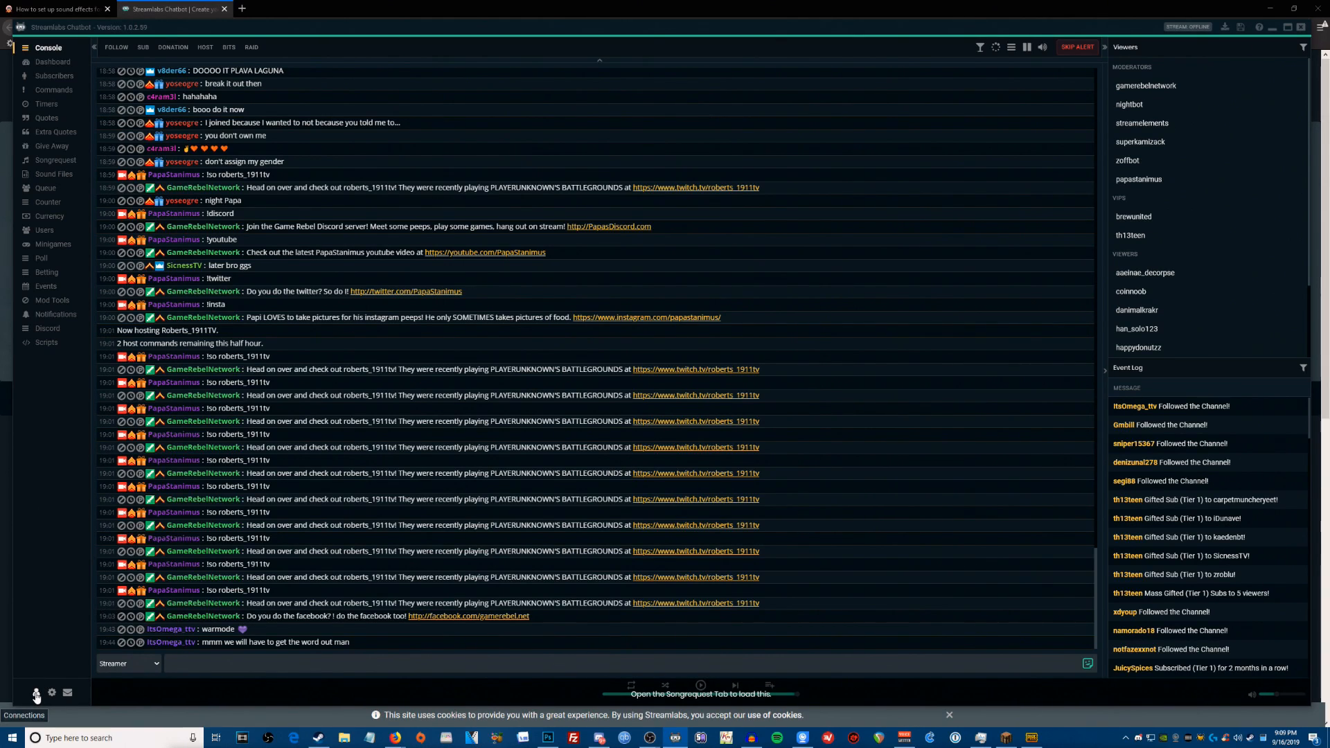
Review the Twitch Bot and Twitch Streamer accounts in the Connections window, ending on Twitch Bot.
{"action": "left_click", "coordinate": [36, 693]}
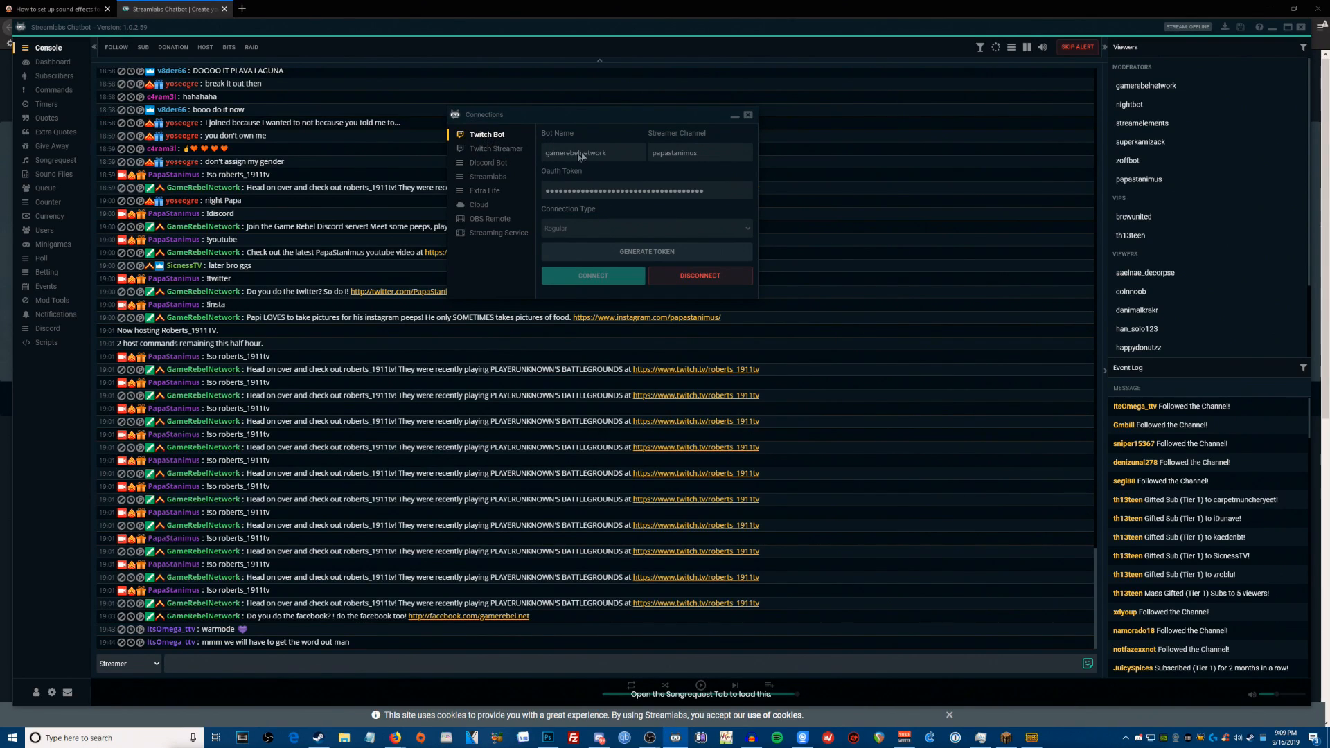
{"action": "mouse_move", "coordinate": [648, 158]}
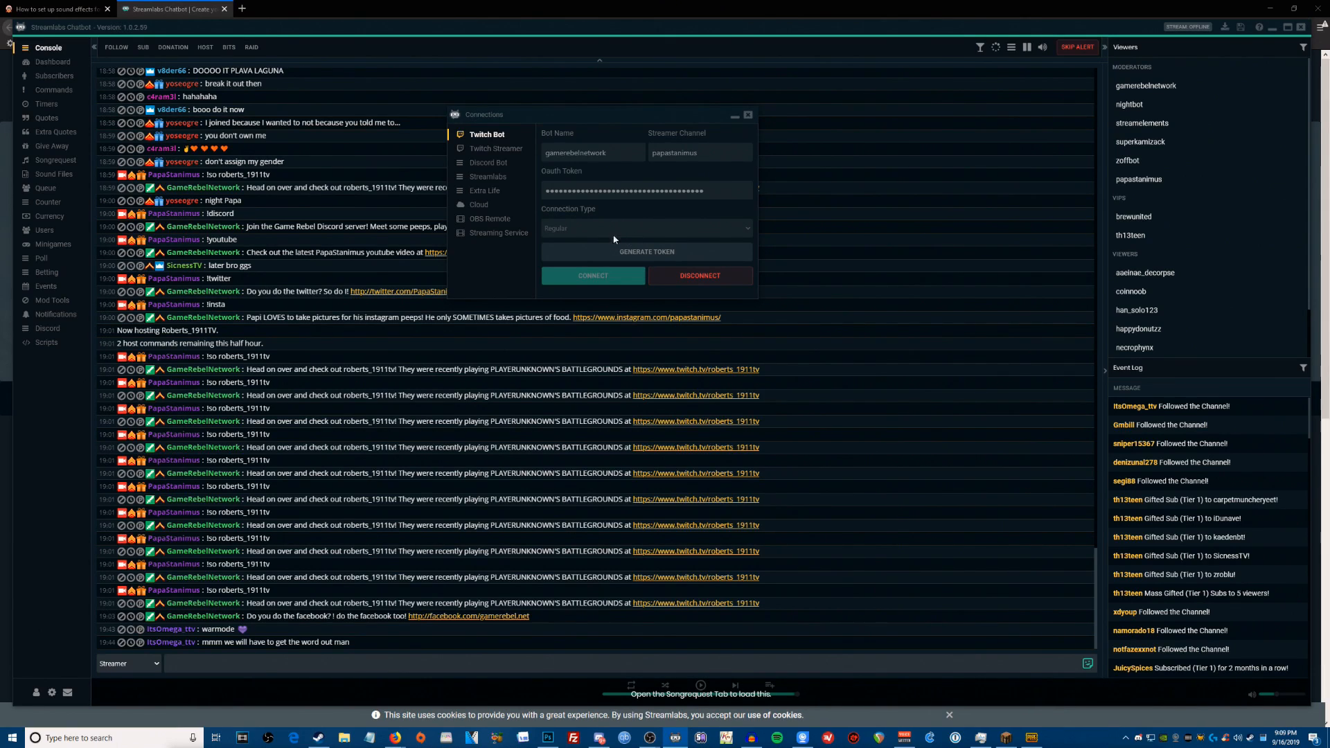
{"action": "left_click", "coordinate": [496, 149]}
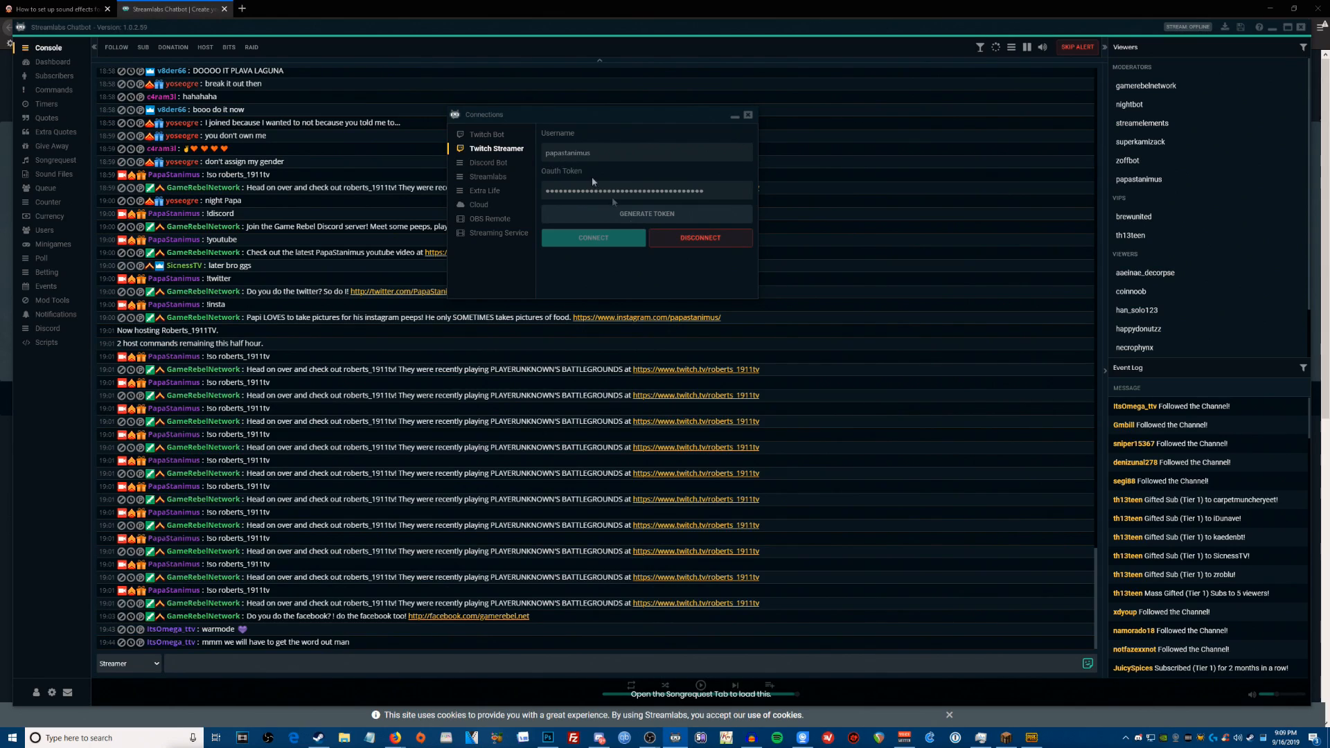
{"action": "mouse_move", "coordinate": [652, 222]}
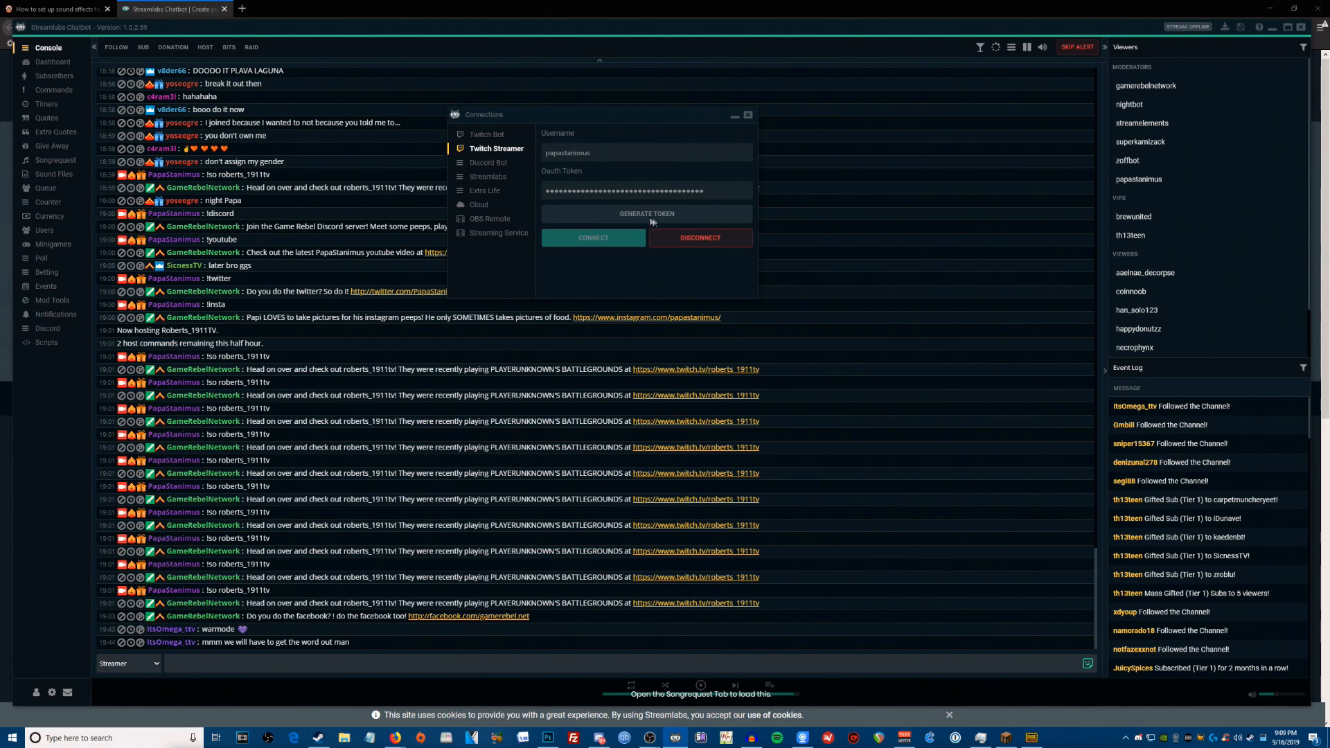
{"action": "mouse_move", "coordinate": [657, 194]}
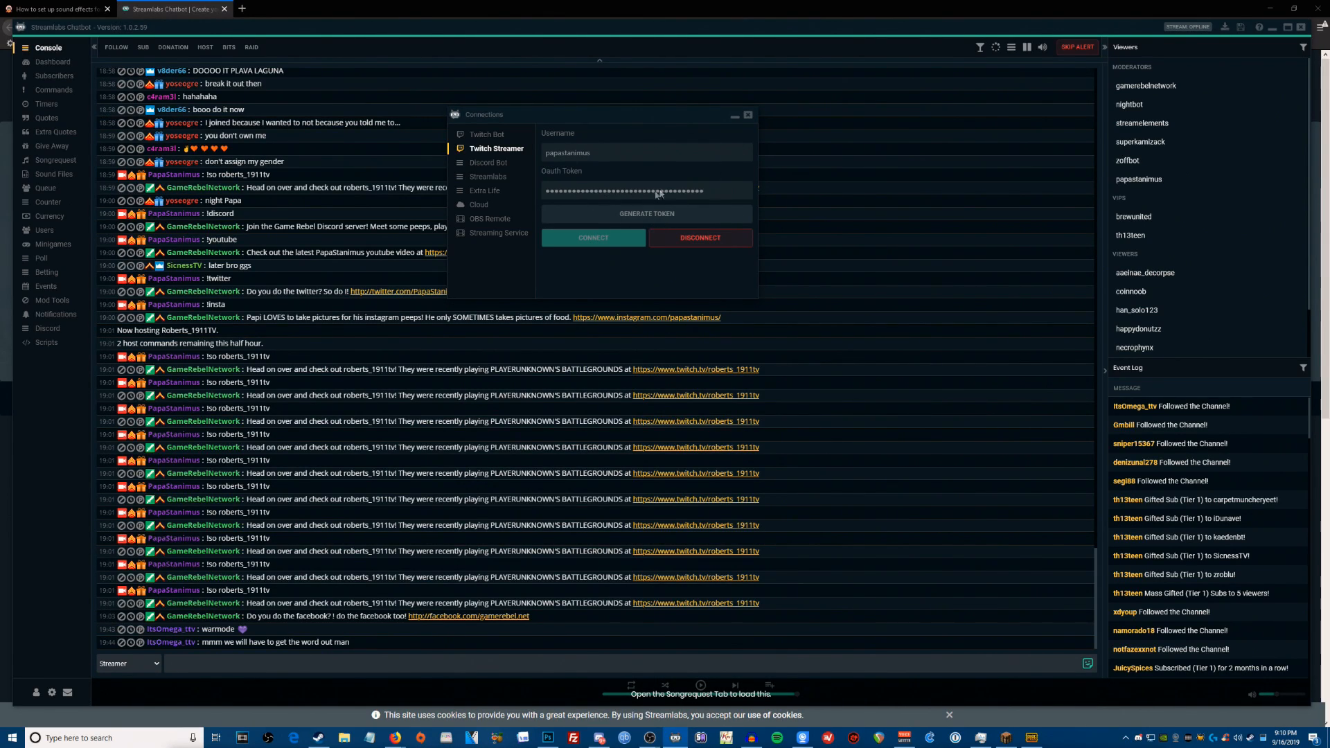
{"action": "left_click", "coordinate": [487, 135]}
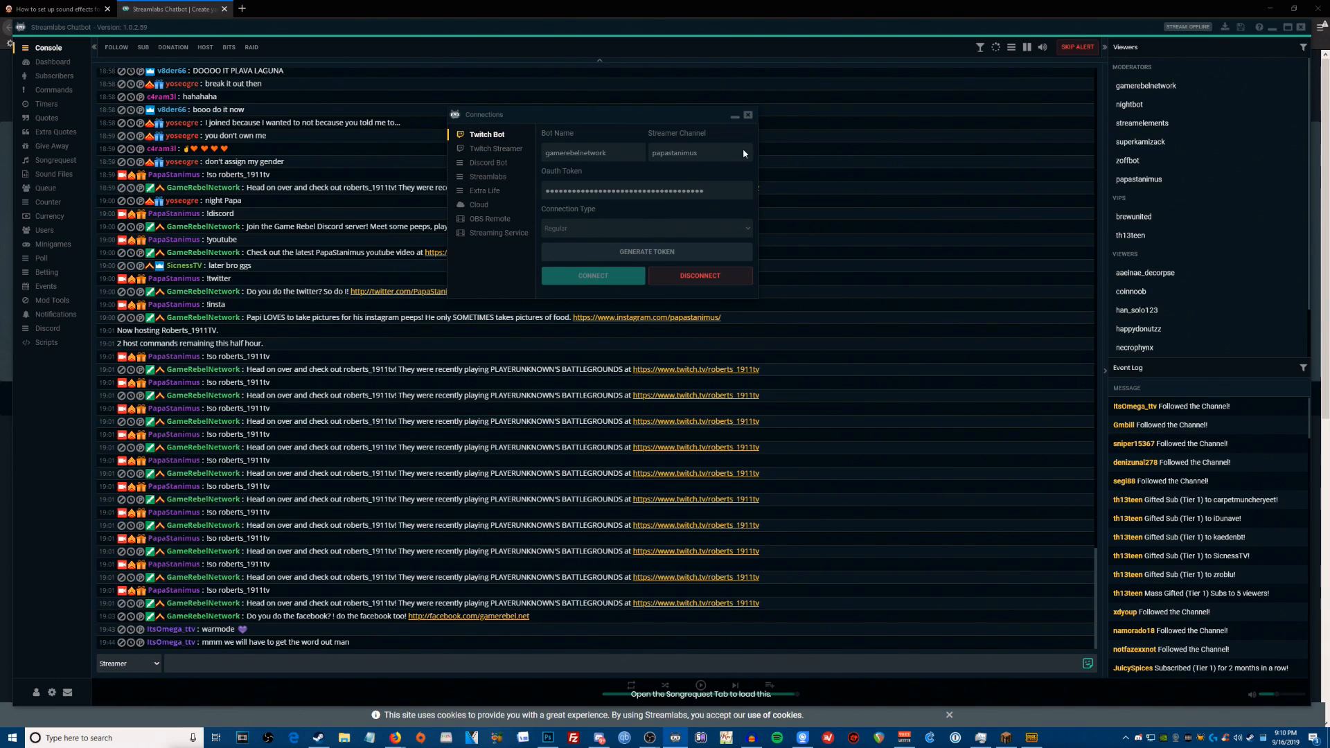
{"action": "mouse_move", "coordinate": [745, 126]}
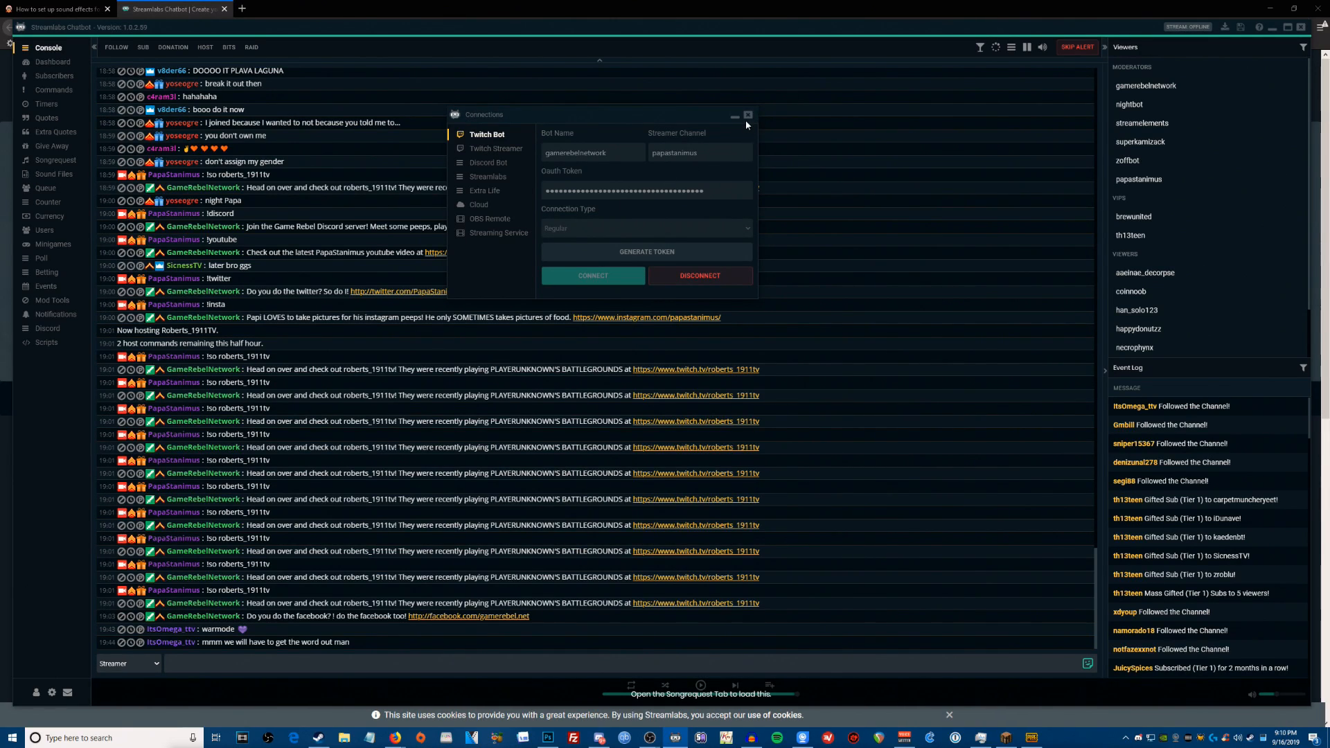
Send 'test' in Console chat as the Bot, then switch the sender to Streamer.
{"action": "left_click", "coordinate": [747, 115]}
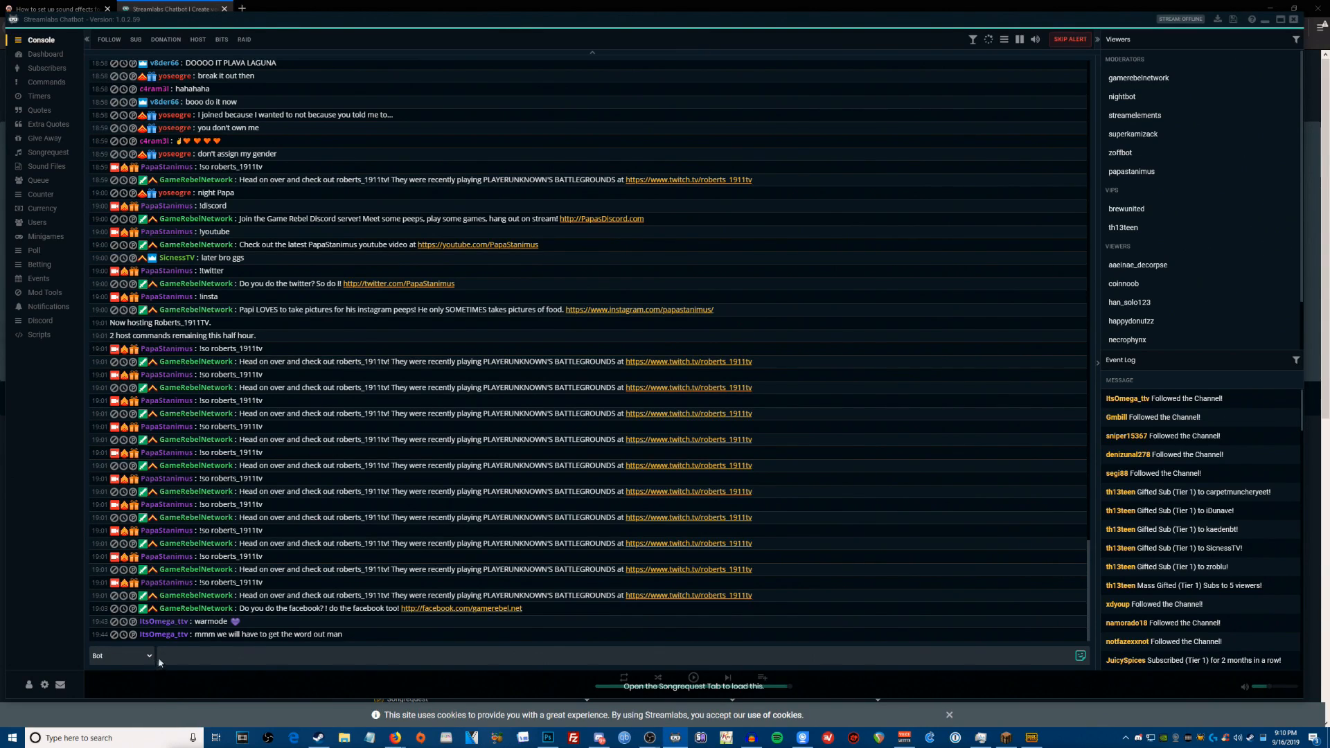
{"action": "type", "text": "test"}
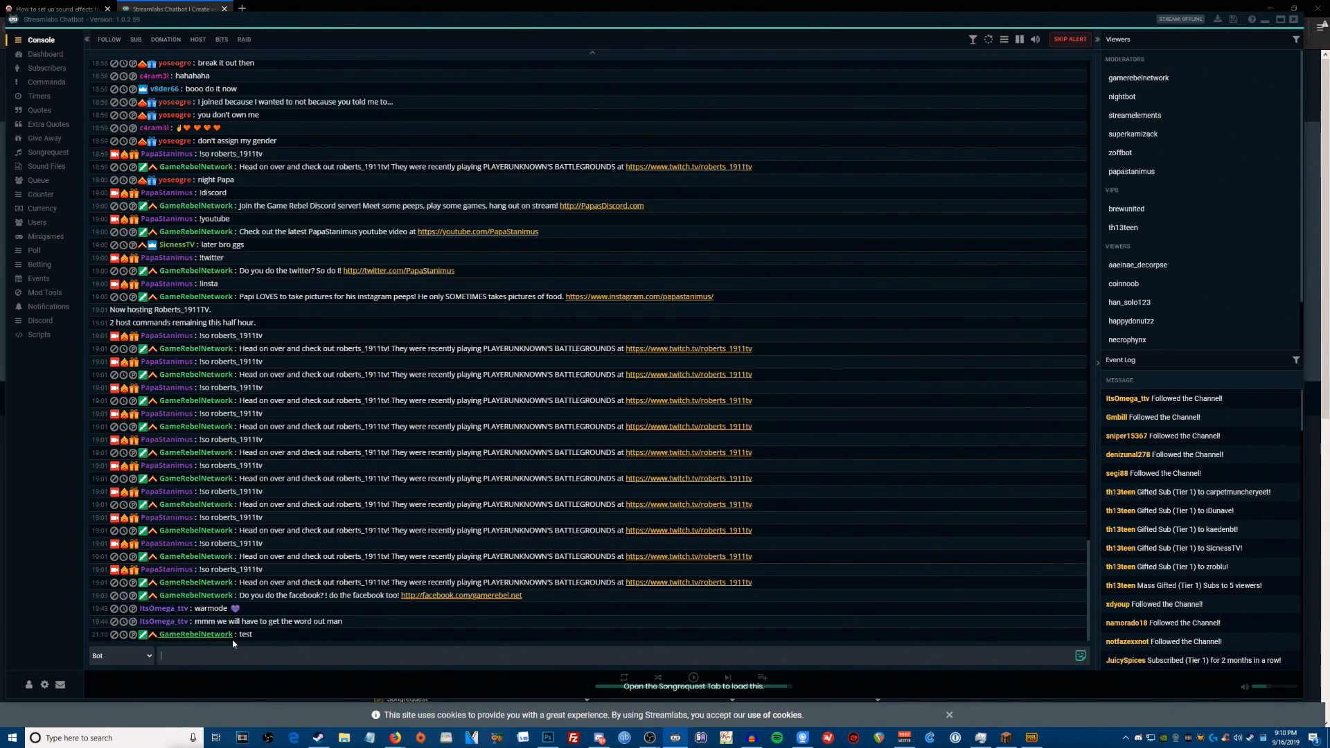
{"action": "left_click", "coordinate": [121, 655]}
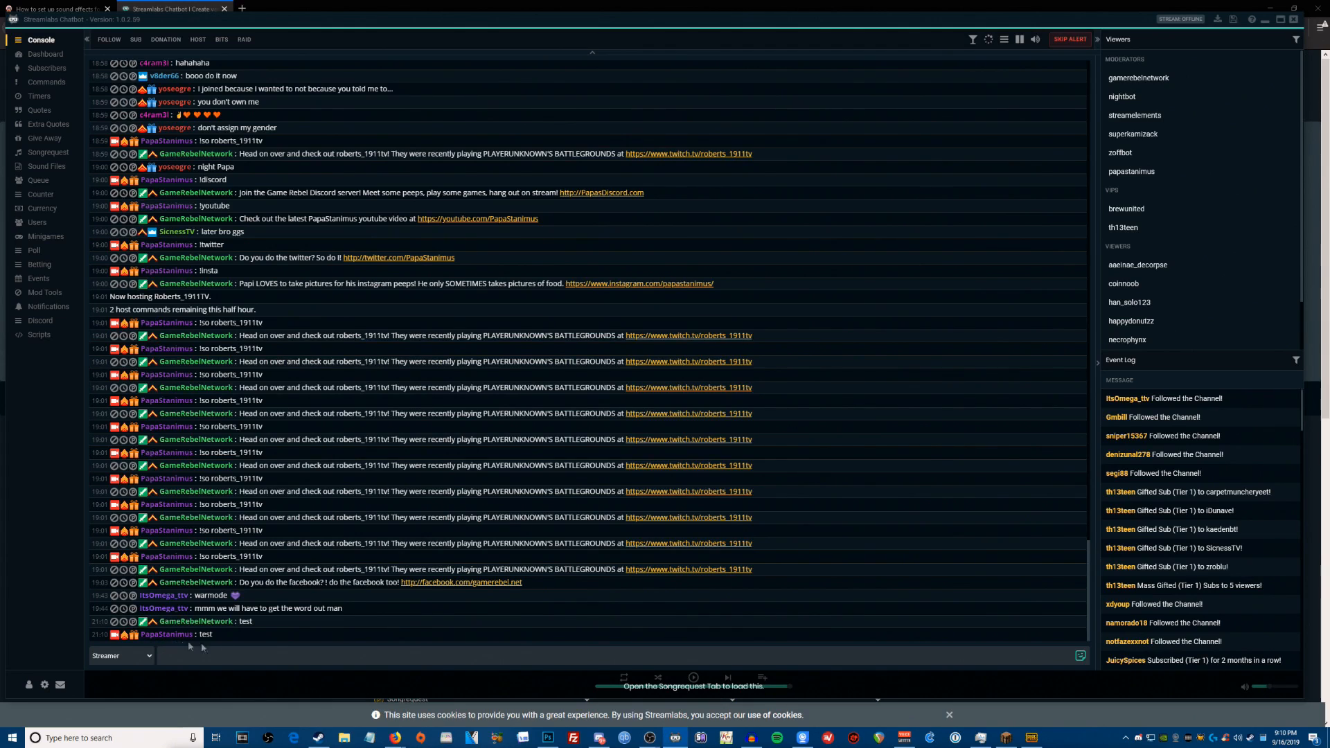
{"action": "mouse_move", "coordinate": [425, 241]}
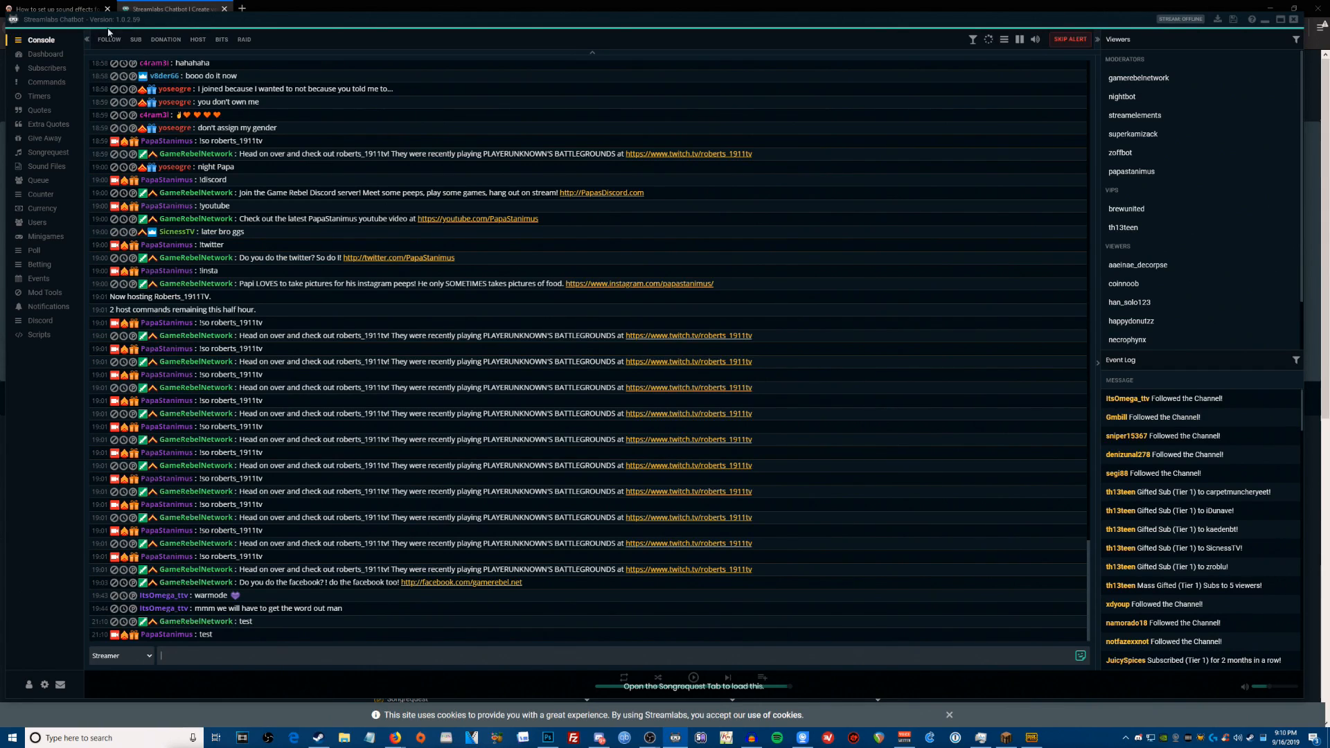
Return to the tutorial's Creating .mp3 sound effects section and show the ytmp3 link's context menu.
{"action": "left_click", "coordinate": [175, 9]}
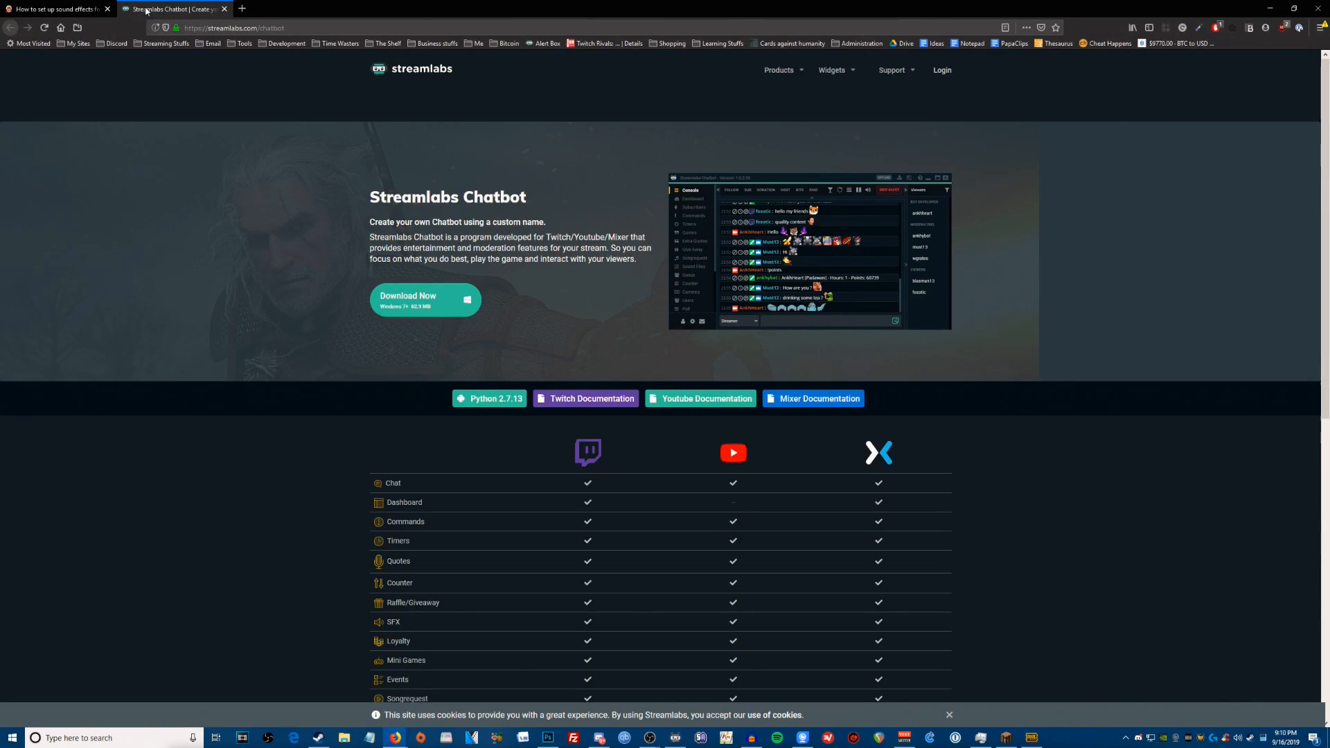
{"action": "left_click", "coordinate": [55, 9]}
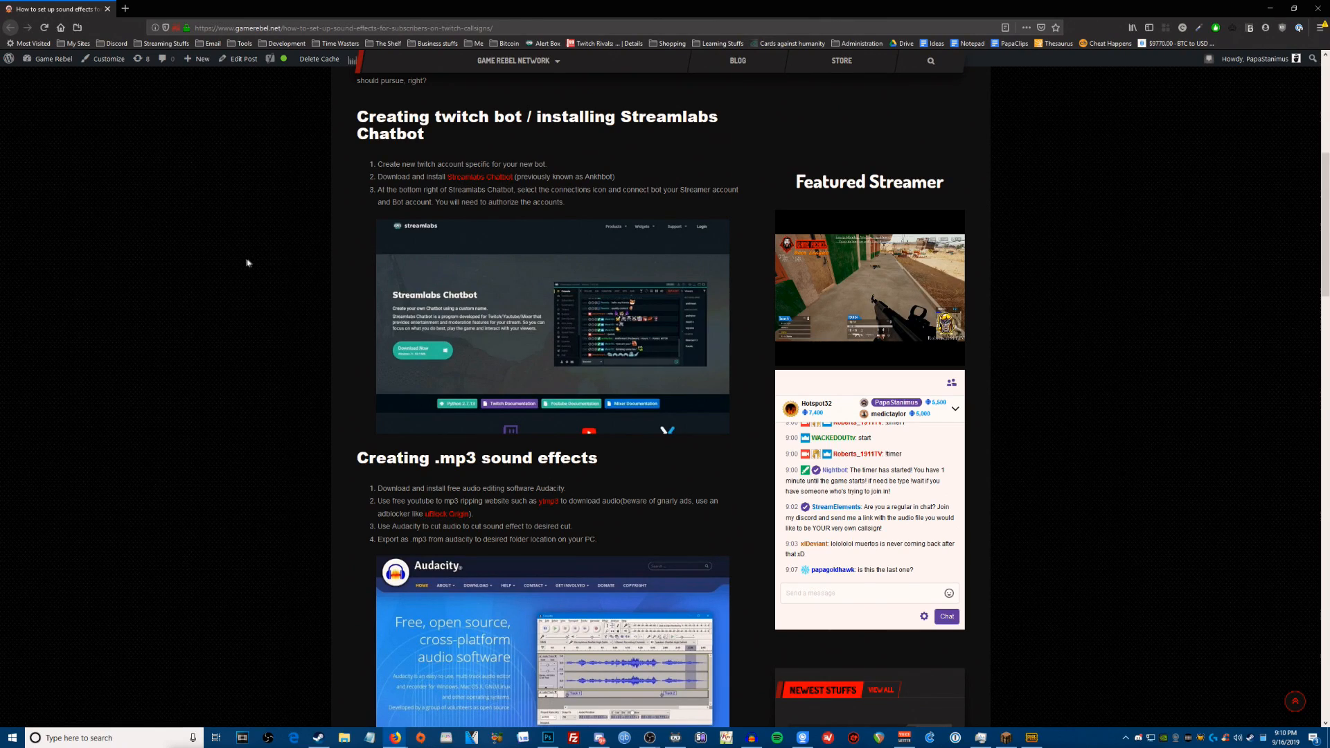
{"action": "scroll", "scroll_direction": "down", "scroll_amount": 3}
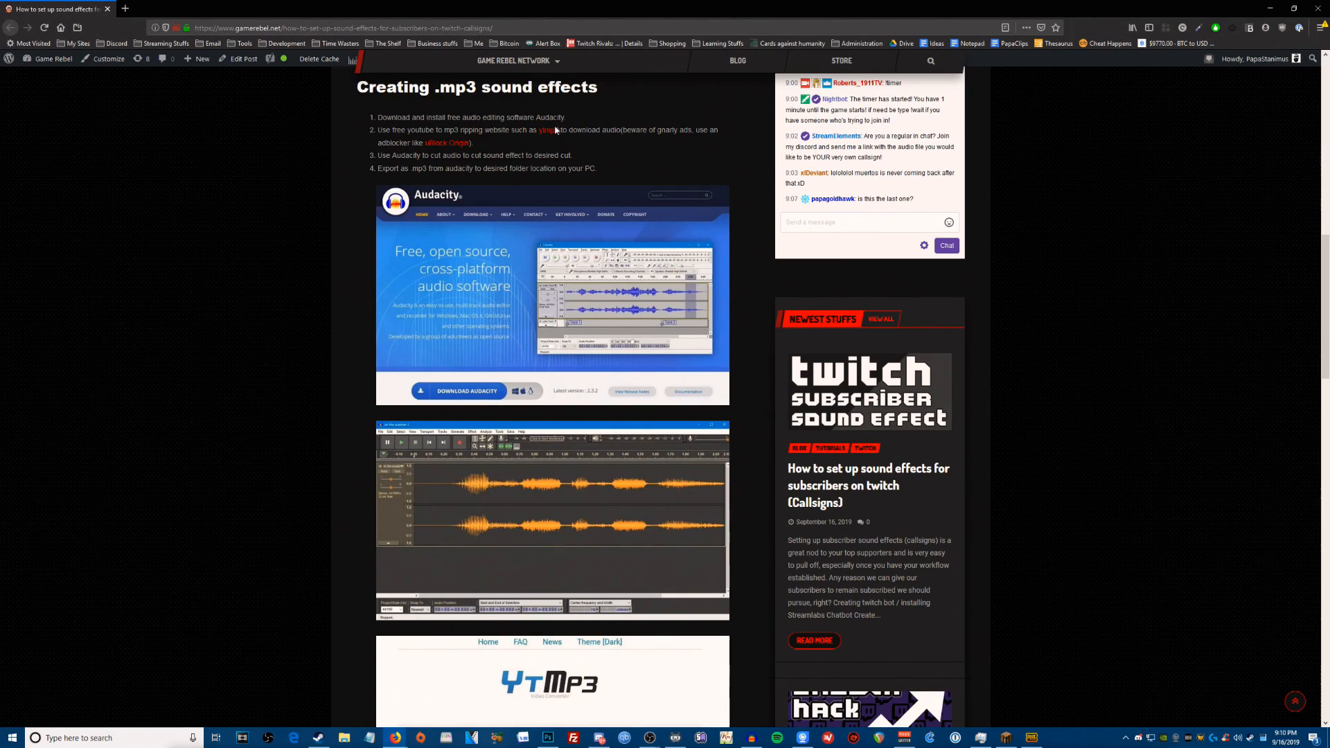
{"action": "mouse_move", "coordinate": [550, 136]}
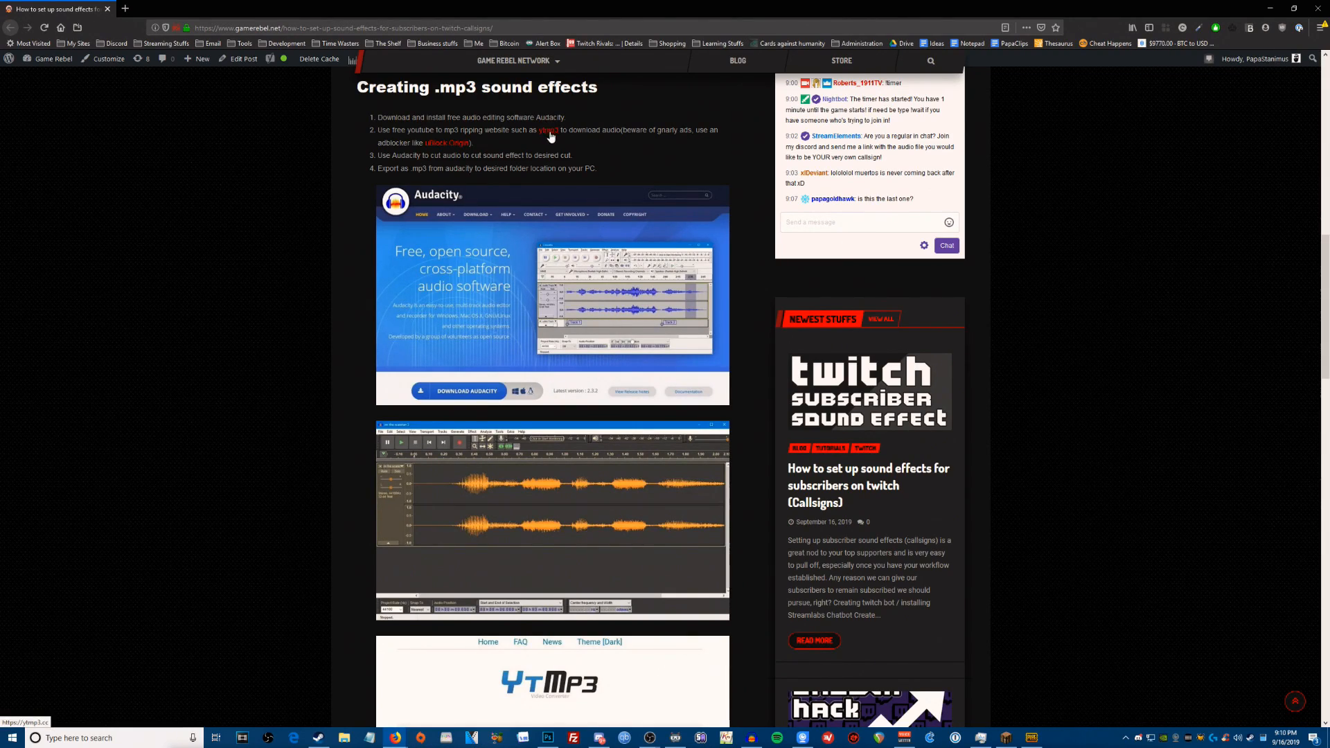
{"action": "right_click", "coordinate": [549, 131]}
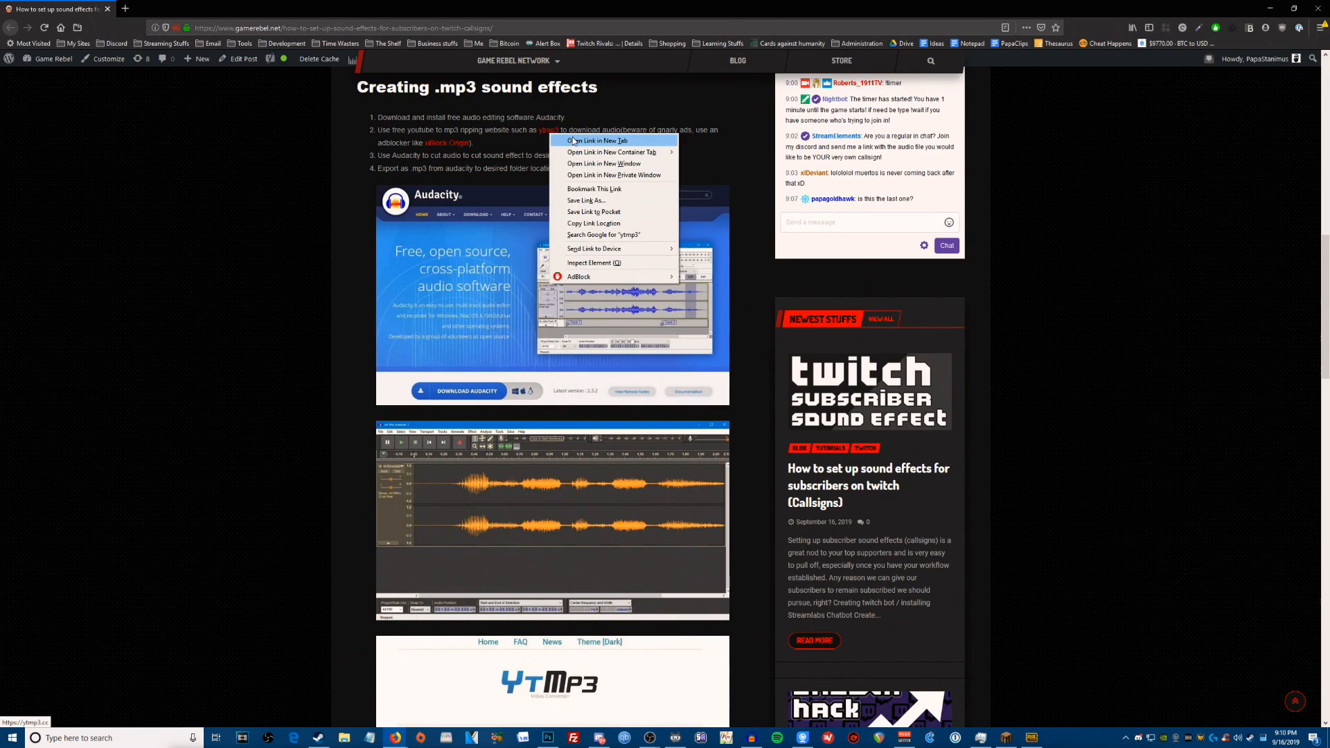
{"action": "left_click", "coordinate": [596, 141]}
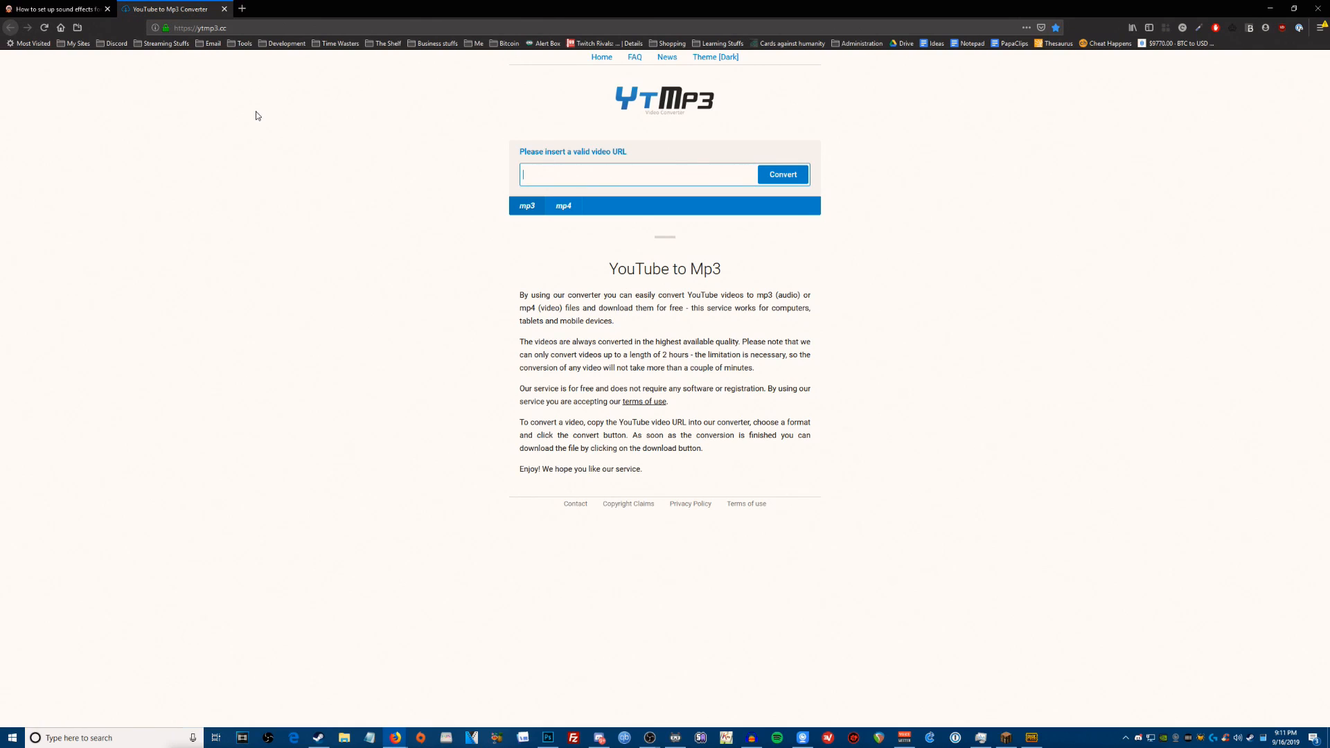
{"action": "mouse_move", "coordinate": [404, 124]}
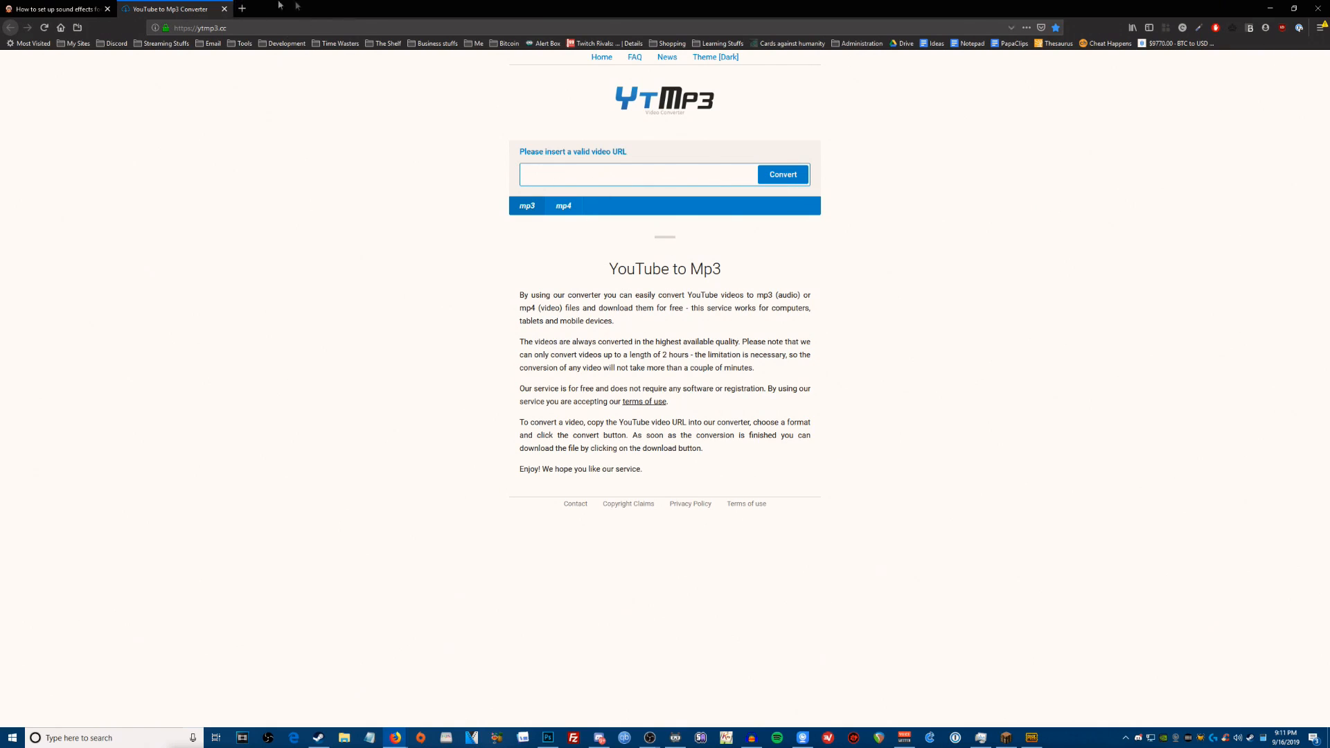
{"action": "left_click", "coordinate": [636, 175]}
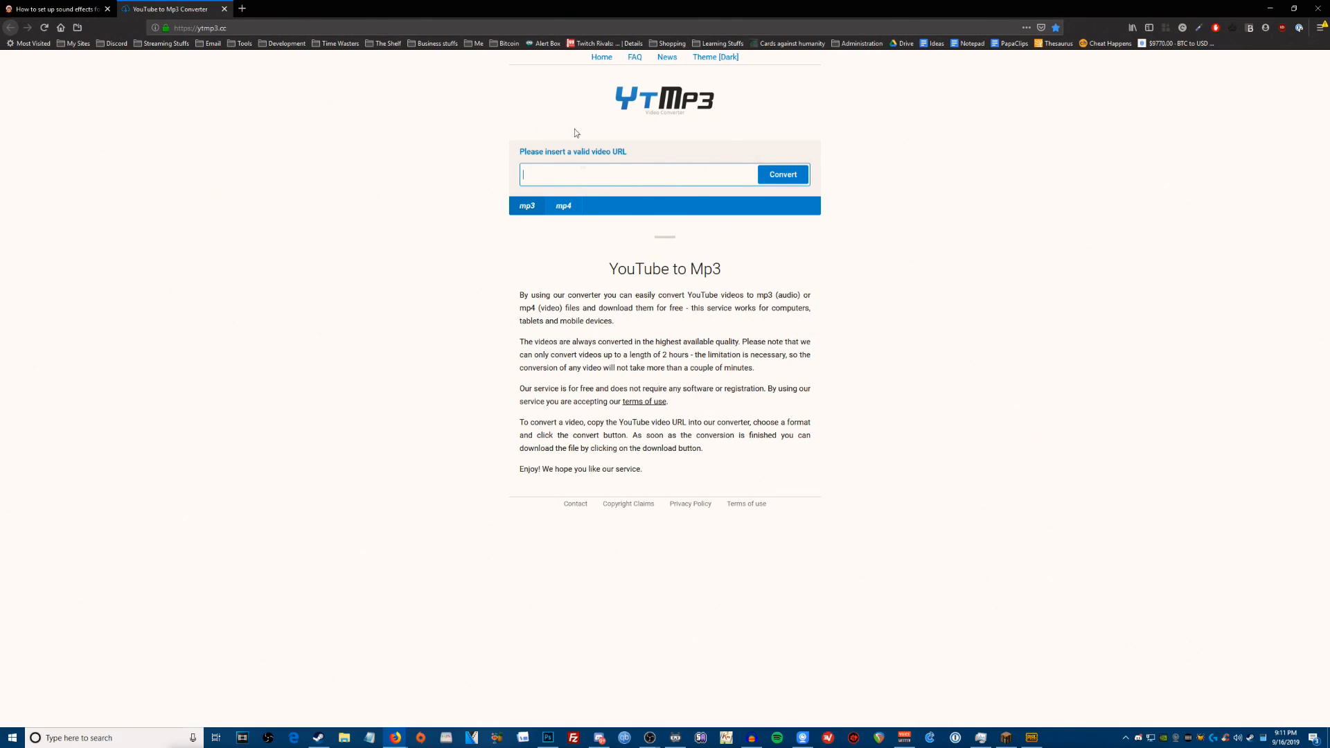
{"action": "mouse_move", "coordinate": [719, 85]}
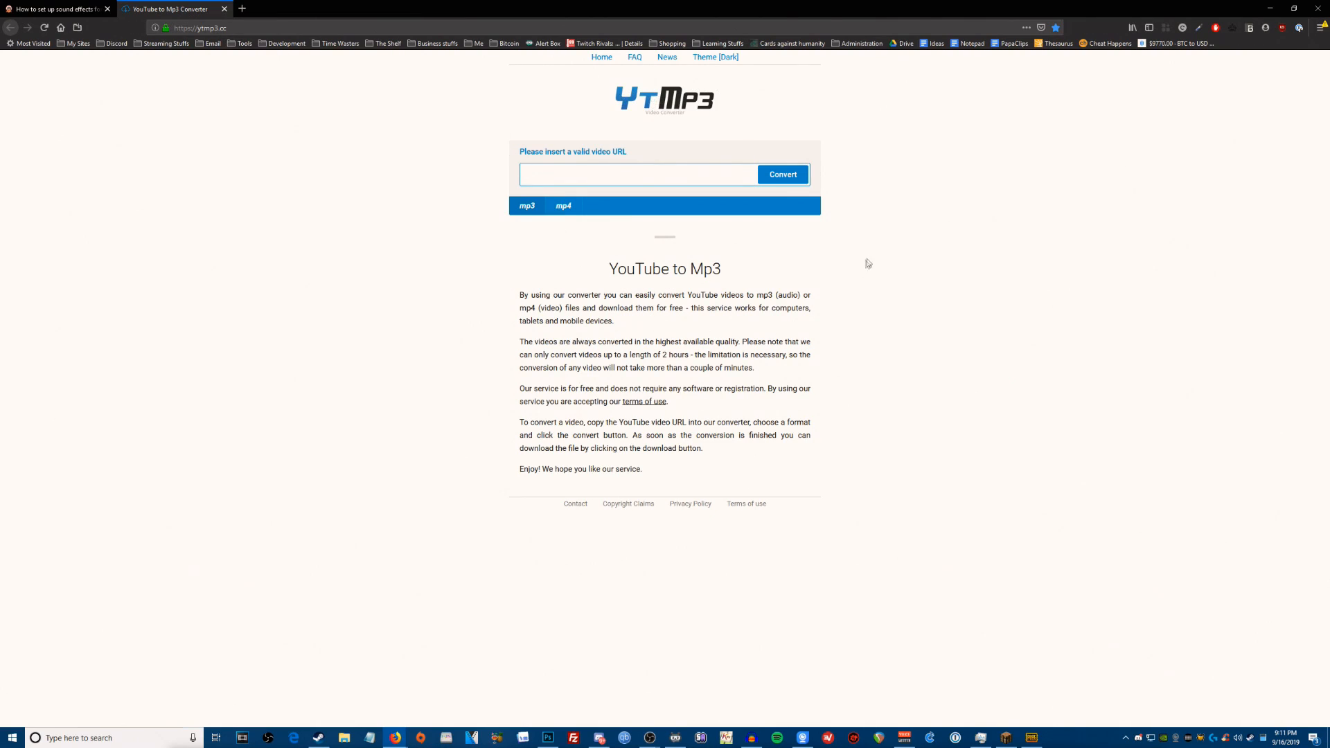
{"action": "mouse_move", "coordinate": [1035, 102]}
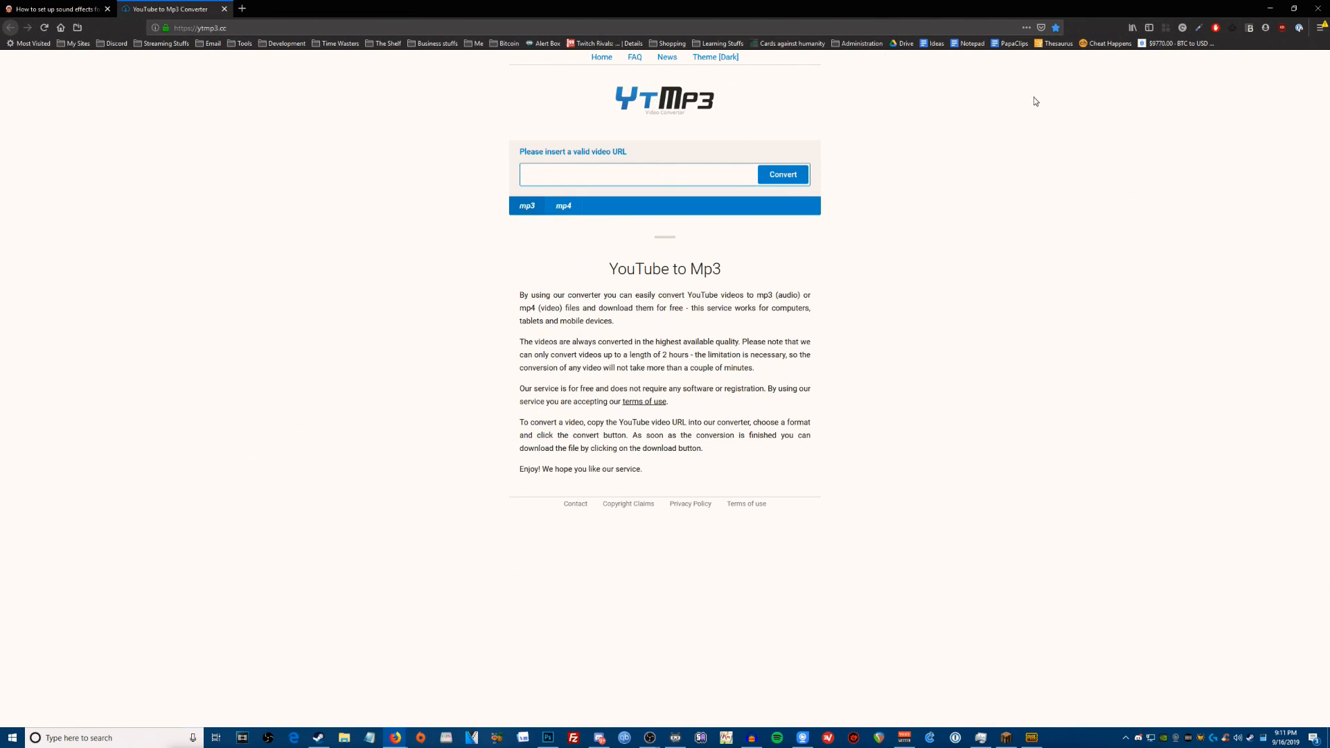
{"action": "left_click", "coordinate": [637, 175]}
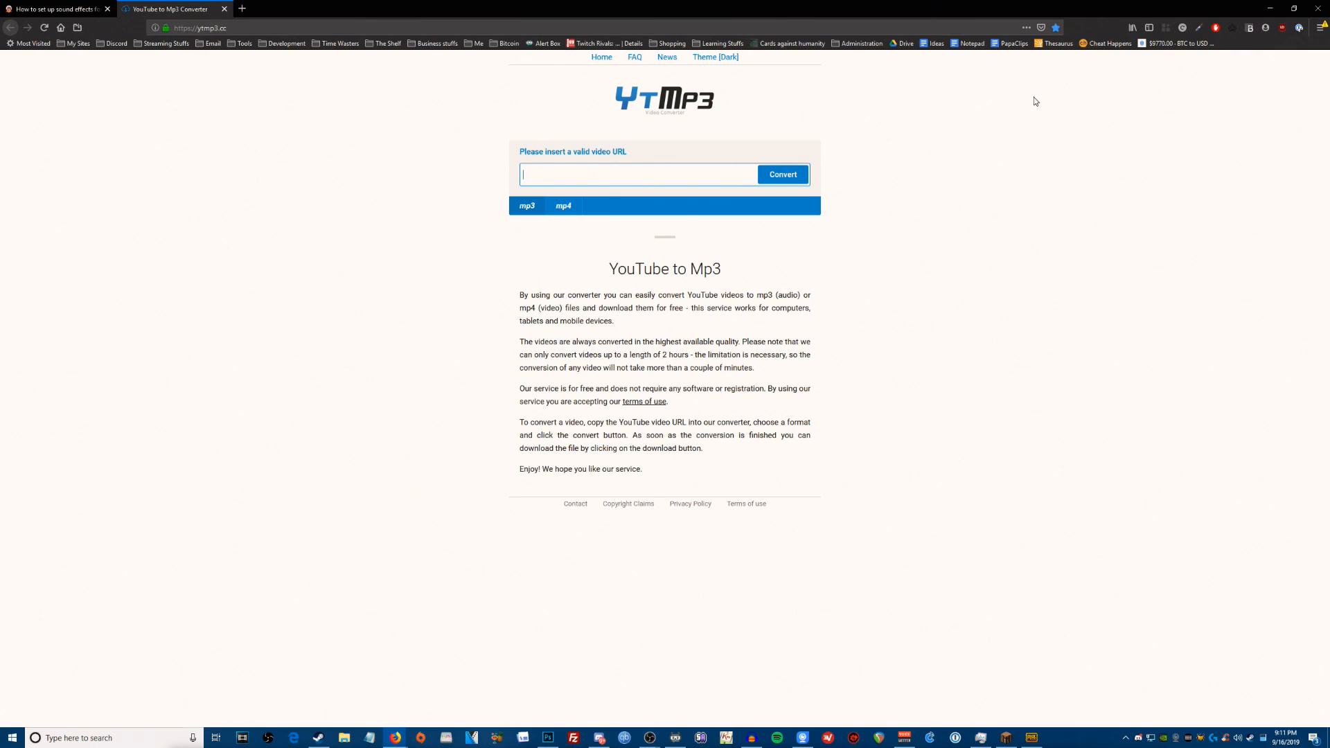
{"action": "mouse_move", "coordinate": [200, 59]}
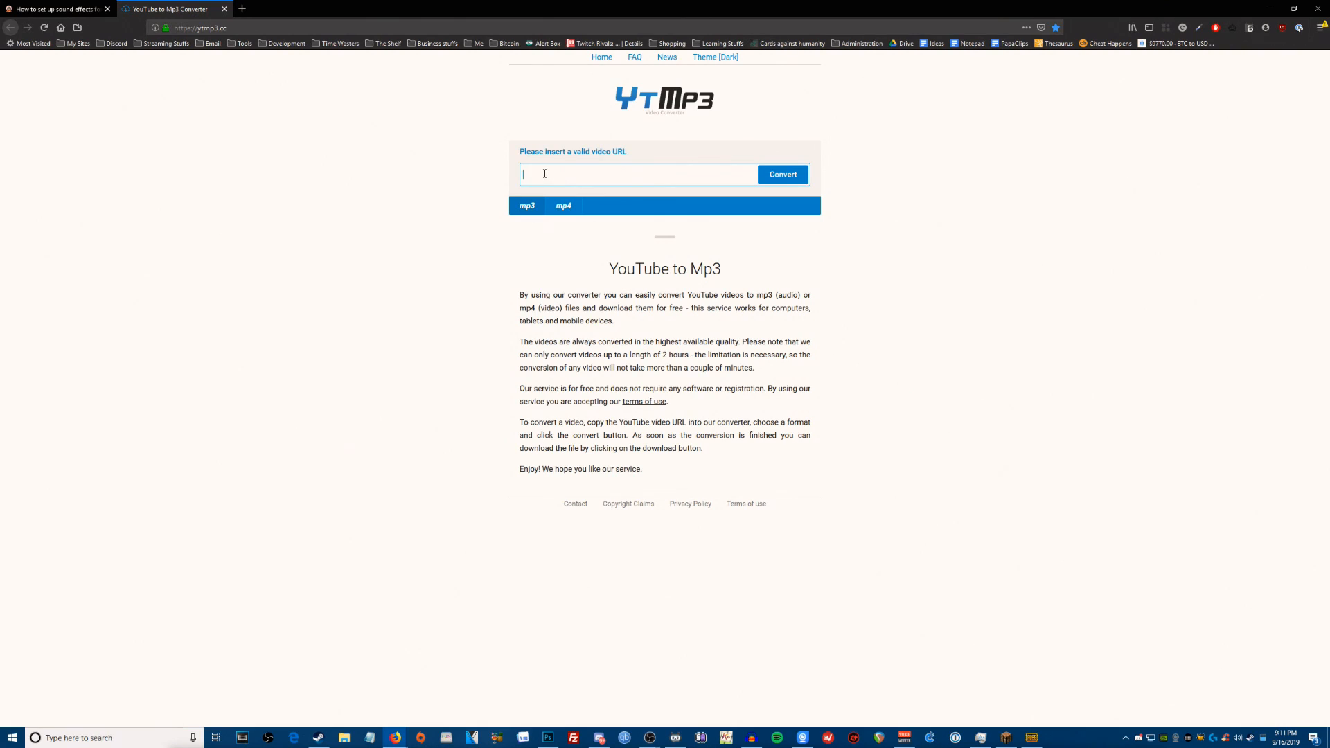
{"action": "mouse_move", "coordinate": [707, 225]}
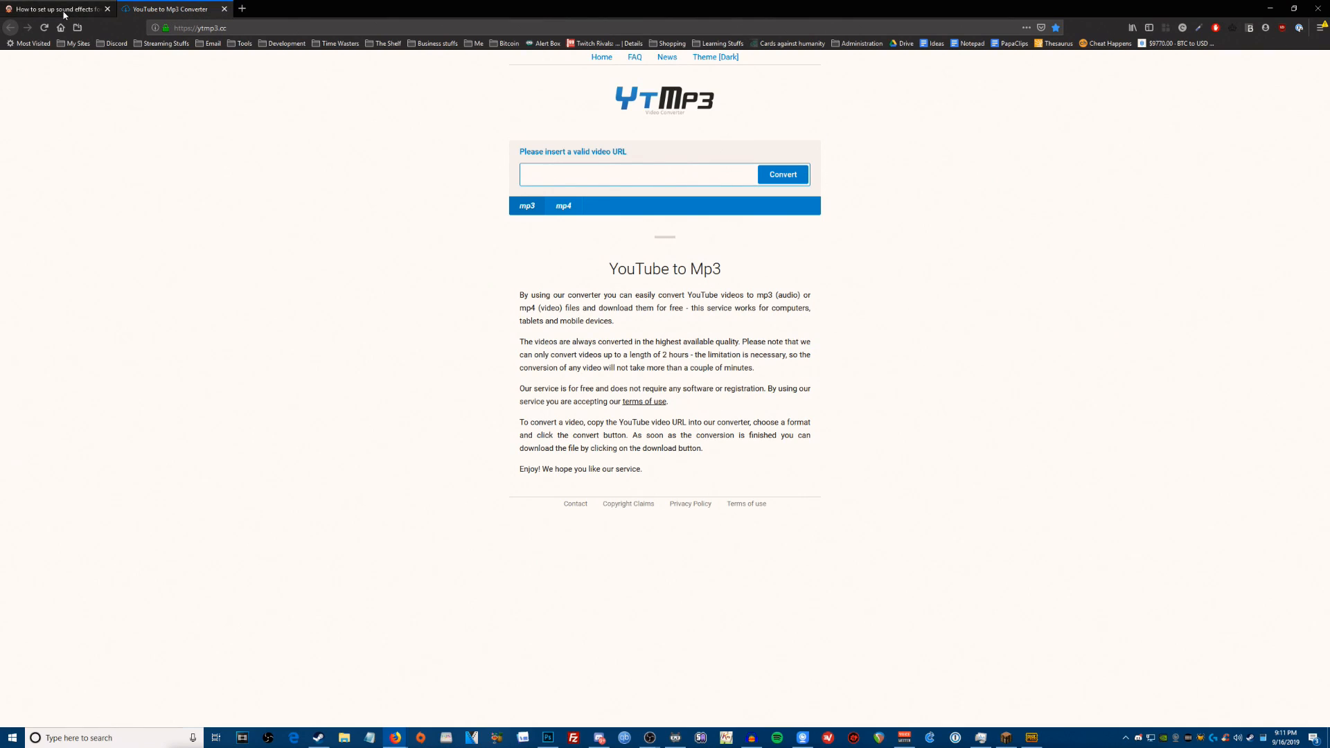
Go to audacityteam.org from a new Firefox tab by entering 'audac'.
{"action": "left_click", "coordinate": [55, 9]}
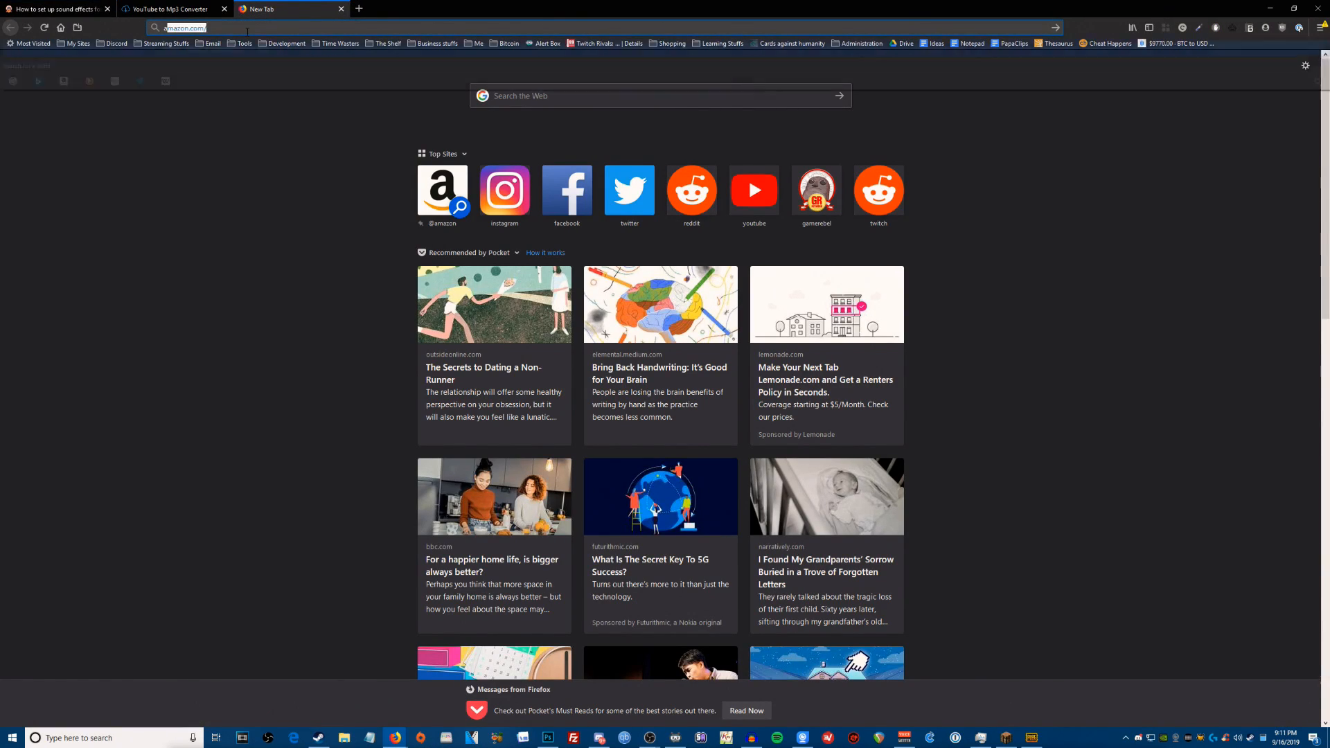
{"action": "type", "text": "audac"}
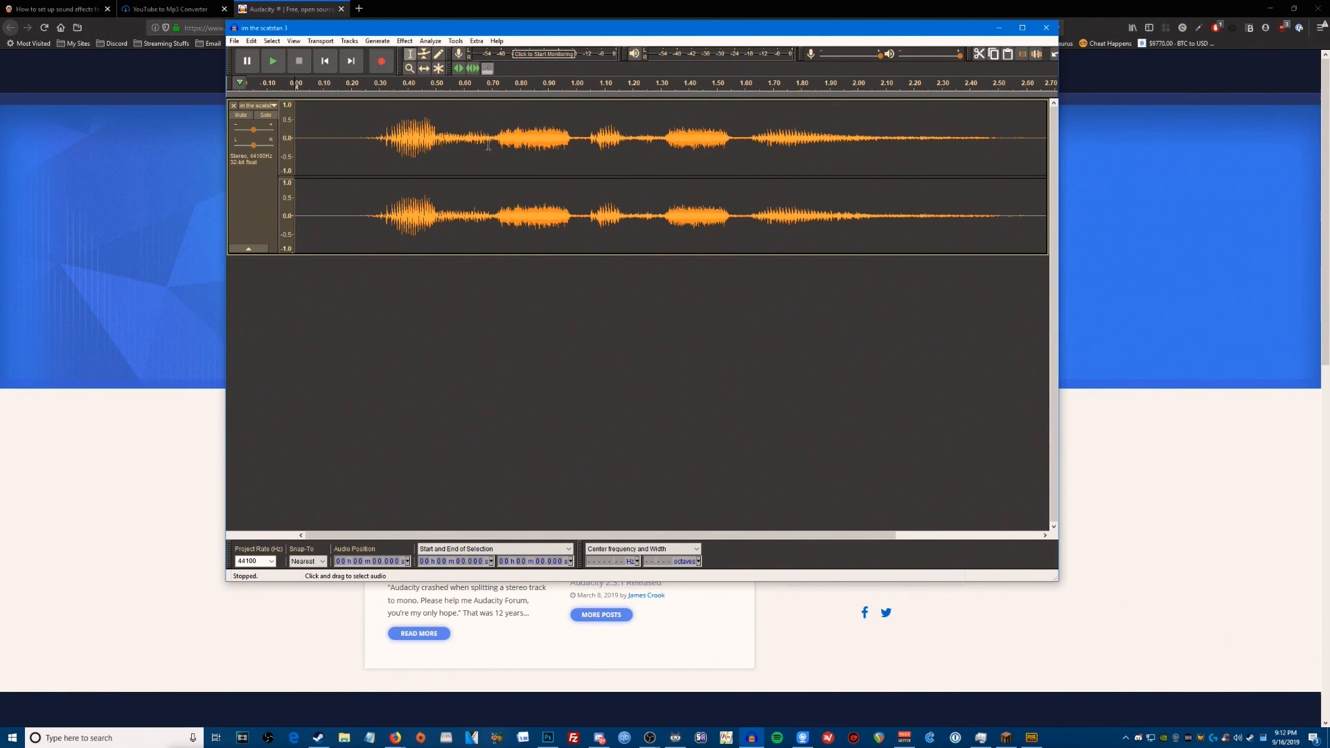
Select the clip's first ~0.5 s for trimming and head to the File menu to export.
{"action": "left_click_drag", "start_coordinate": [500, 140], "coordinate": [676, 140]}
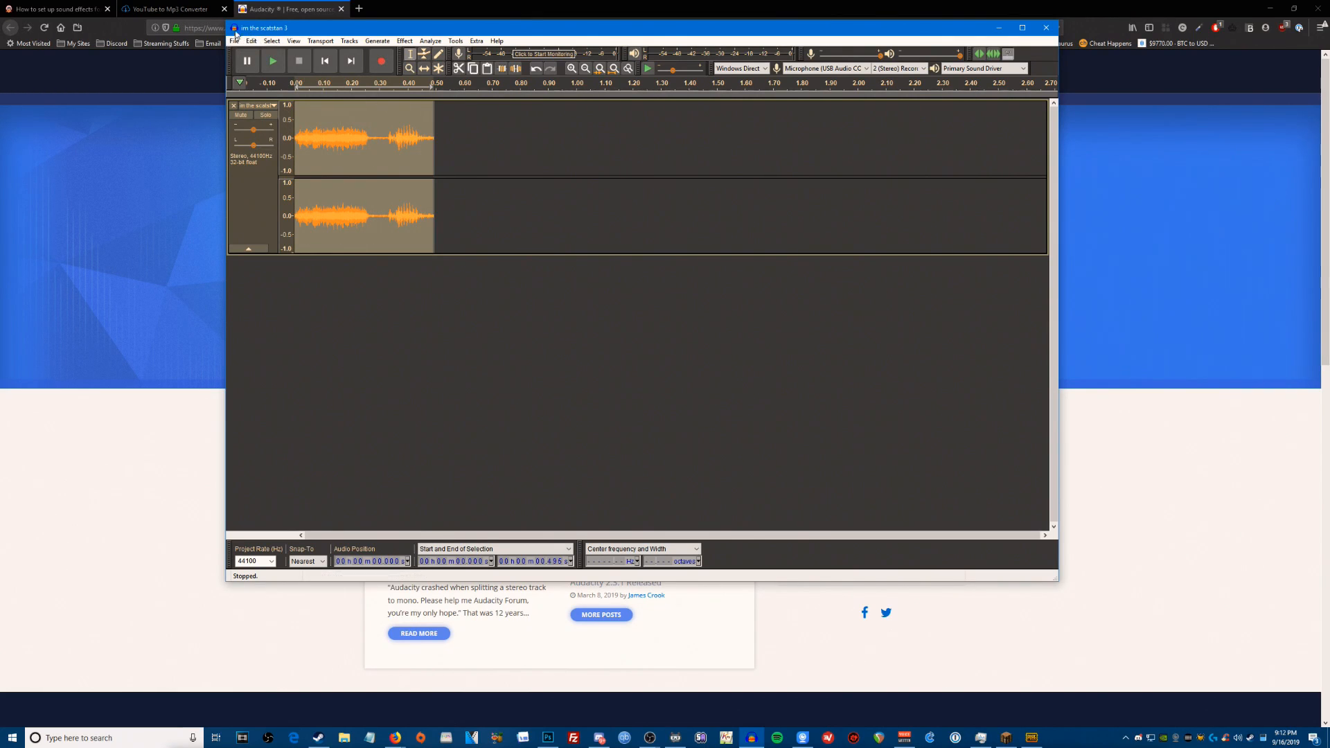
{"action": "left_click", "coordinate": [234, 40]}
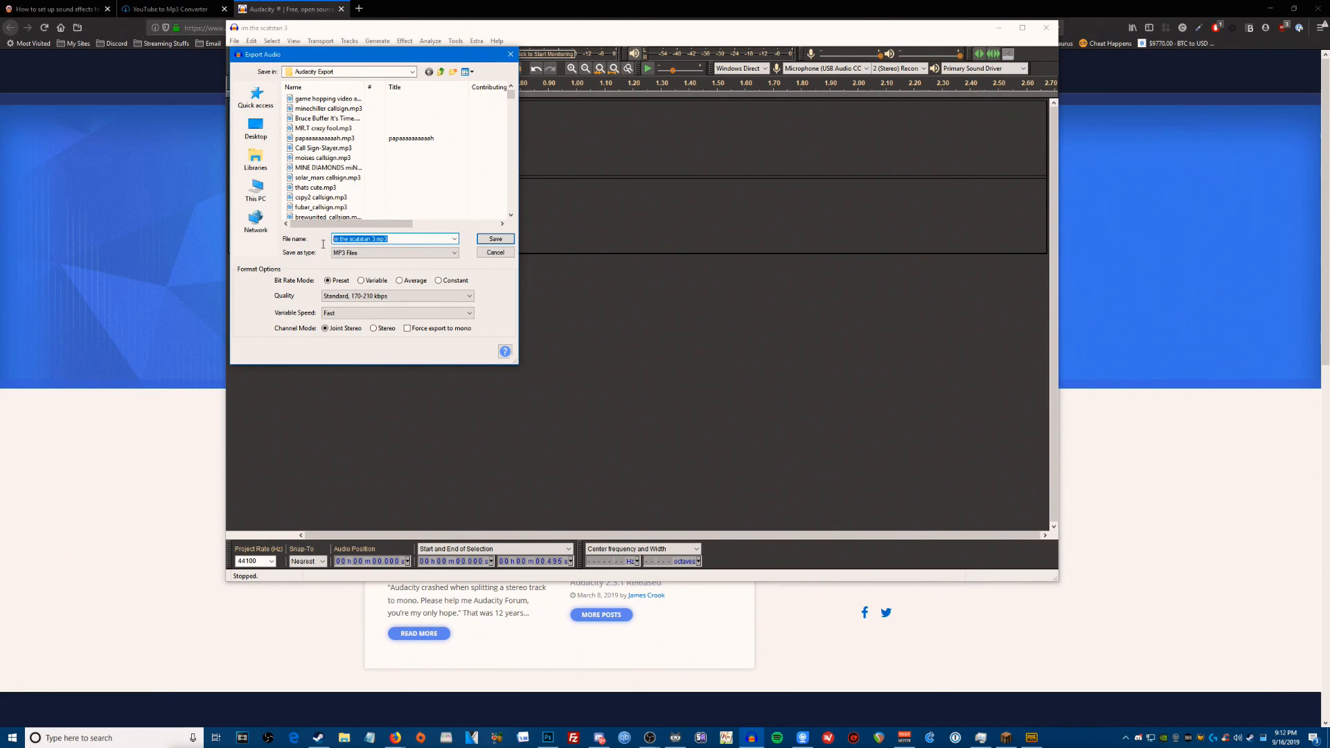
Save the trimmed clip as an MP3, then close Audacity without saving the project.
{"action": "left_click", "coordinate": [496, 238]}
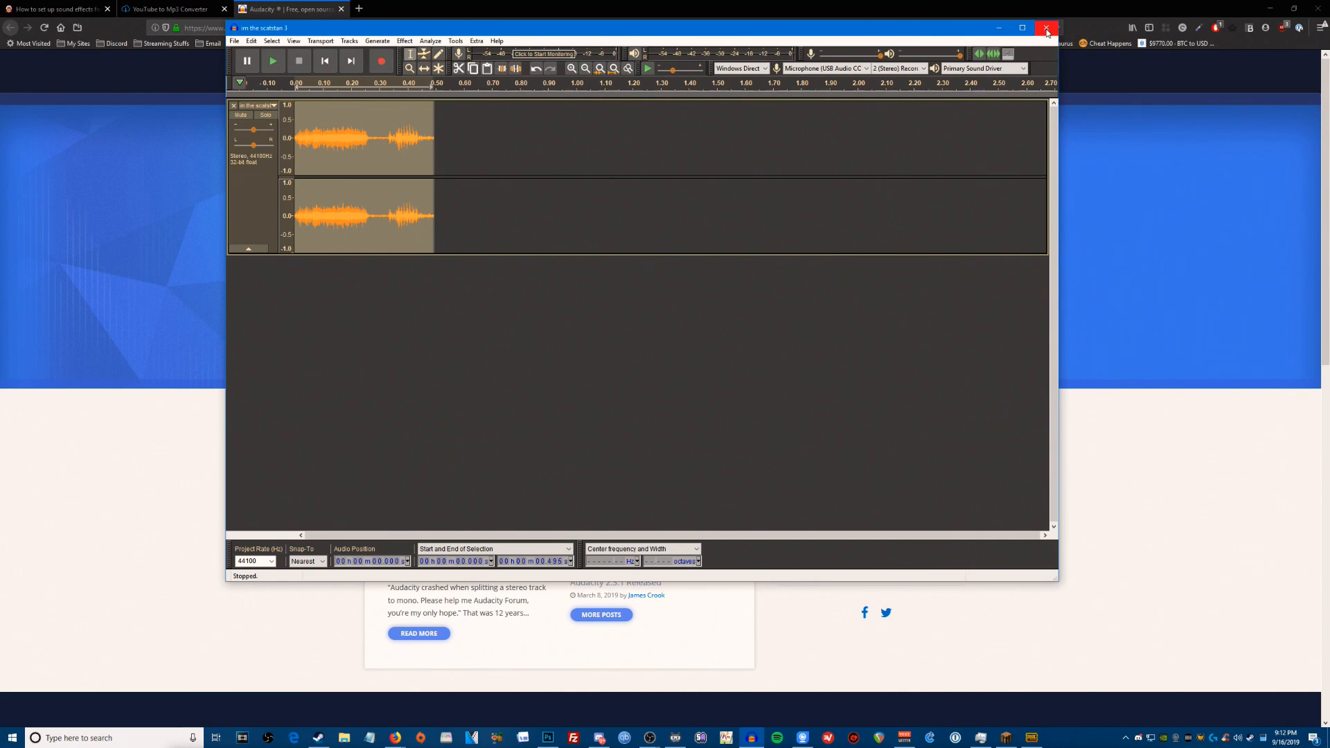
{"action": "left_click", "coordinate": [1047, 28]}
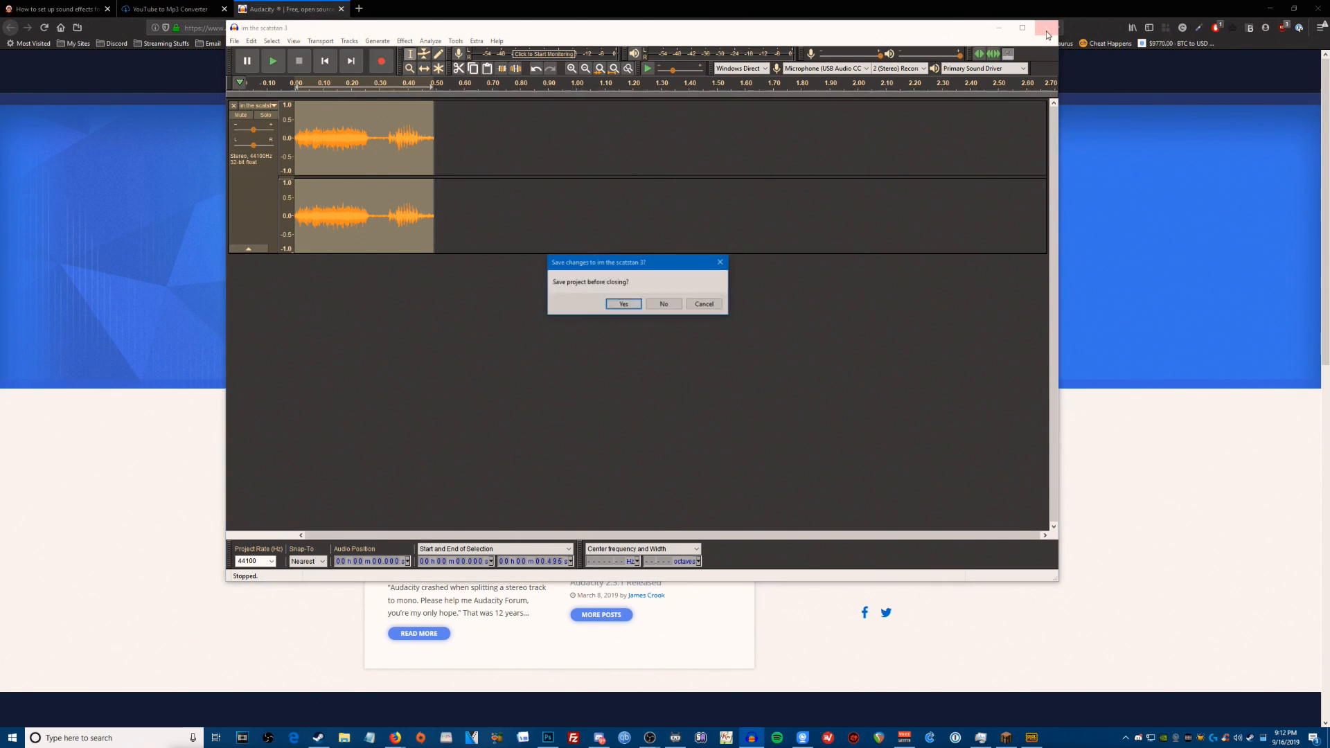
{"action": "left_click", "coordinate": [664, 304]}
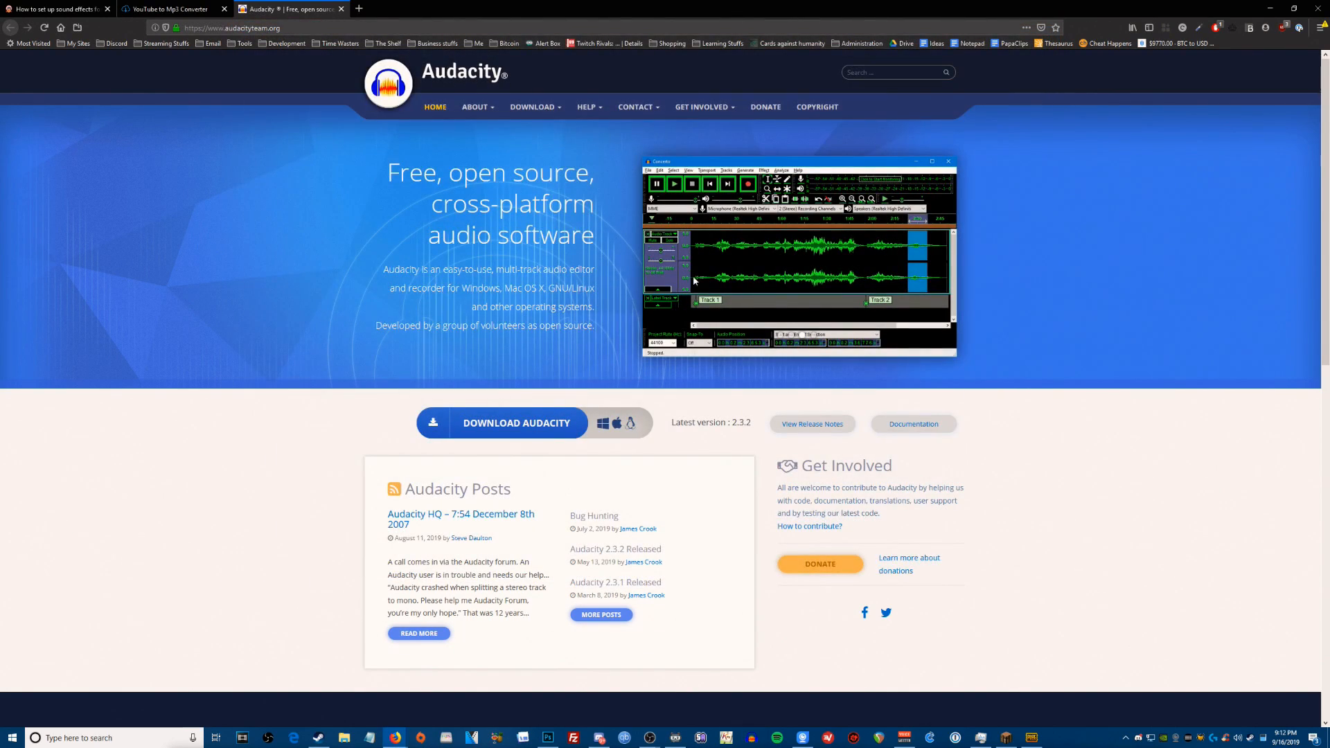
Scroll the Game Rebel tutorial to its Adding Audio to Streamlabs Chatbot heading.
{"action": "left_click", "coordinate": [55, 9]}
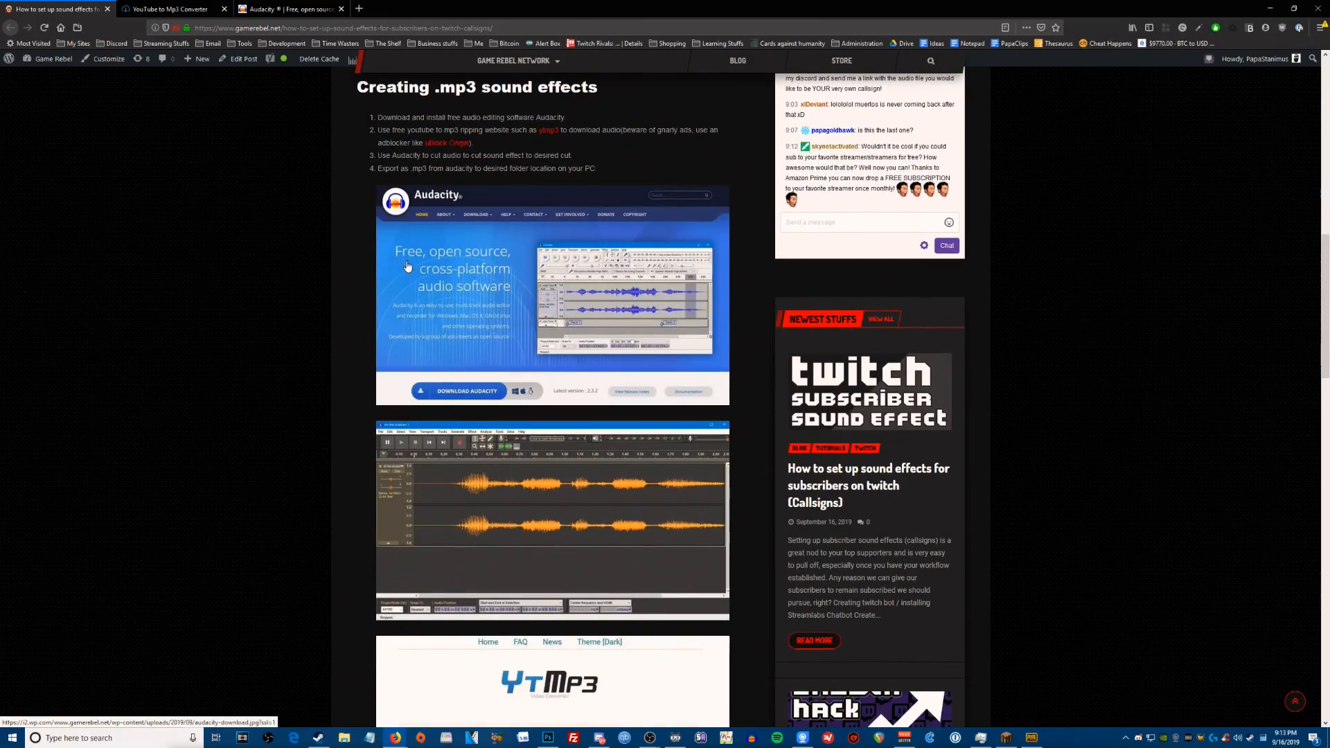
{"action": "scroll", "scroll_direction": "down", "scroll_amount": 3}
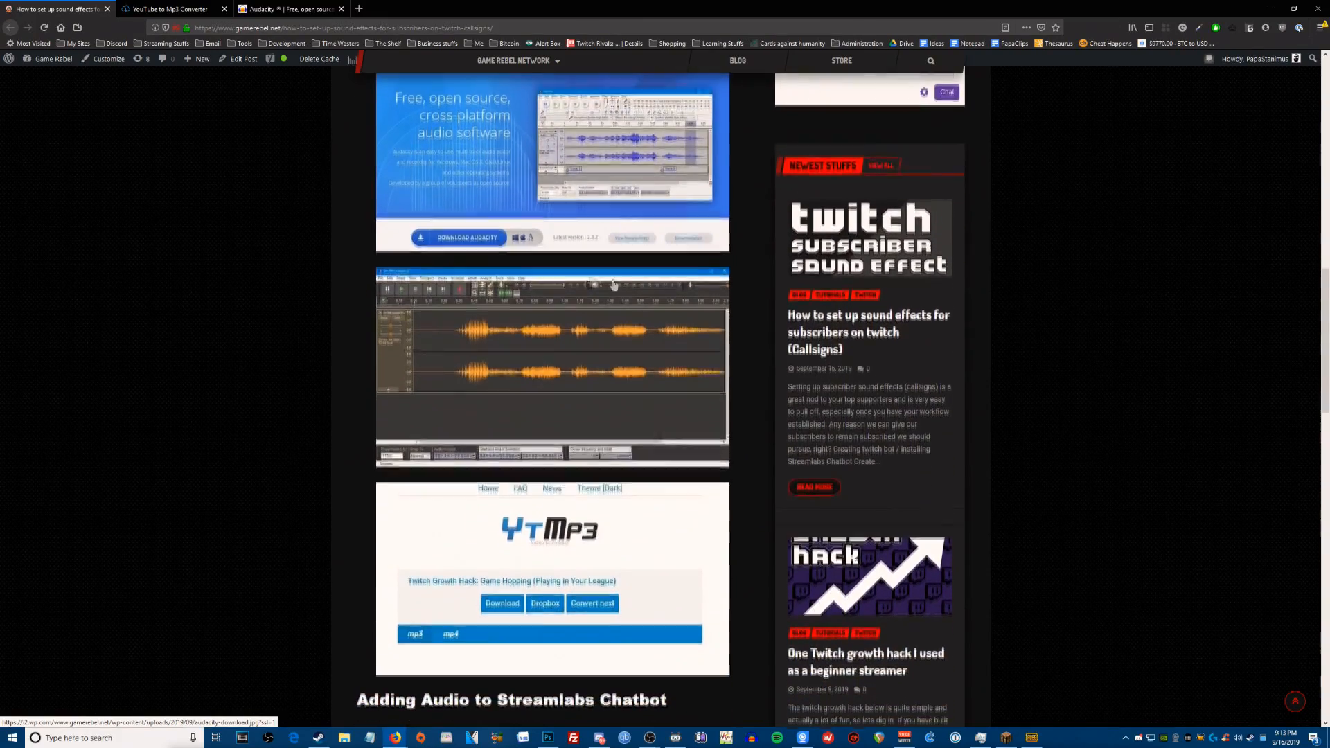
{"action": "scroll", "scroll_direction": "down", "scroll_amount": 3}
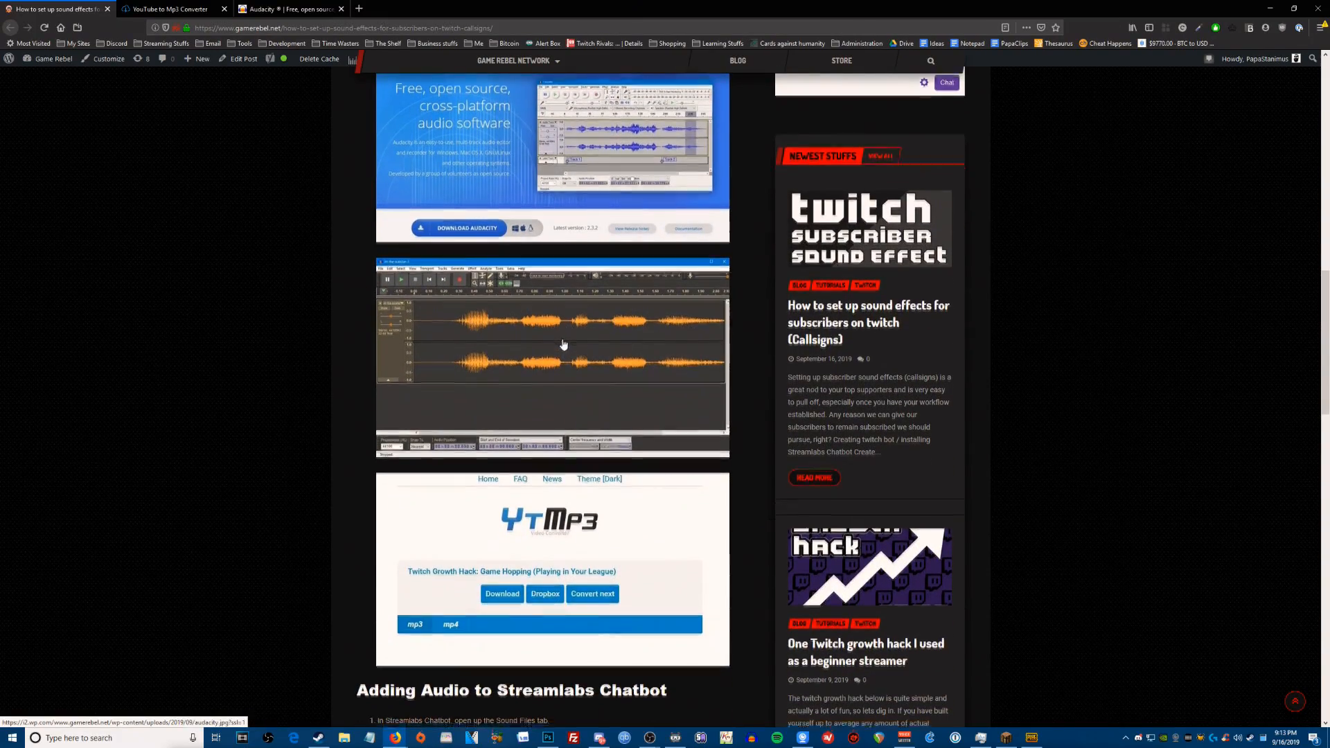
{"action": "scroll", "scroll_direction": "down", "scroll_amount": 3}
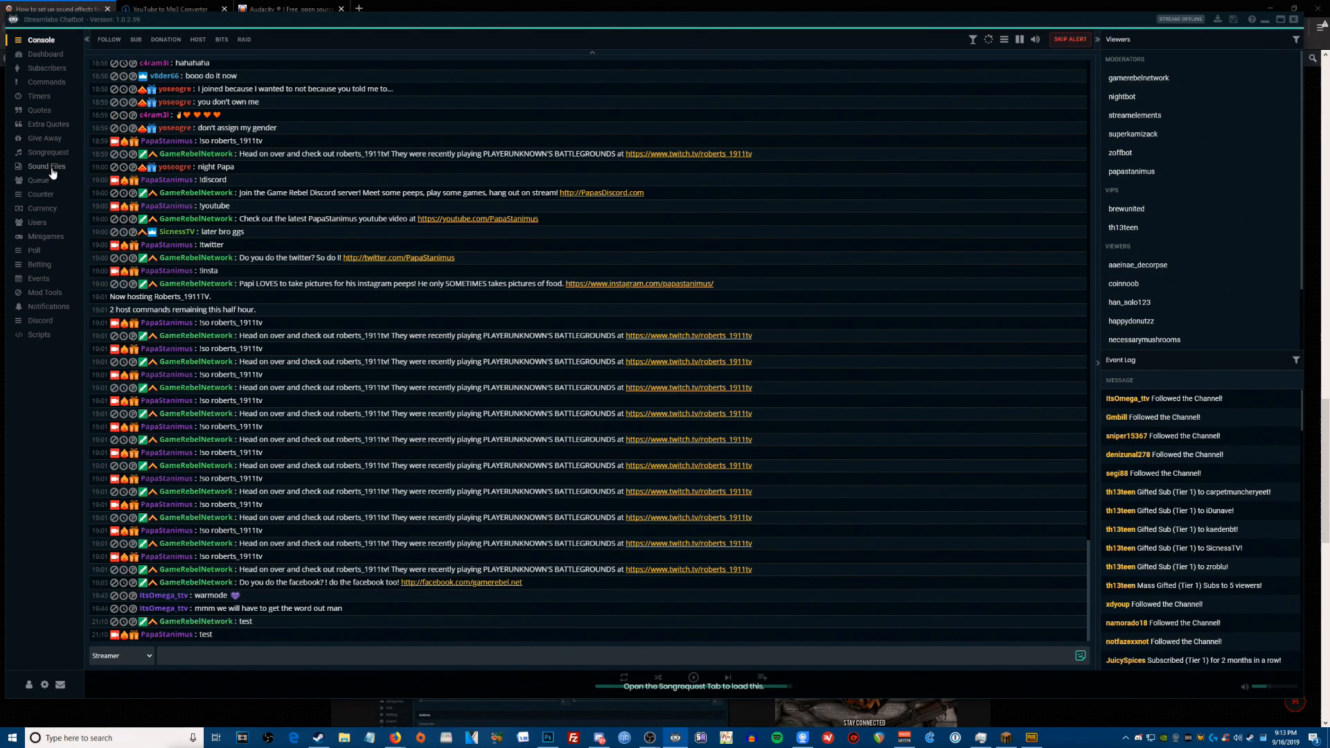
Add a new Sound Files entry named 'newsoundfile' in the Call Signs group.
{"action": "left_click", "coordinate": [47, 165]}
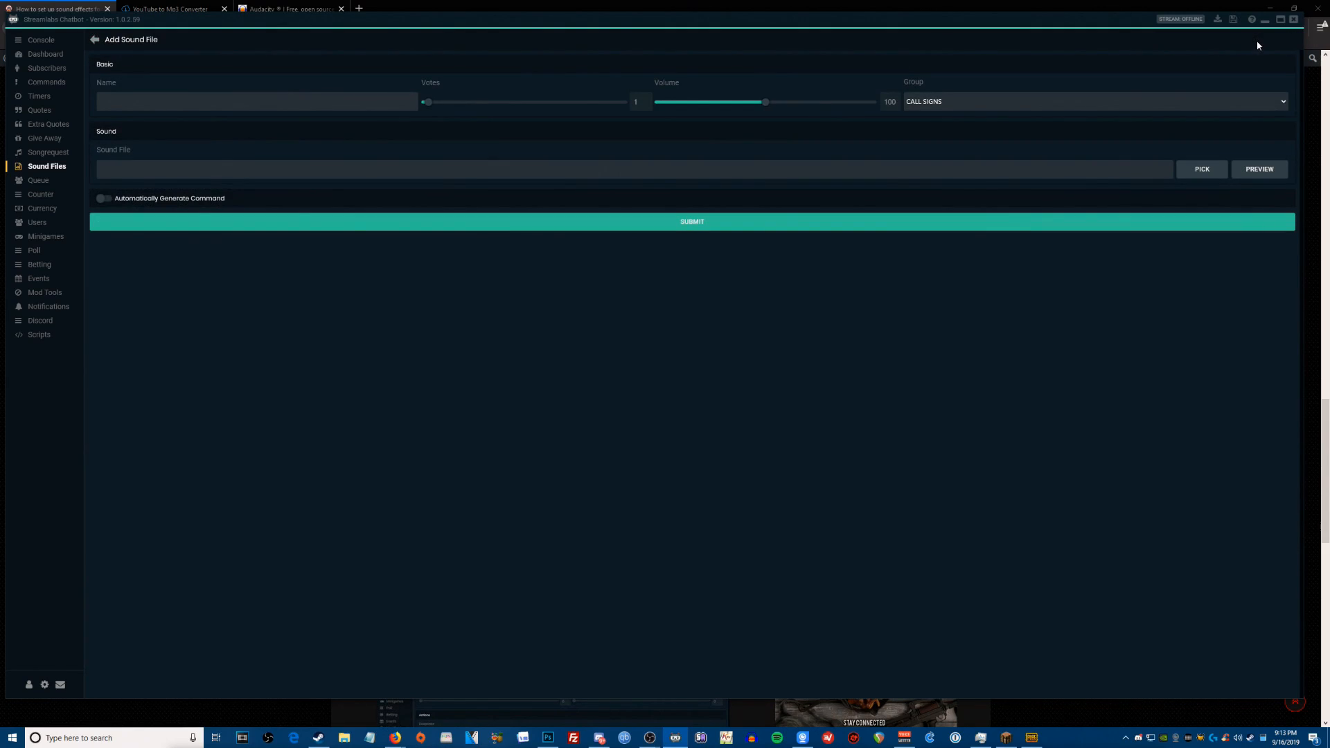
{"action": "left_click", "coordinate": [255, 101]}
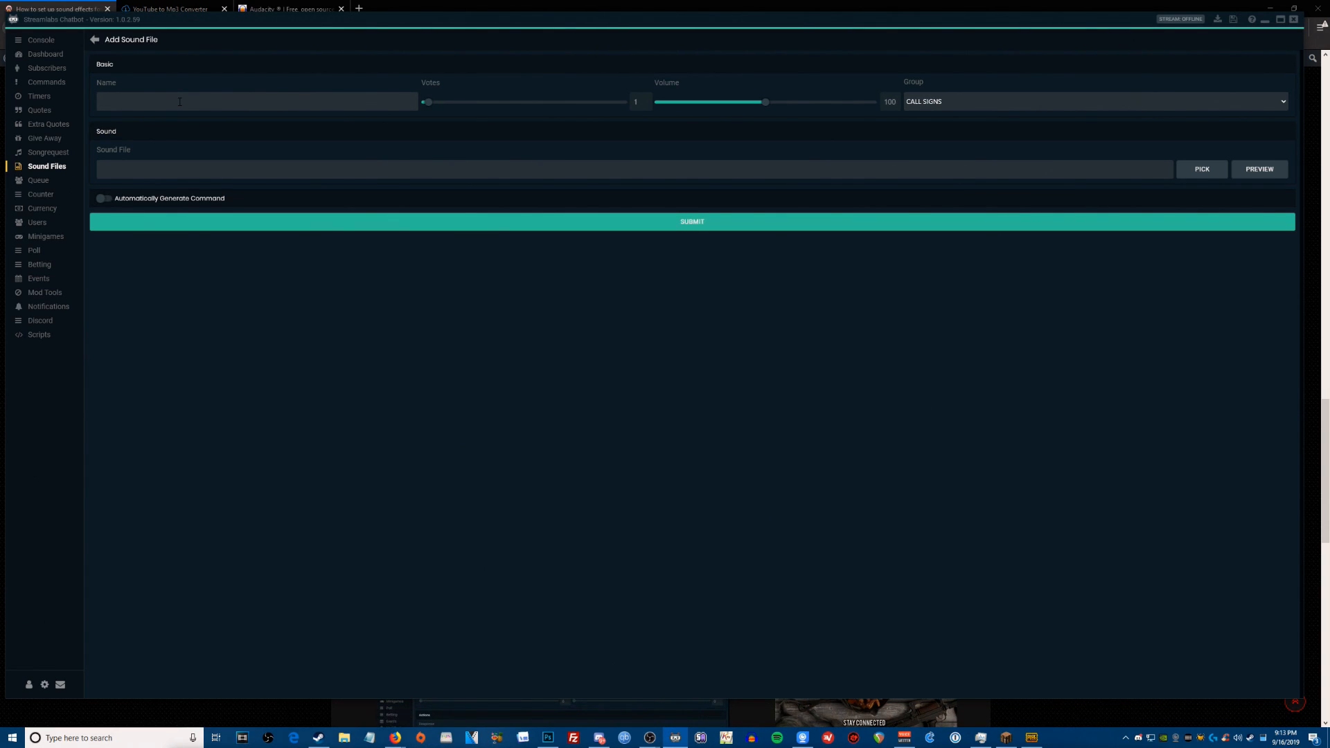
{"action": "type", "text": "news"}
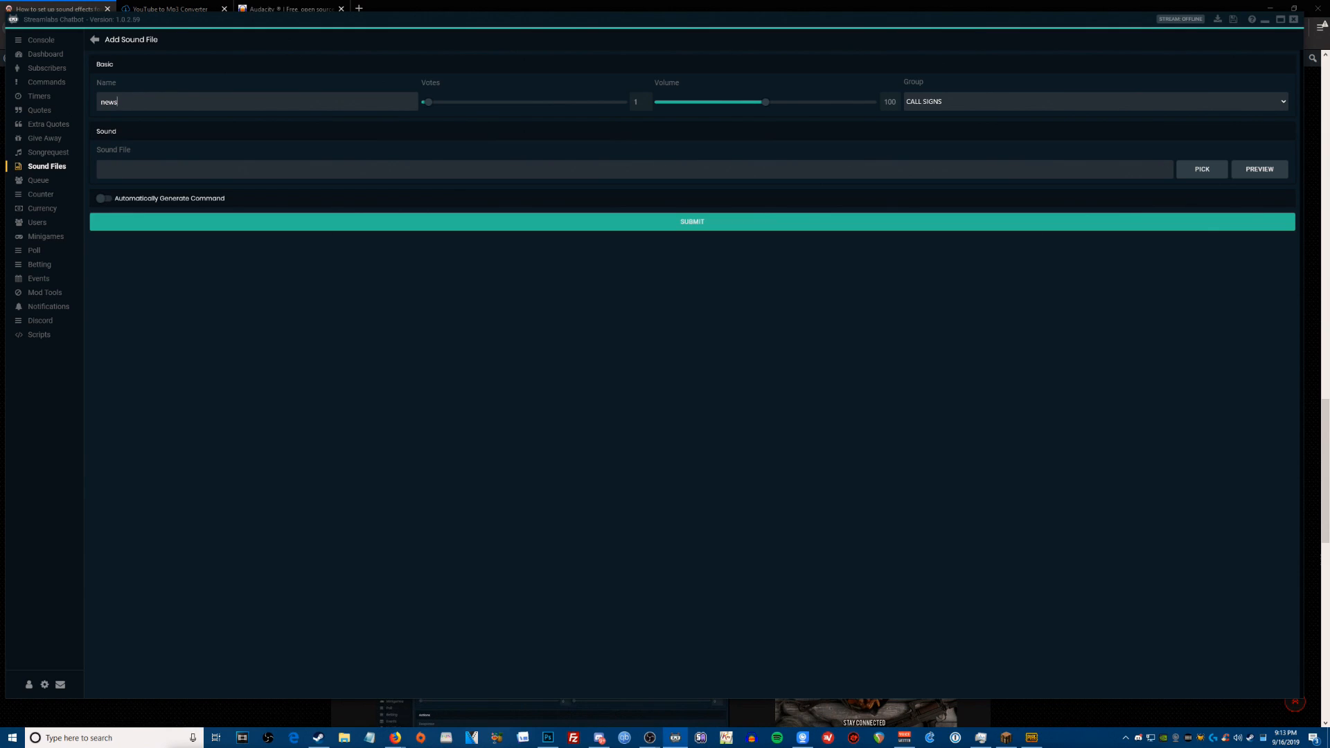
{"action": "type", "text": "oundfile"}
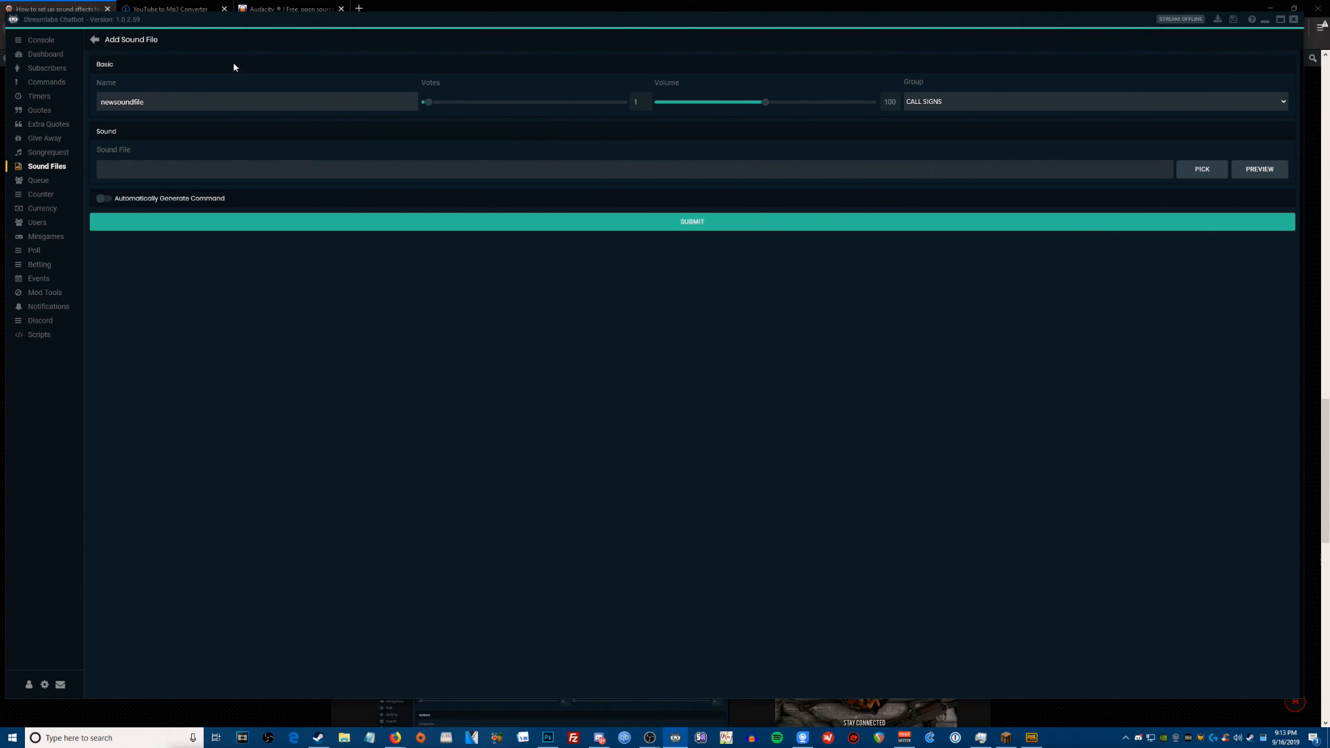
{"action": "mouse_move", "coordinate": [771, 111]}
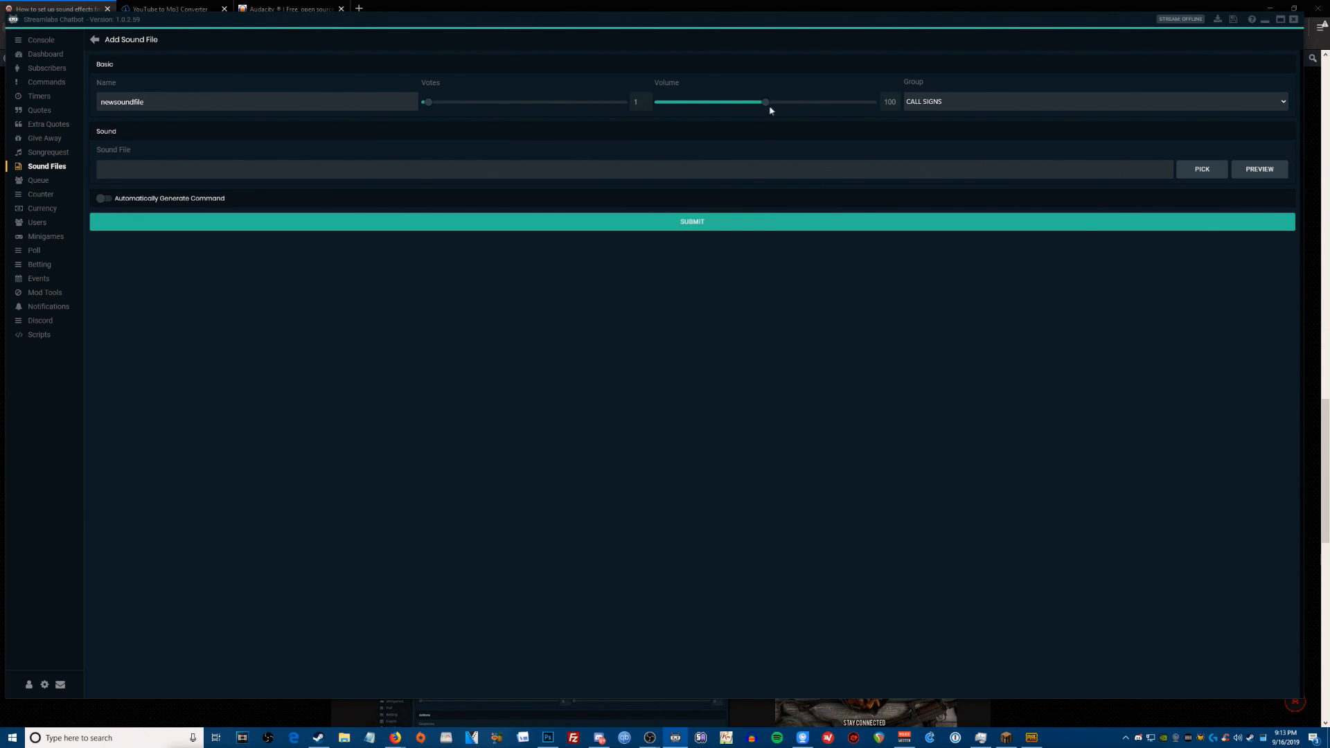
{"action": "mouse_move", "coordinate": [1003, 95]}
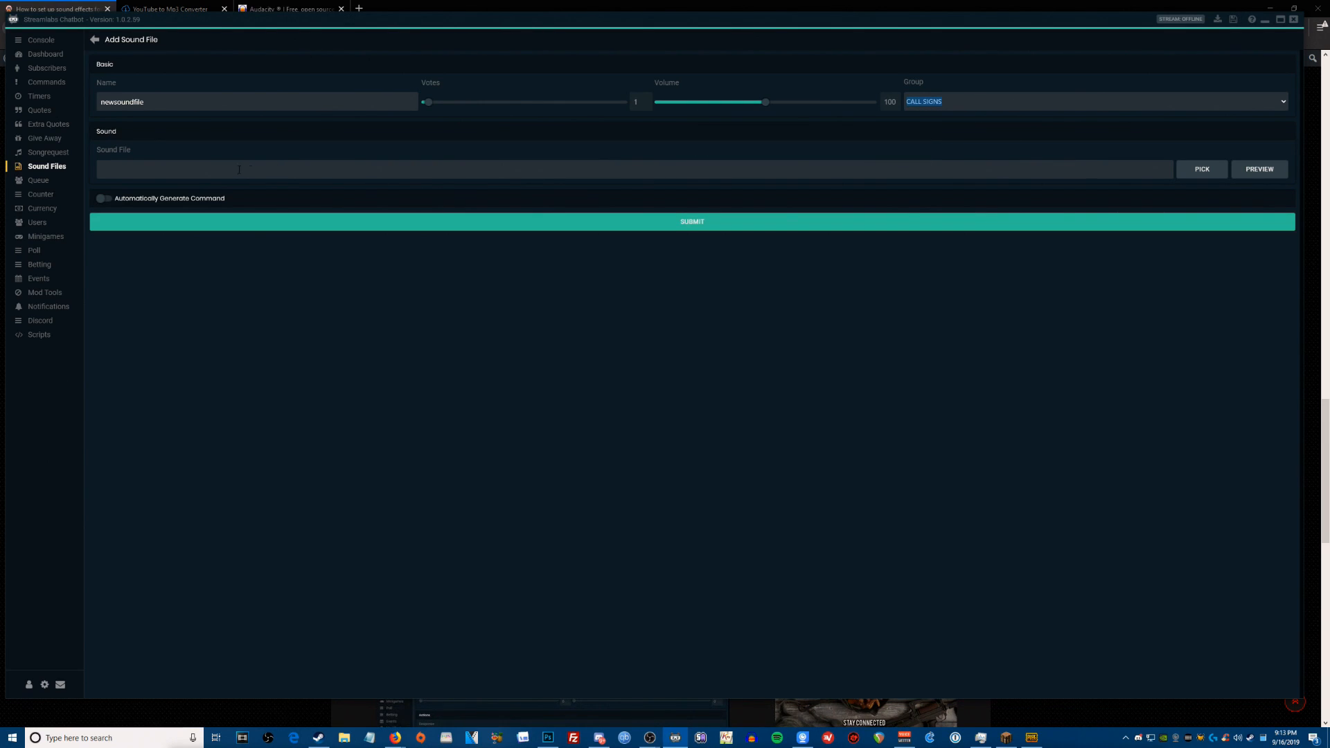
Attach the game hopping video audio file from the Audacity Export folder first.
{"action": "left_click", "coordinate": [1202, 169]}
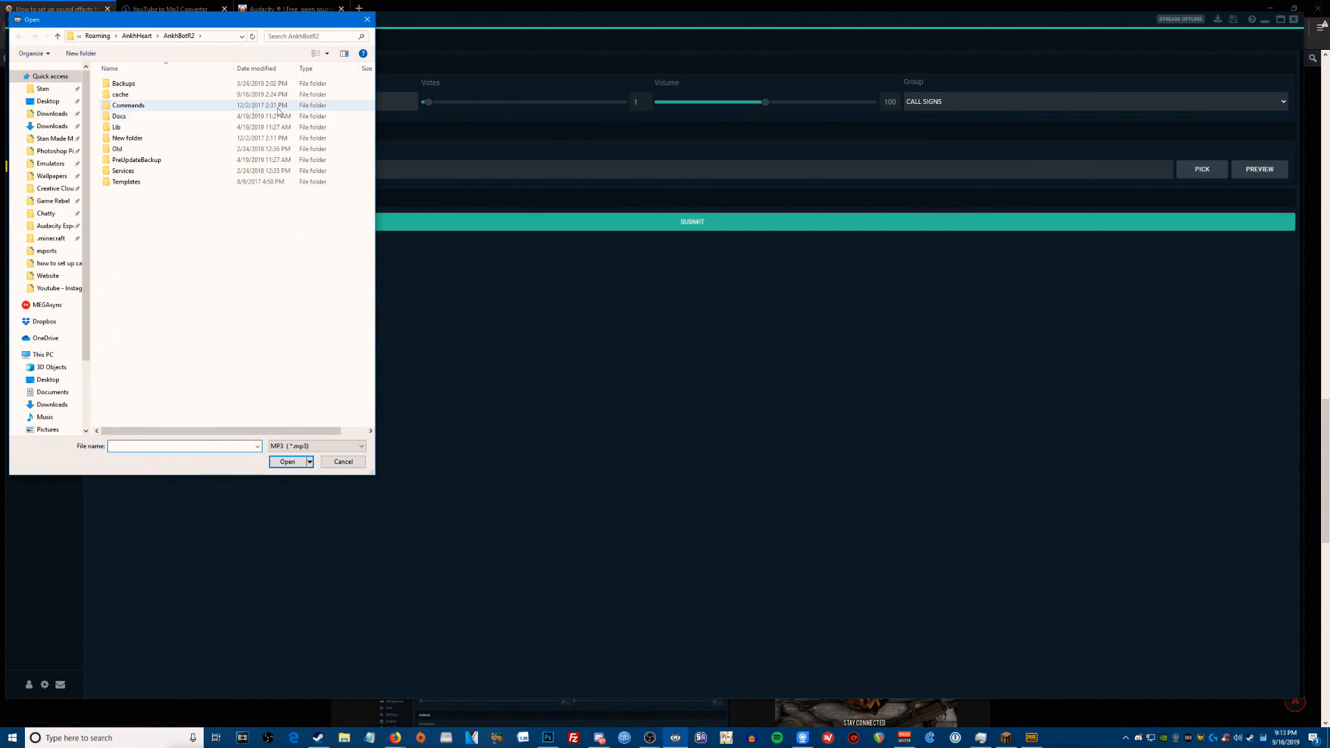
{"action": "left_click", "coordinate": [58, 226]}
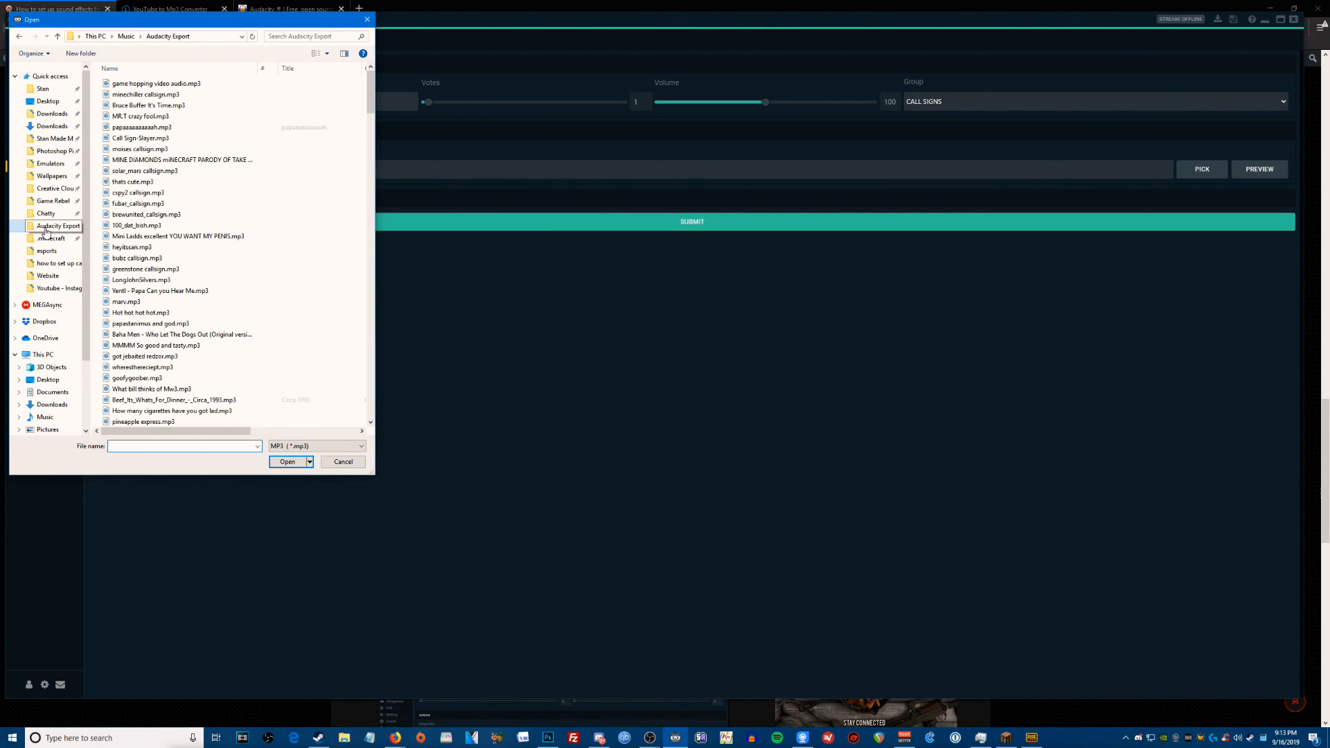
{"action": "left_click", "coordinate": [156, 83]}
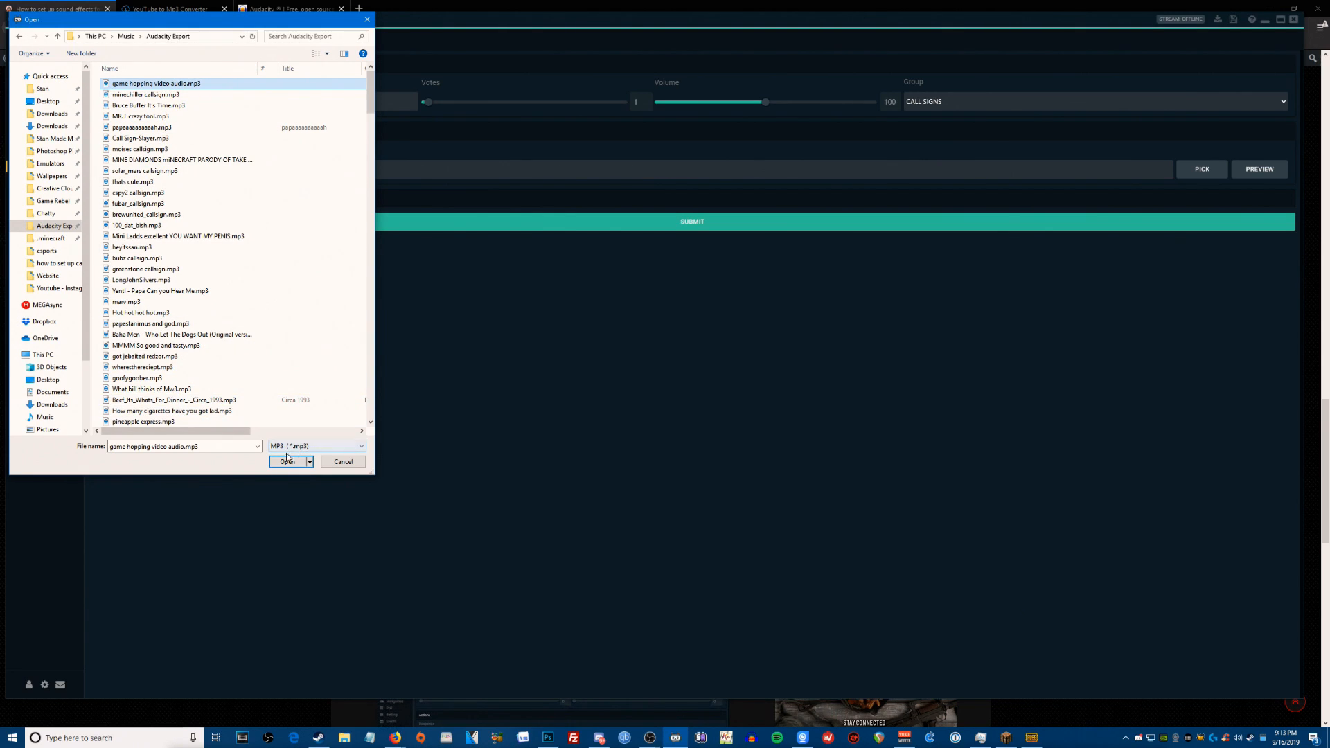
{"action": "left_click", "coordinate": [287, 462]}
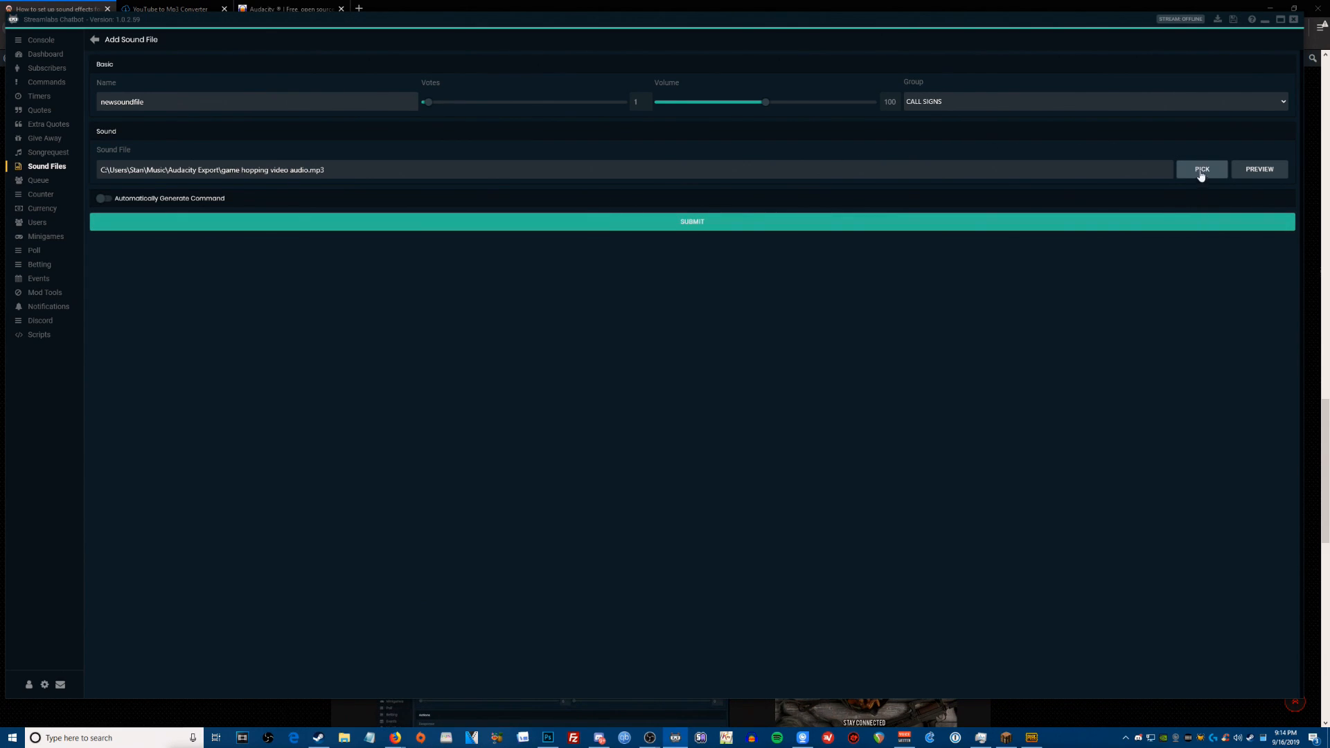
Replace it with minechiller callsign.mp3 from the Audacity Export folder.
{"action": "left_click", "coordinate": [1202, 169]}
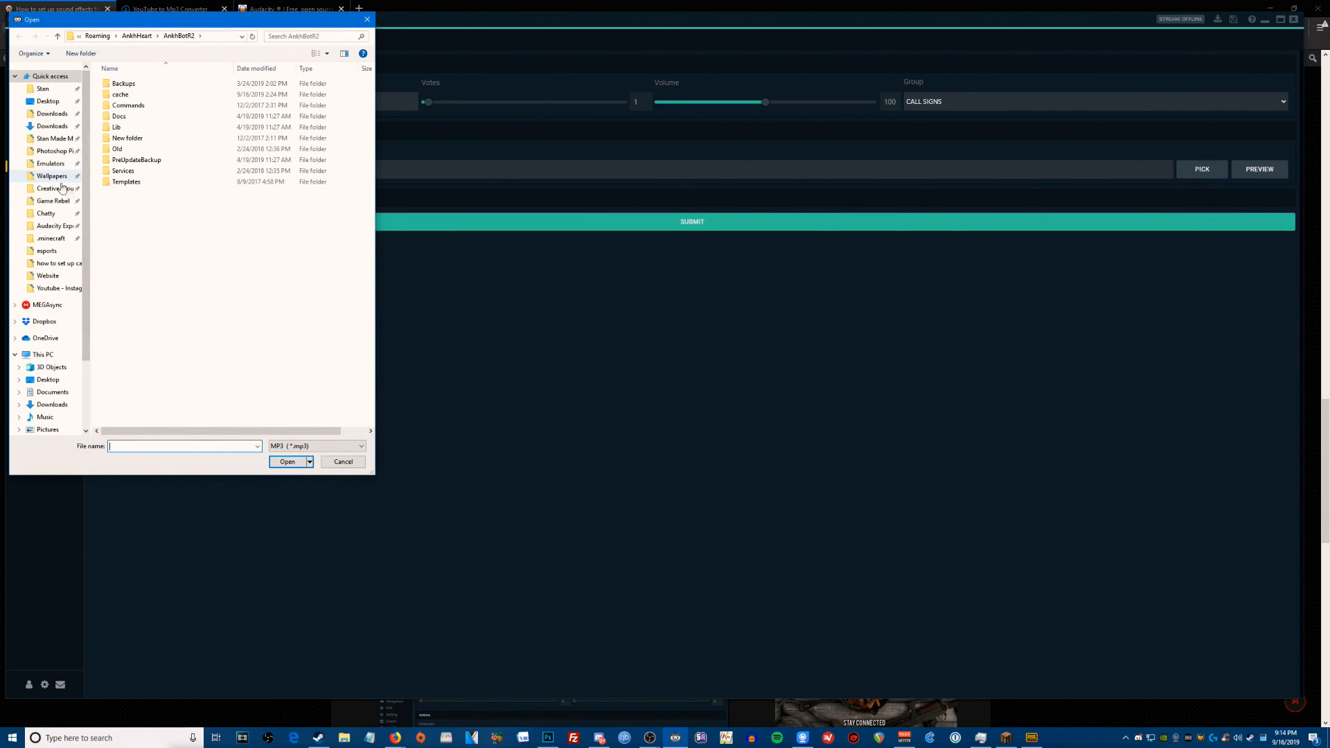
{"action": "left_click", "coordinate": [57, 226]}
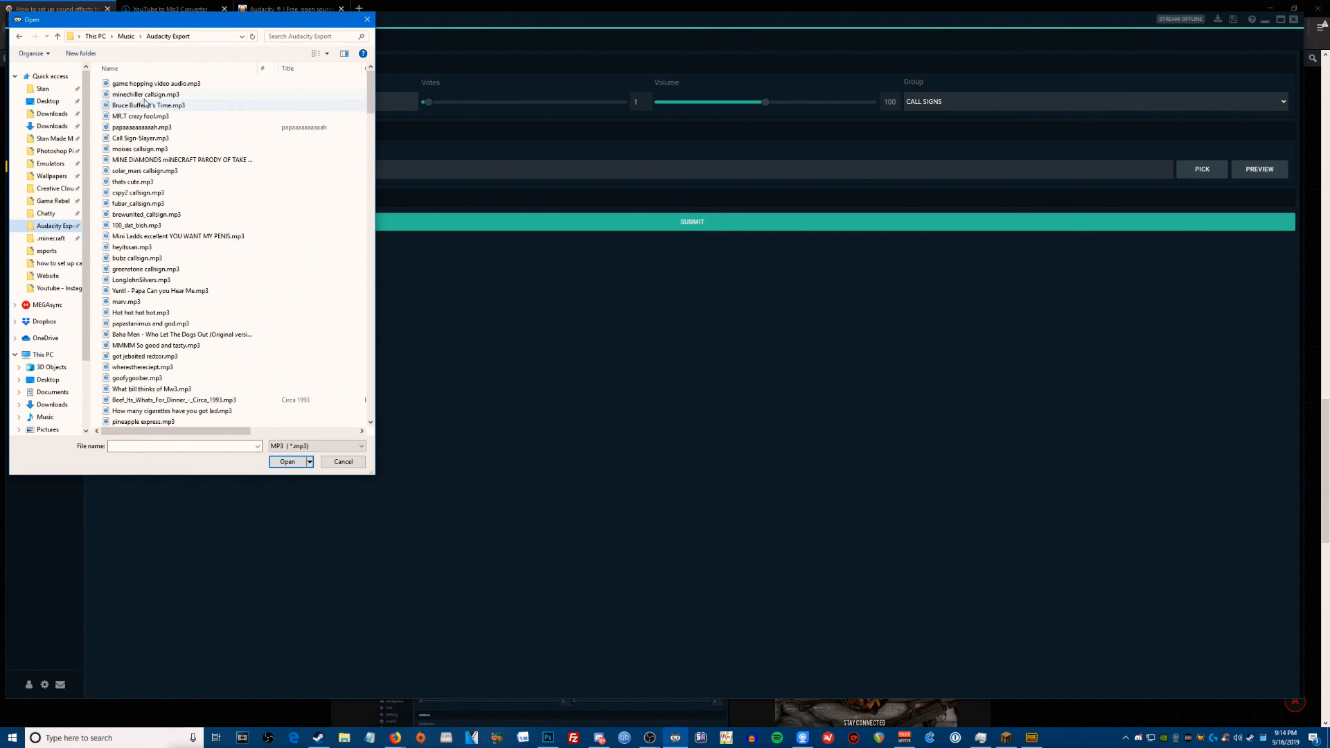
{"action": "left_click", "coordinate": [145, 95]}
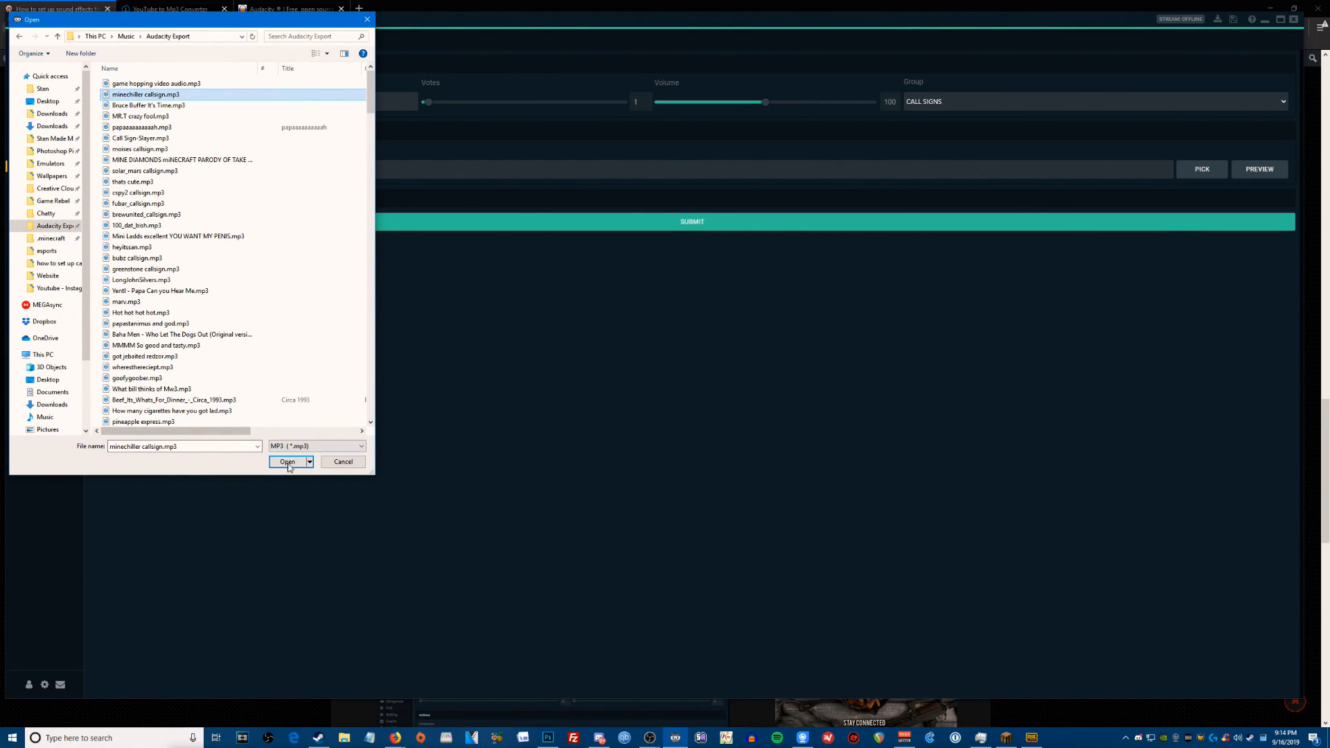
{"action": "left_click", "coordinate": [288, 462]}
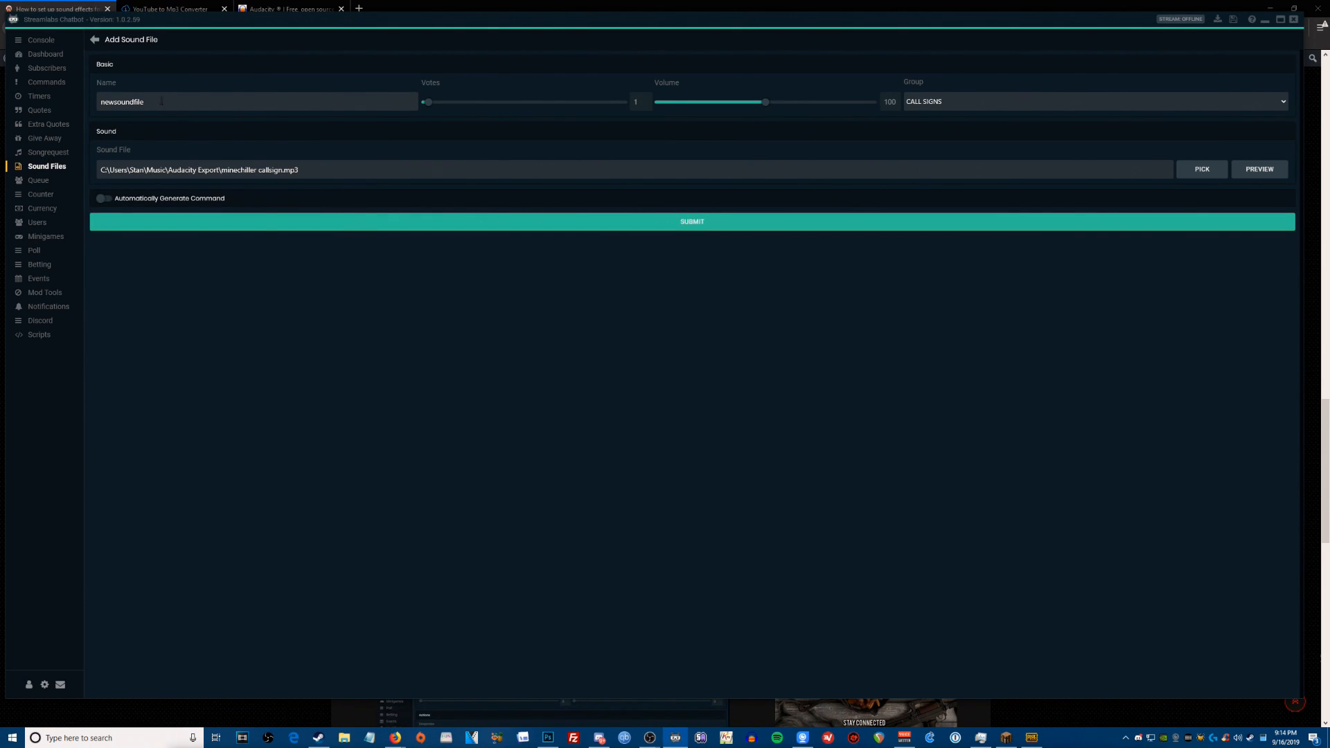
Name the entry newsoundfile_deleteme and submit the new sound file.
{"action": "type", "text": "de"}
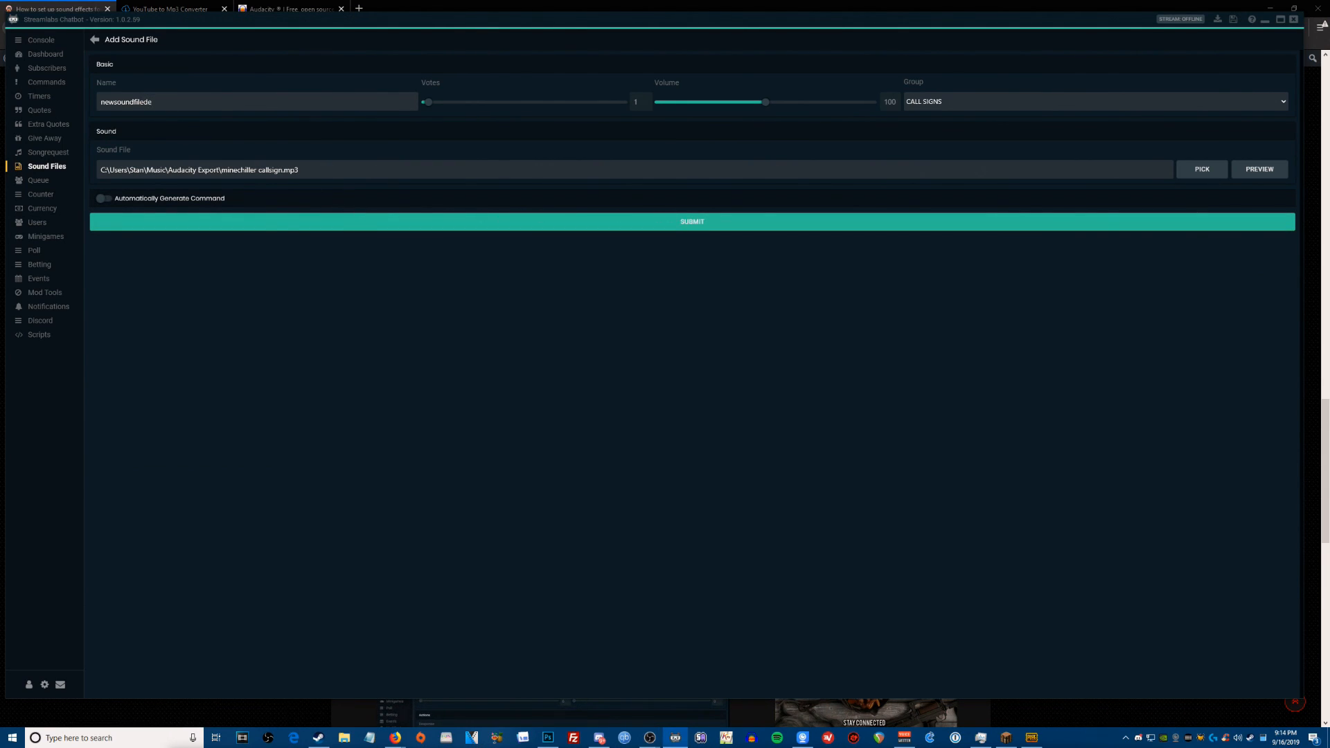
{"action": "key", "text": "Backspace"}
{"action": "type", "text": "_deleteme"}
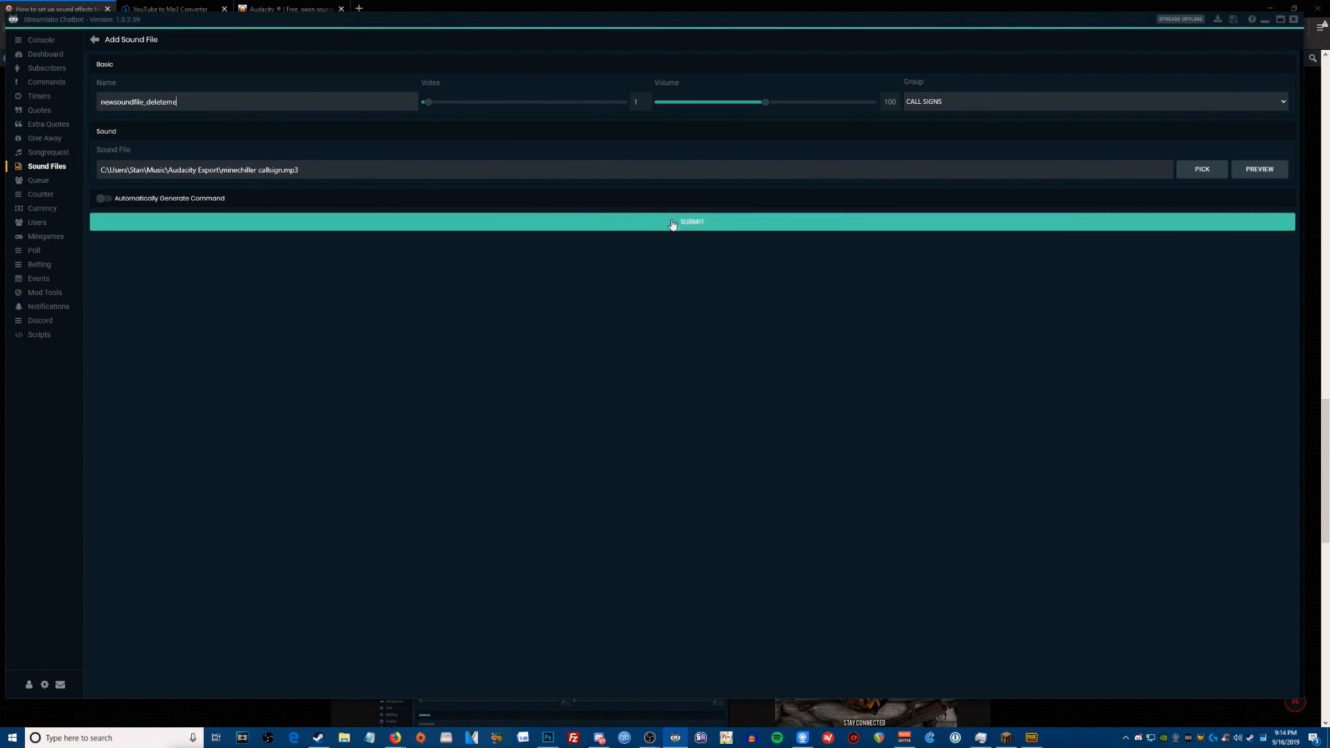
{"action": "left_click", "coordinate": [691, 222]}
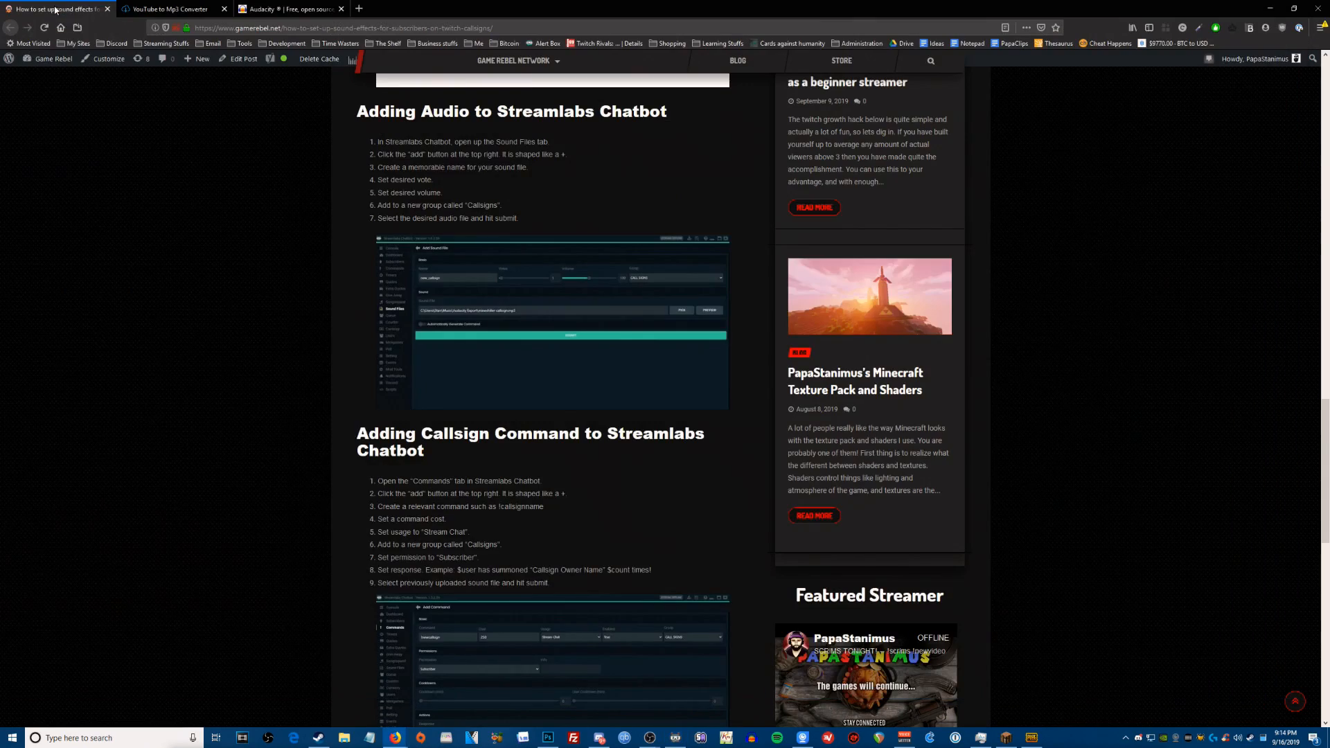
Scroll the Game Rebel tutorial to the 'Adding Callsign Command' section.
{"action": "scroll", "scroll_direction": "down", "scroll_amount": 3}
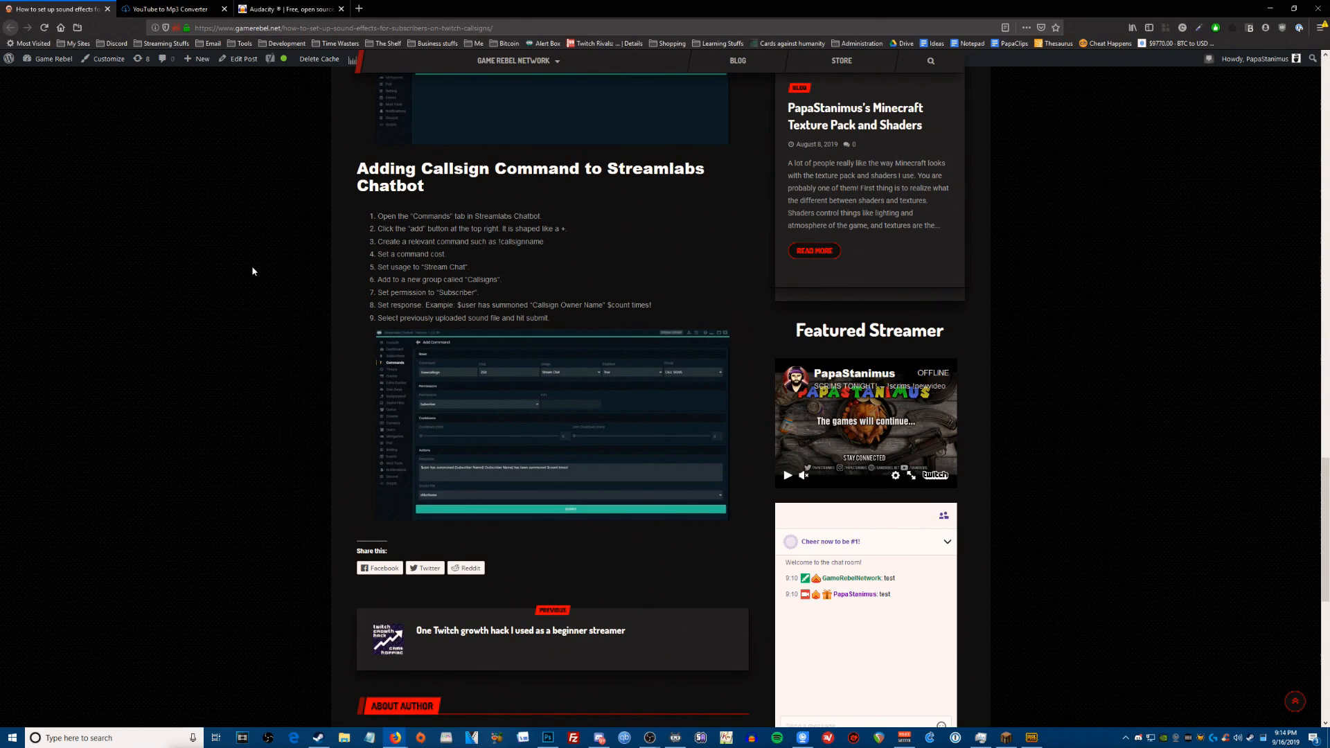
{"action": "mouse_move", "coordinate": [719, 691]}
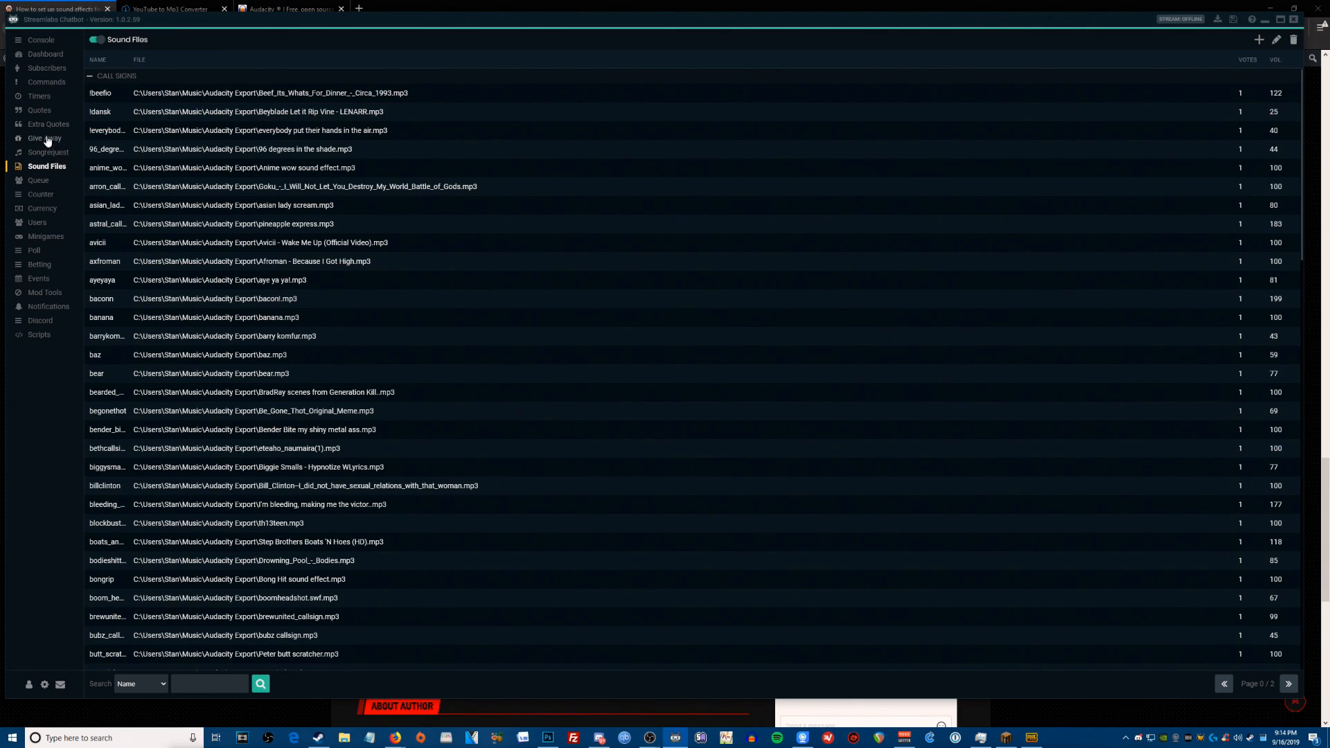
Start a new command named !callsignexample, keeping cost 250 and Stream Chat usage.
{"action": "left_click", "coordinate": [46, 82]}
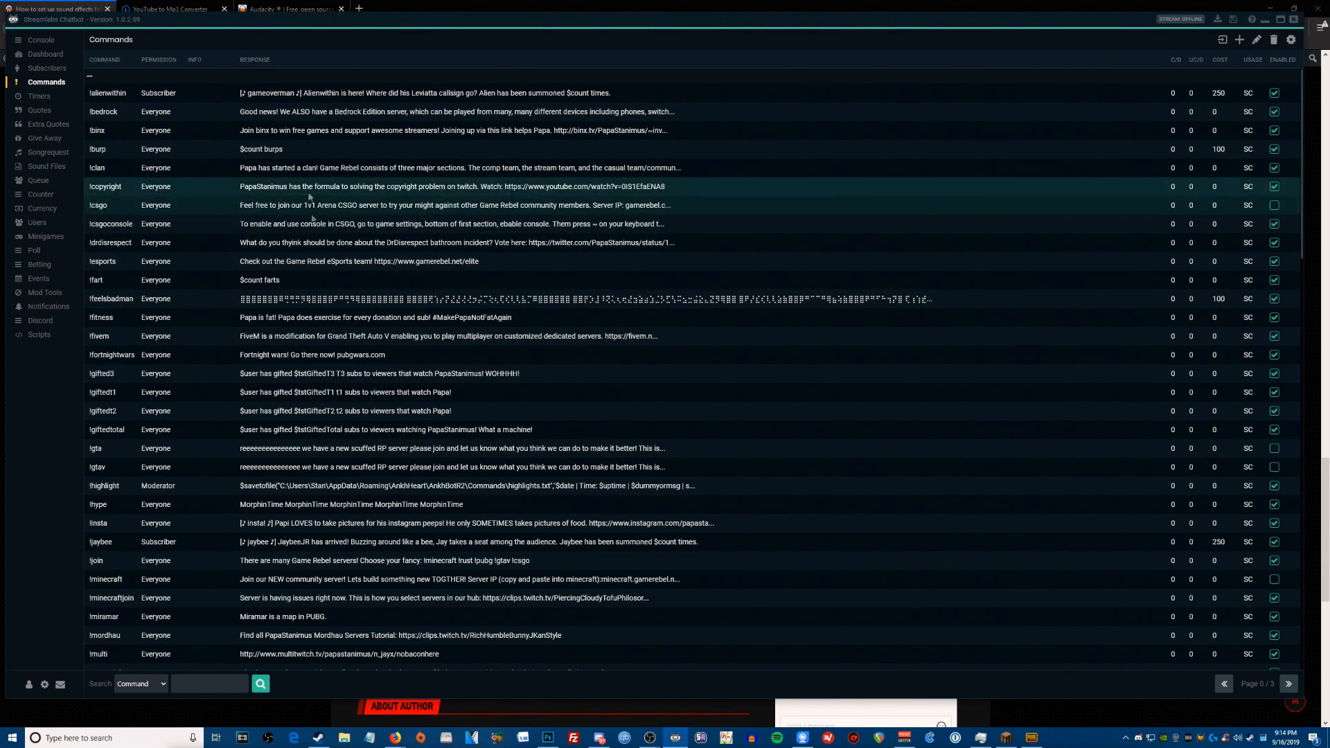
{"action": "left_click", "coordinate": [1239, 39]}
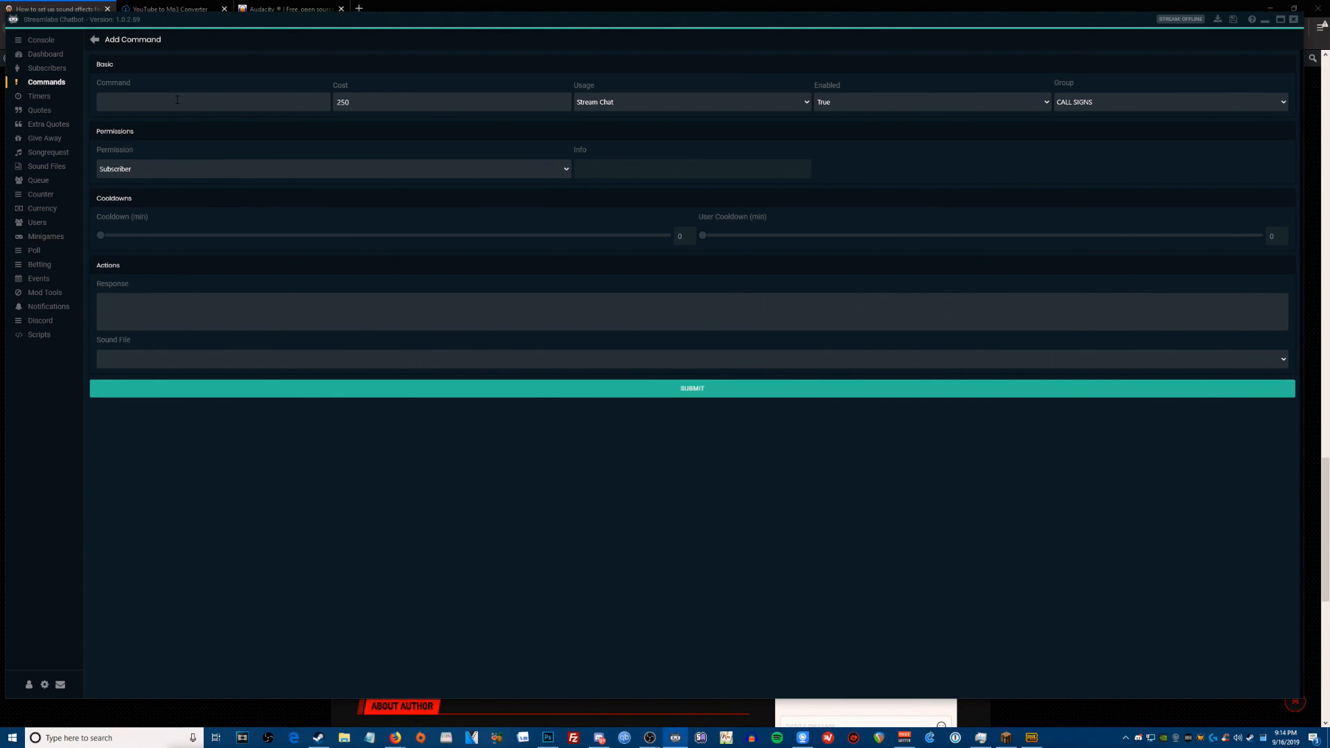
{"action": "type", "text": "t"}
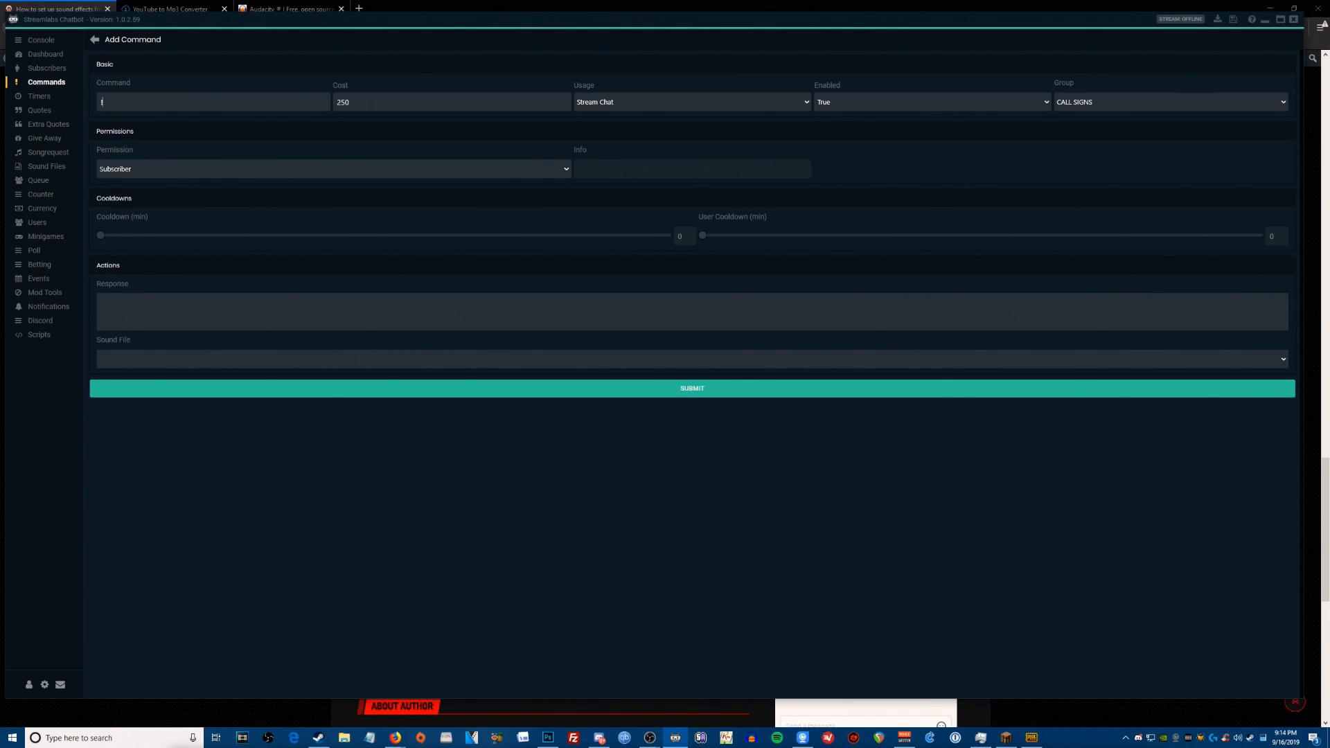
{"action": "type", "text": "callsign"}
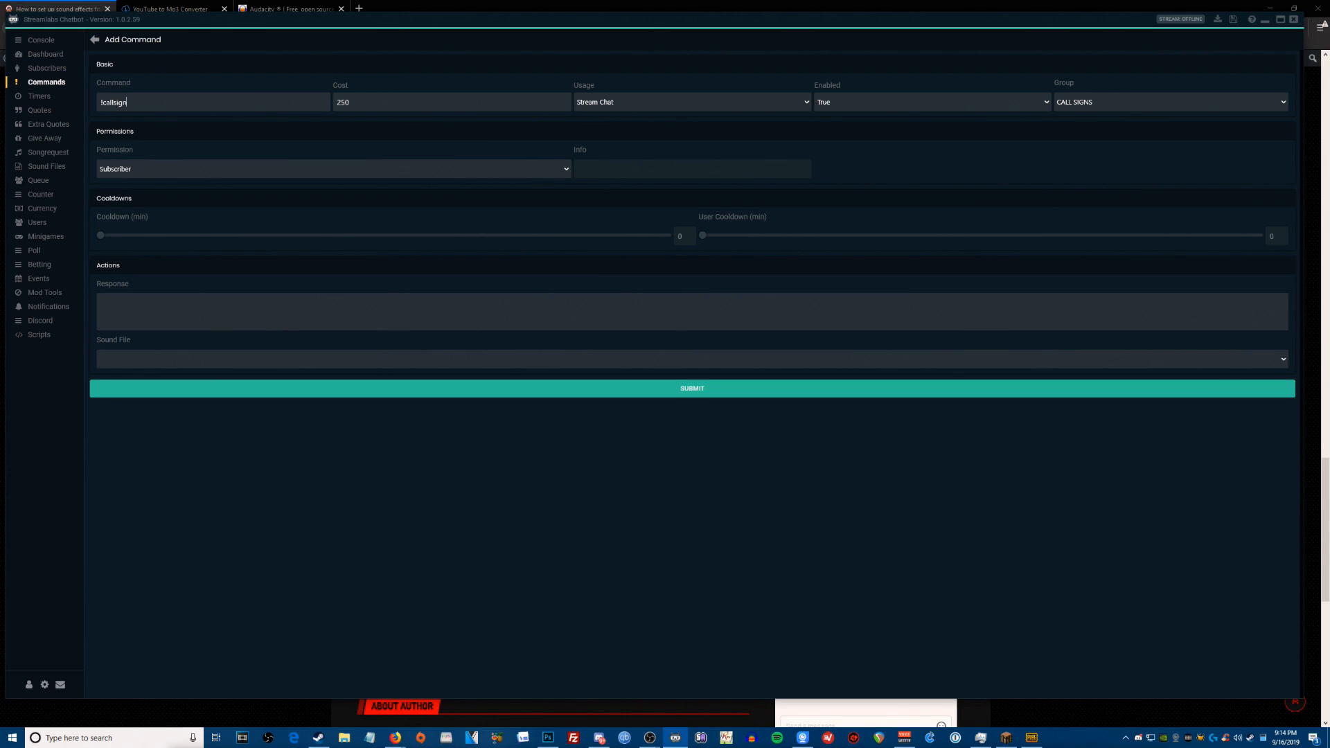
{"action": "type", "text": "example"}
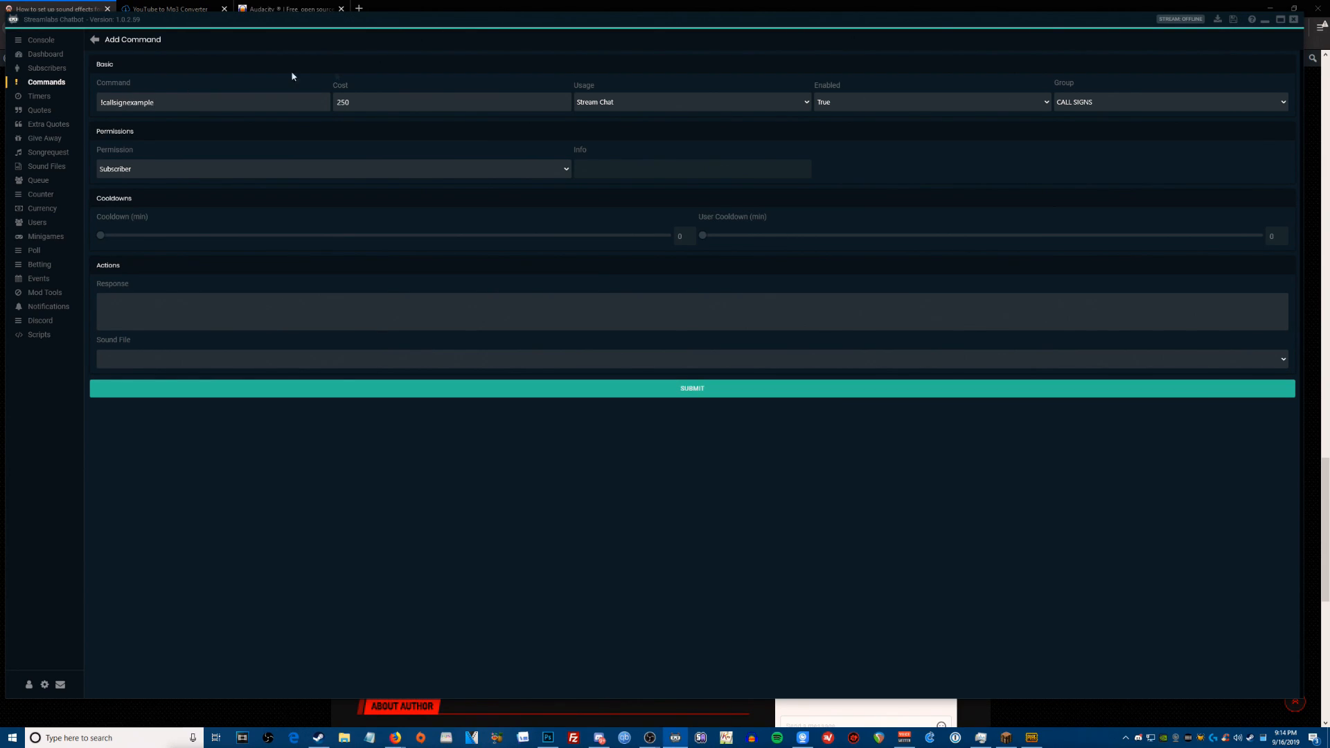
{"action": "left_click", "coordinate": [450, 102]}
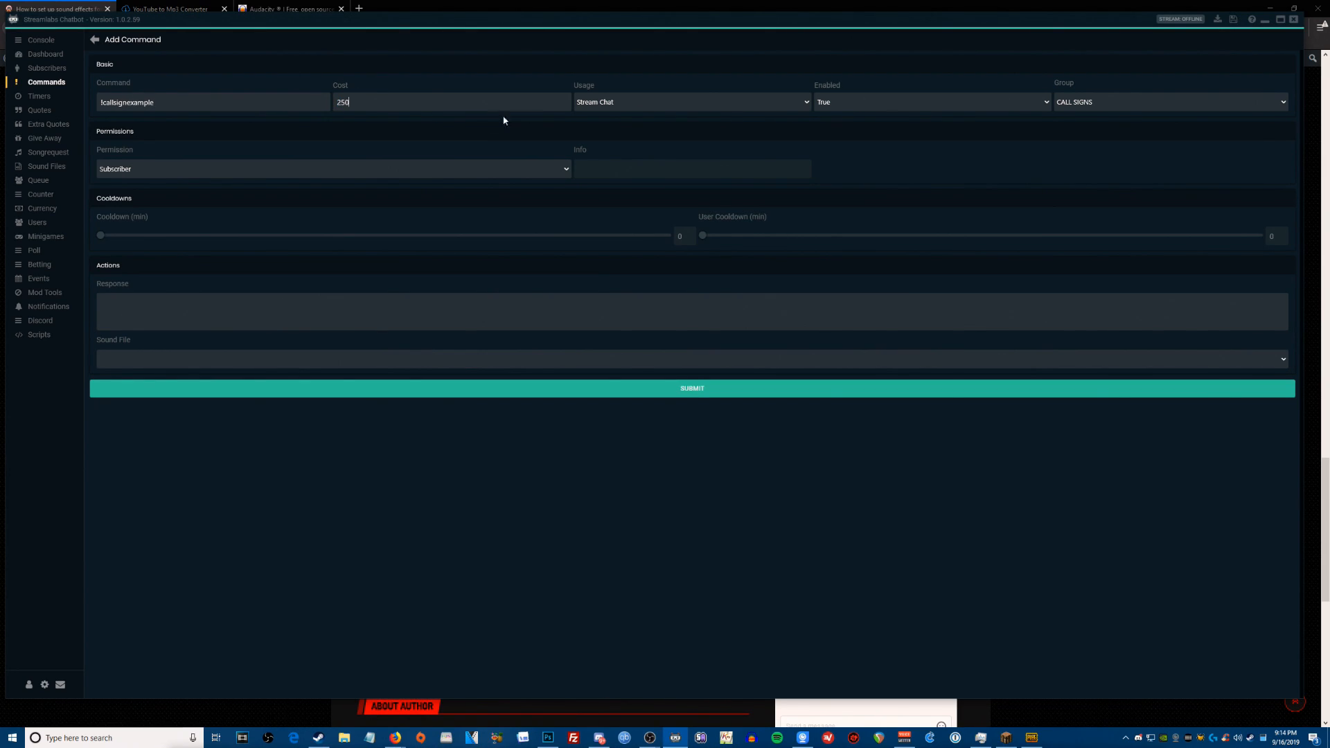
{"action": "mouse_move", "coordinate": [681, 111]}
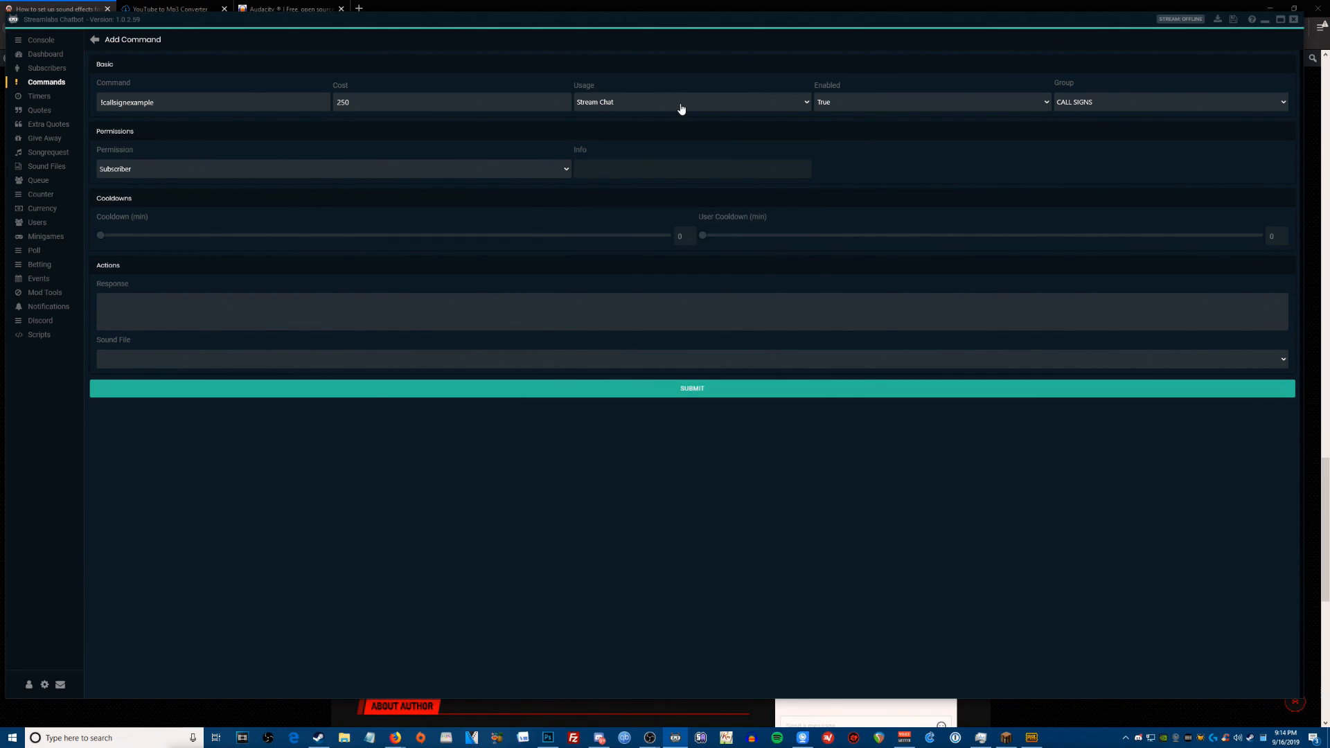
{"action": "mouse_move", "coordinate": [863, 104]}
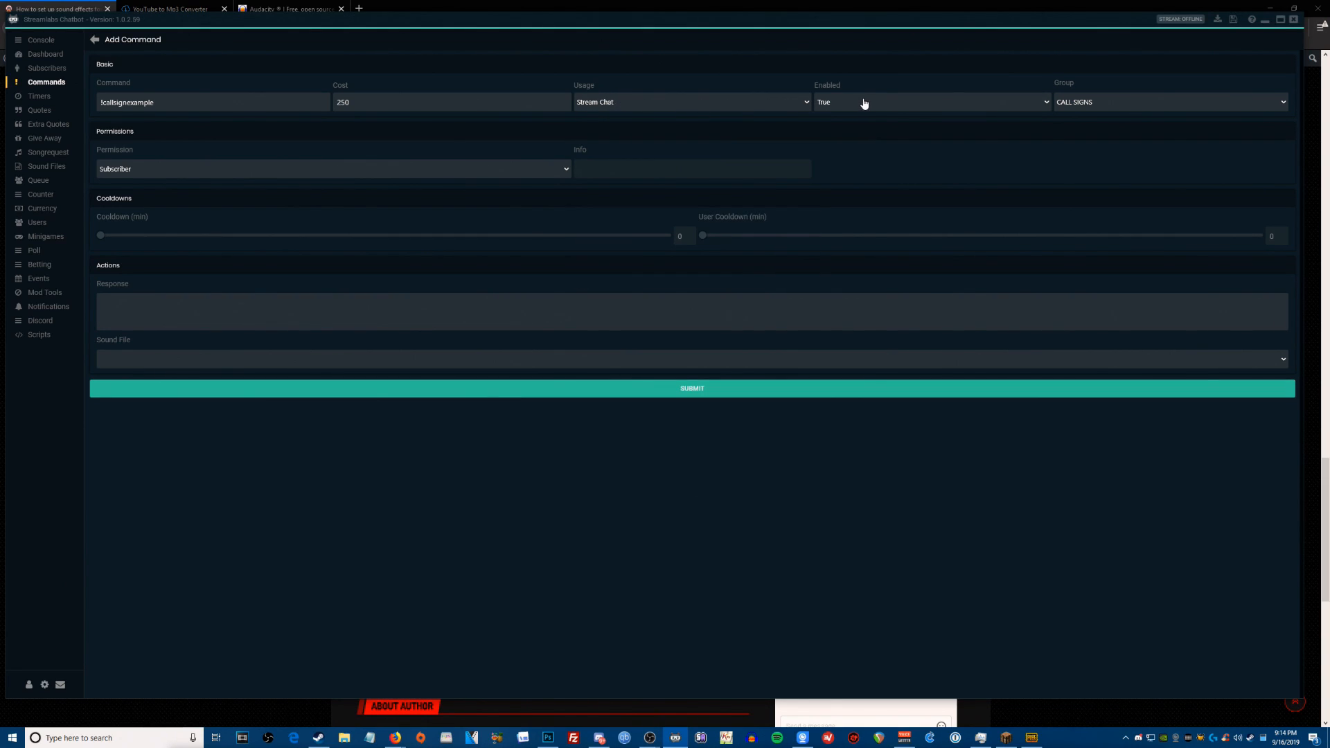
{"action": "mouse_move", "coordinate": [987, 111]}
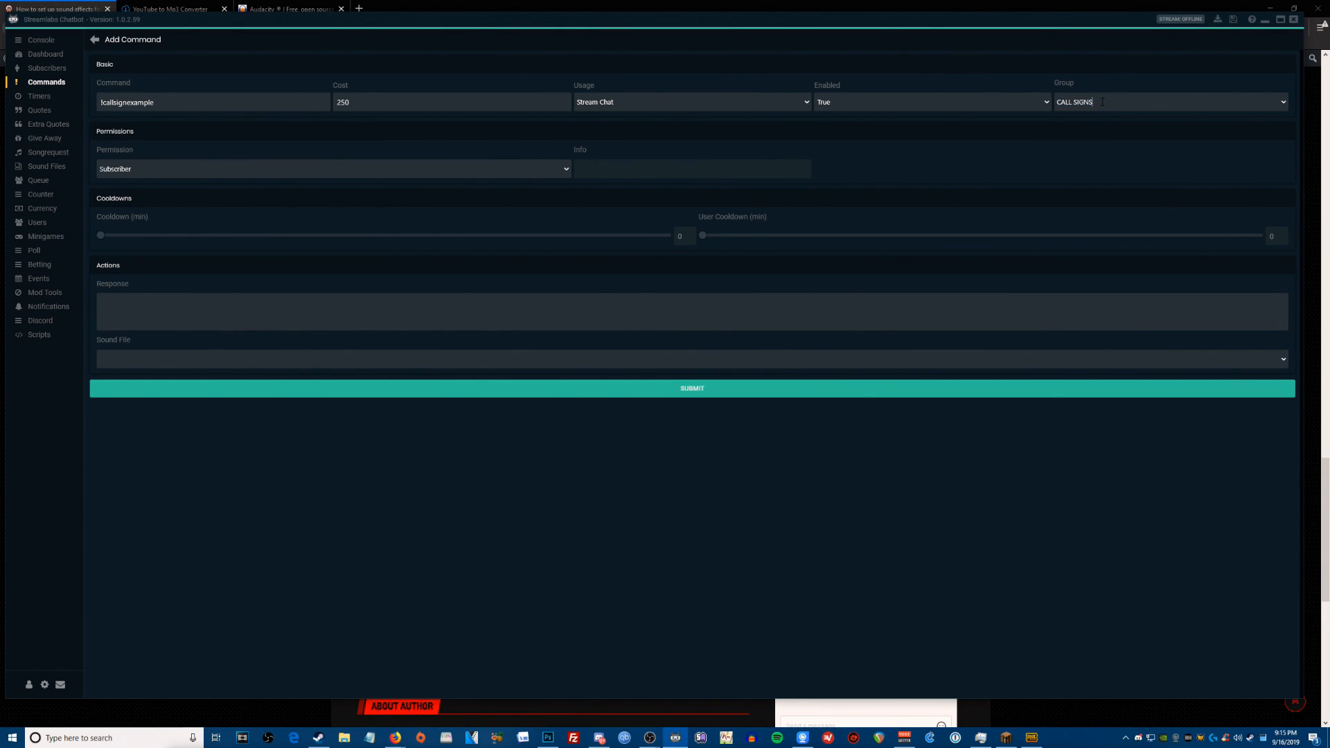
Keep the CALL SIGNS group and restrict permission to Subscriber.
{"action": "double_click", "coordinate": [1076, 101]}
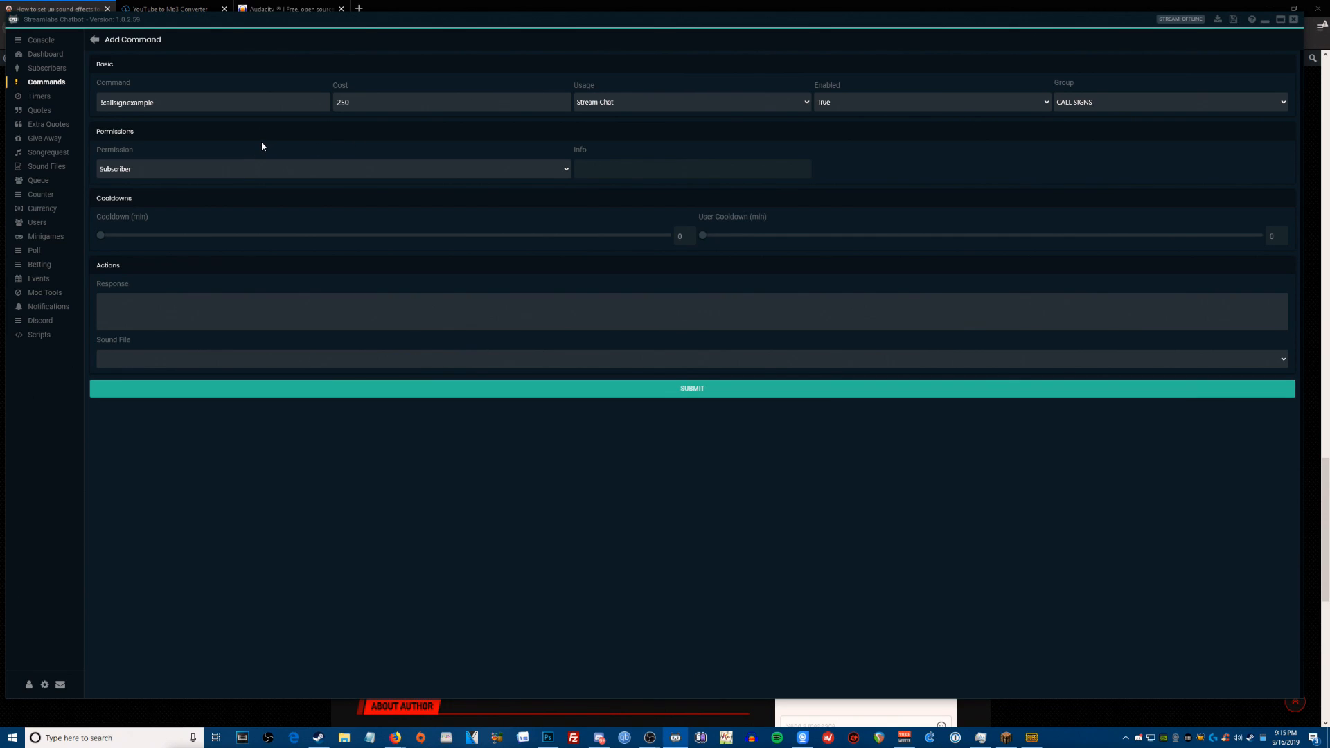
{"action": "left_click", "coordinate": [332, 167]}
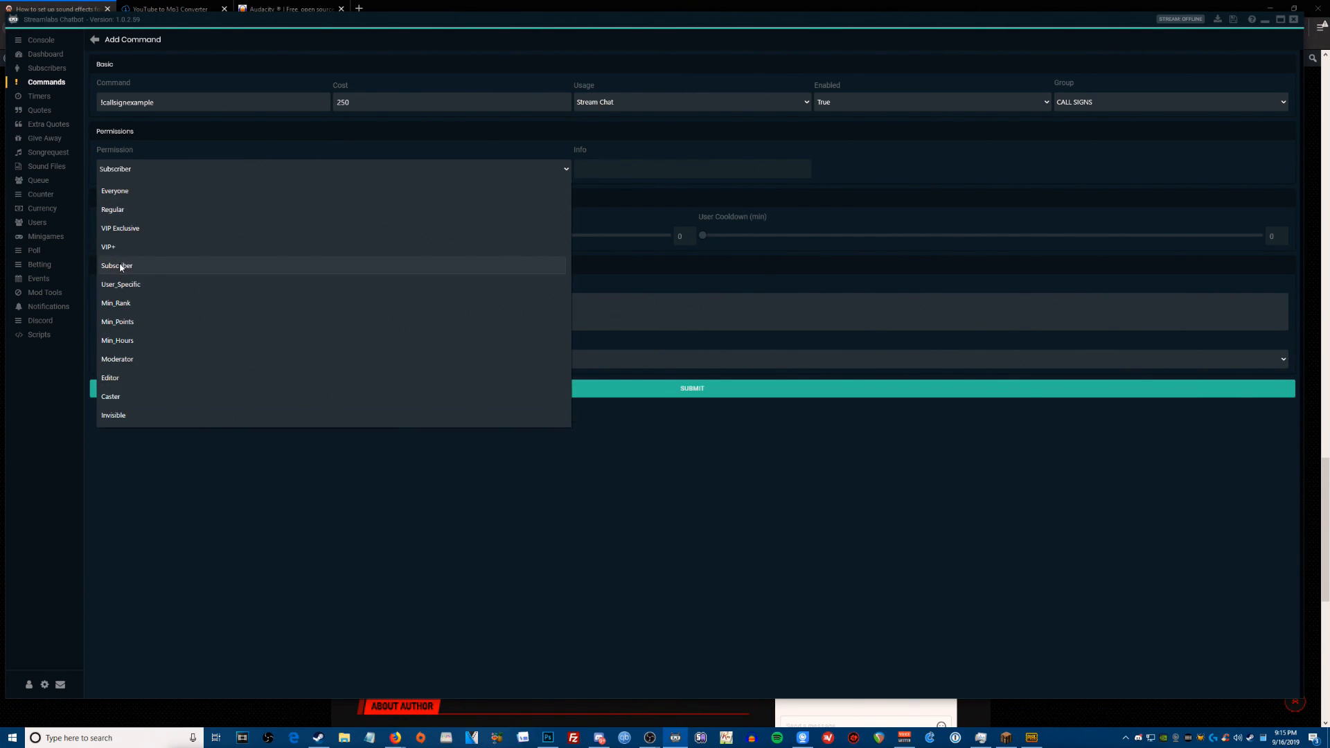
{"action": "left_click", "coordinate": [116, 266]}
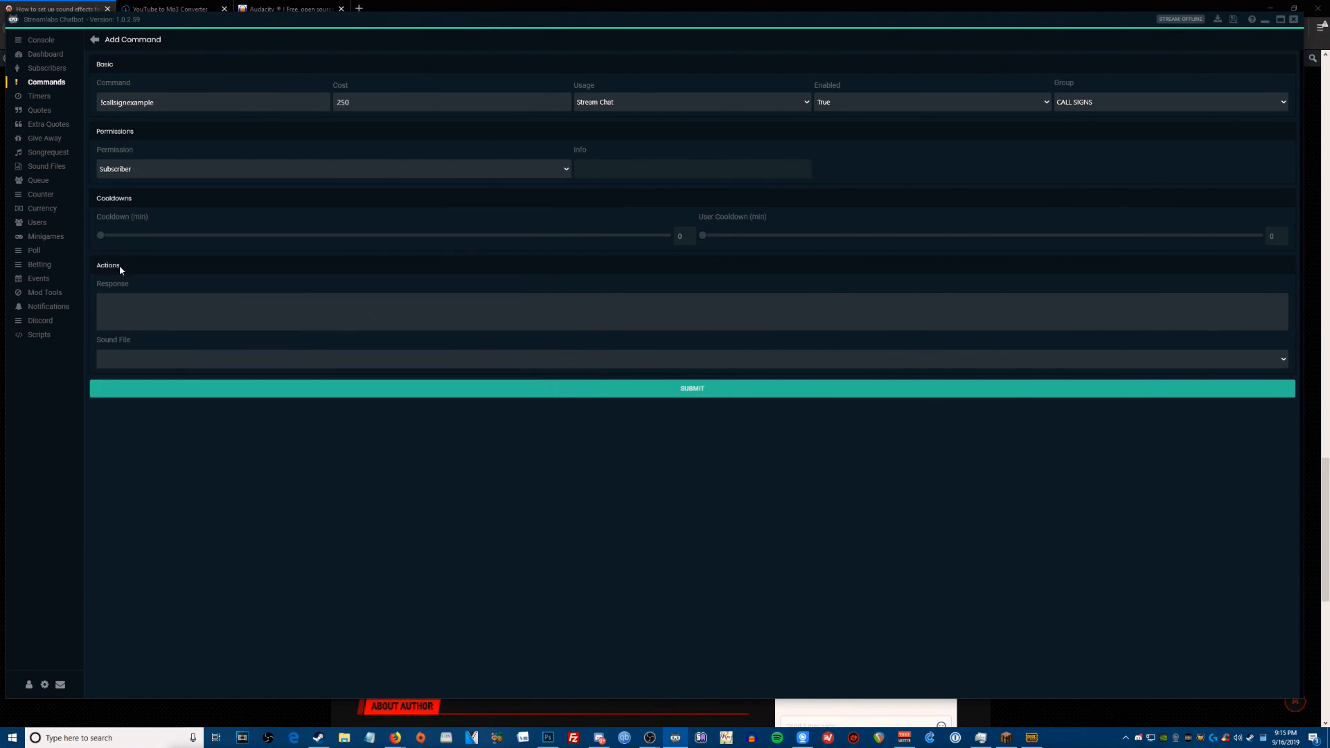
{"action": "mouse_move", "coordinate": [131, 258]}
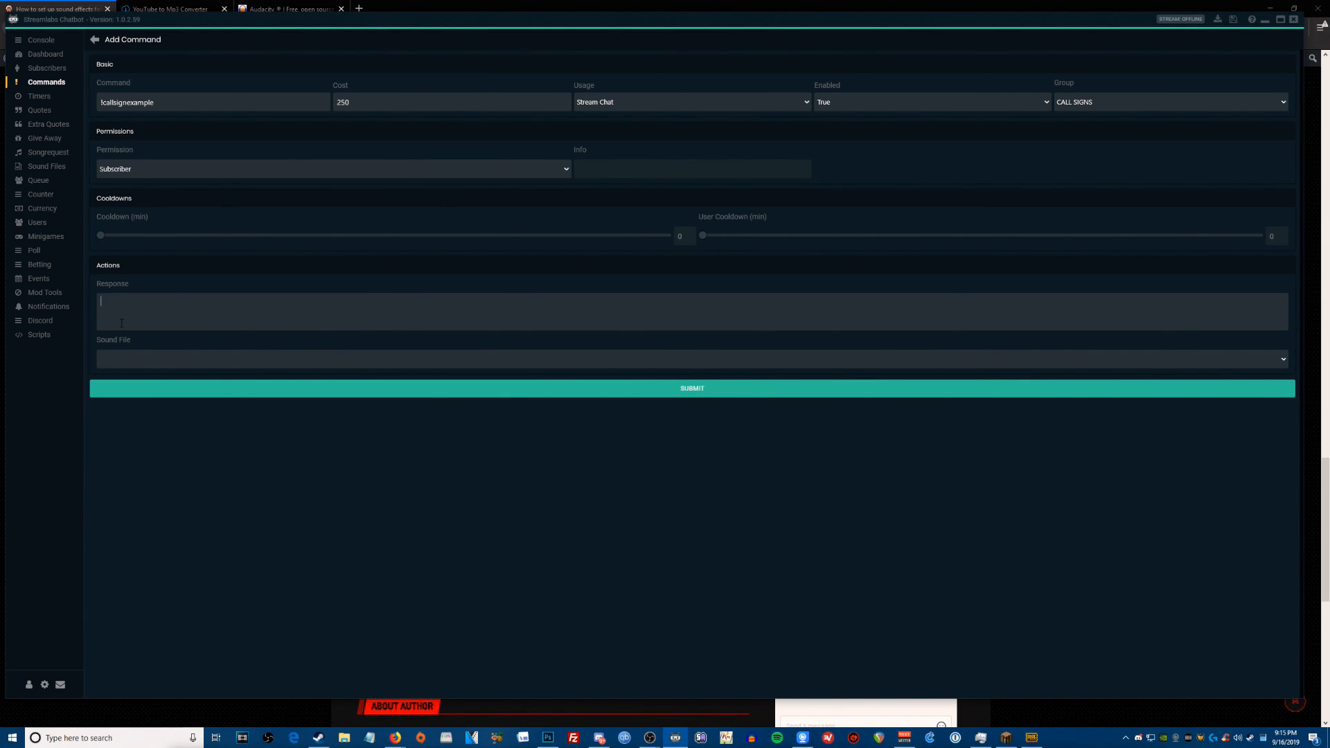
Enter the response "$user summoned Callsignexample. Callsignexample has been summoned $count times.".
{"action": "type", "text": "$"}
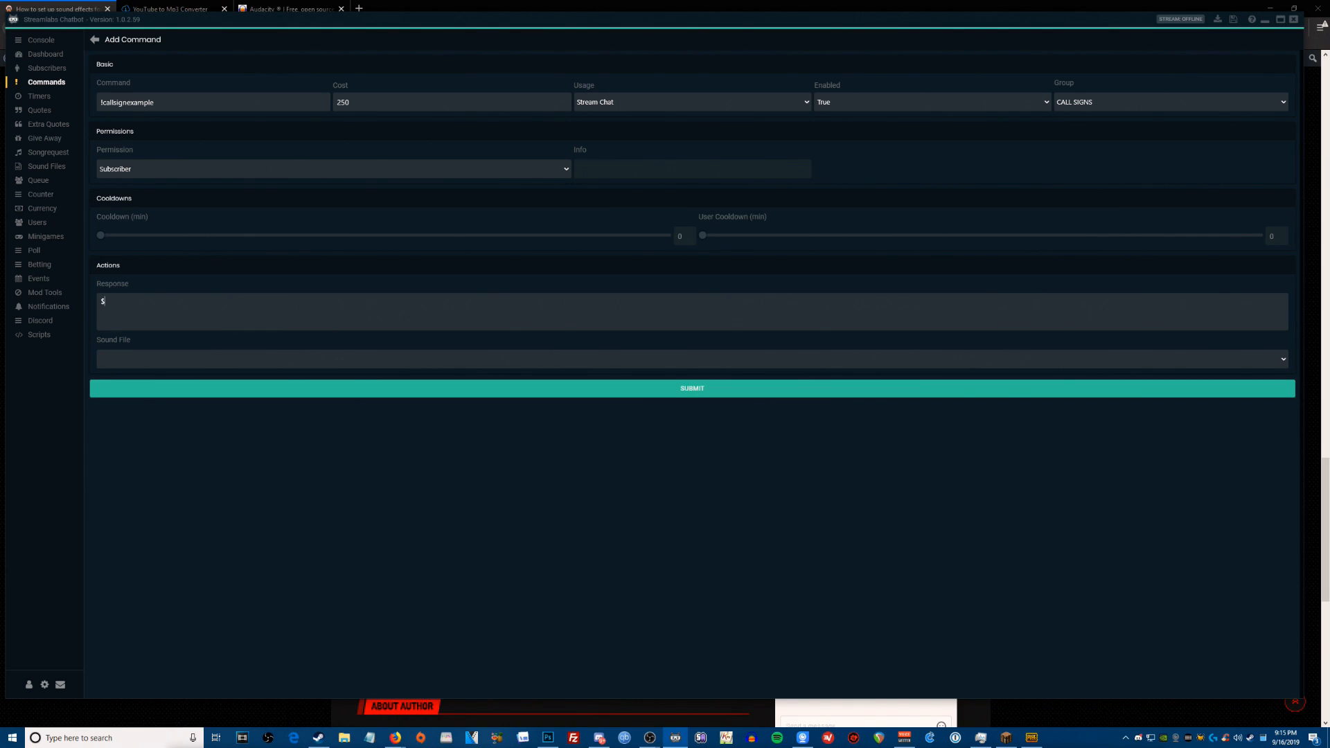
{"action": "type", "text": "user"}
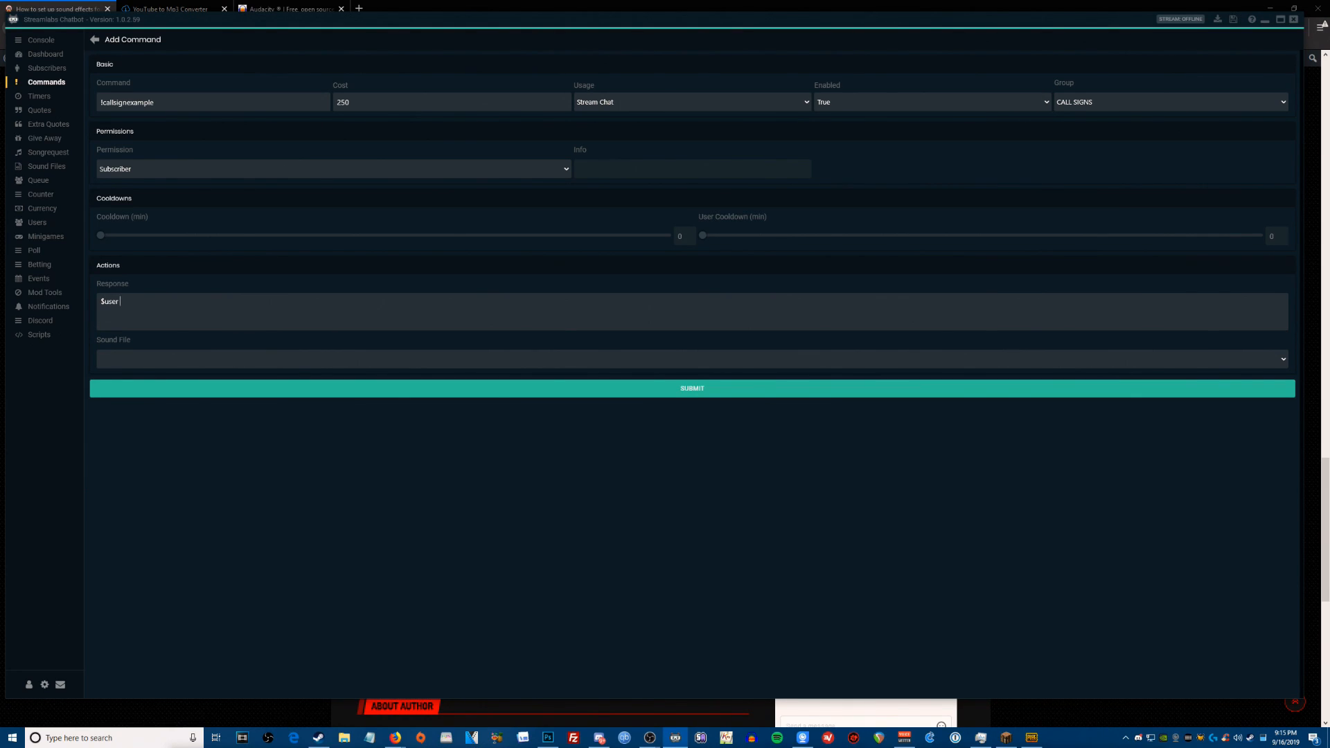
{"action": "type", "text": "summoned"}
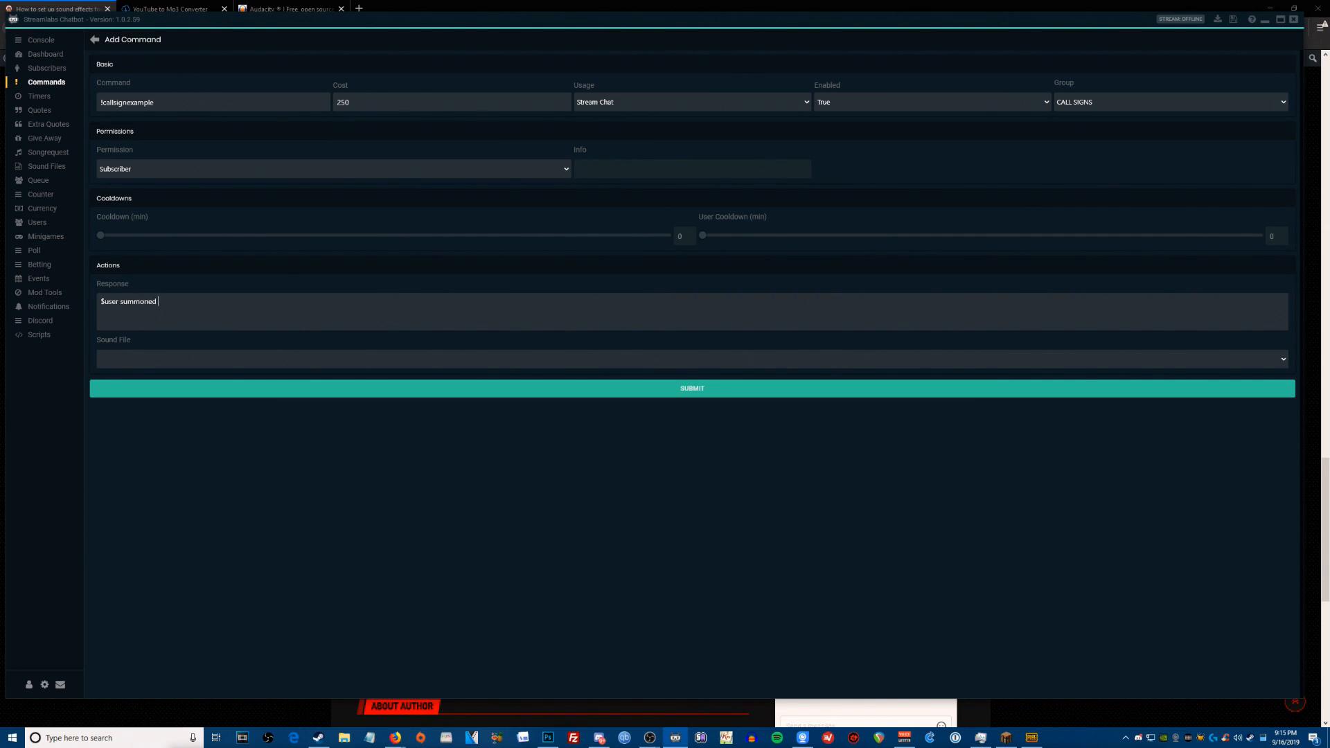
{"action": "type", "text": "C"}
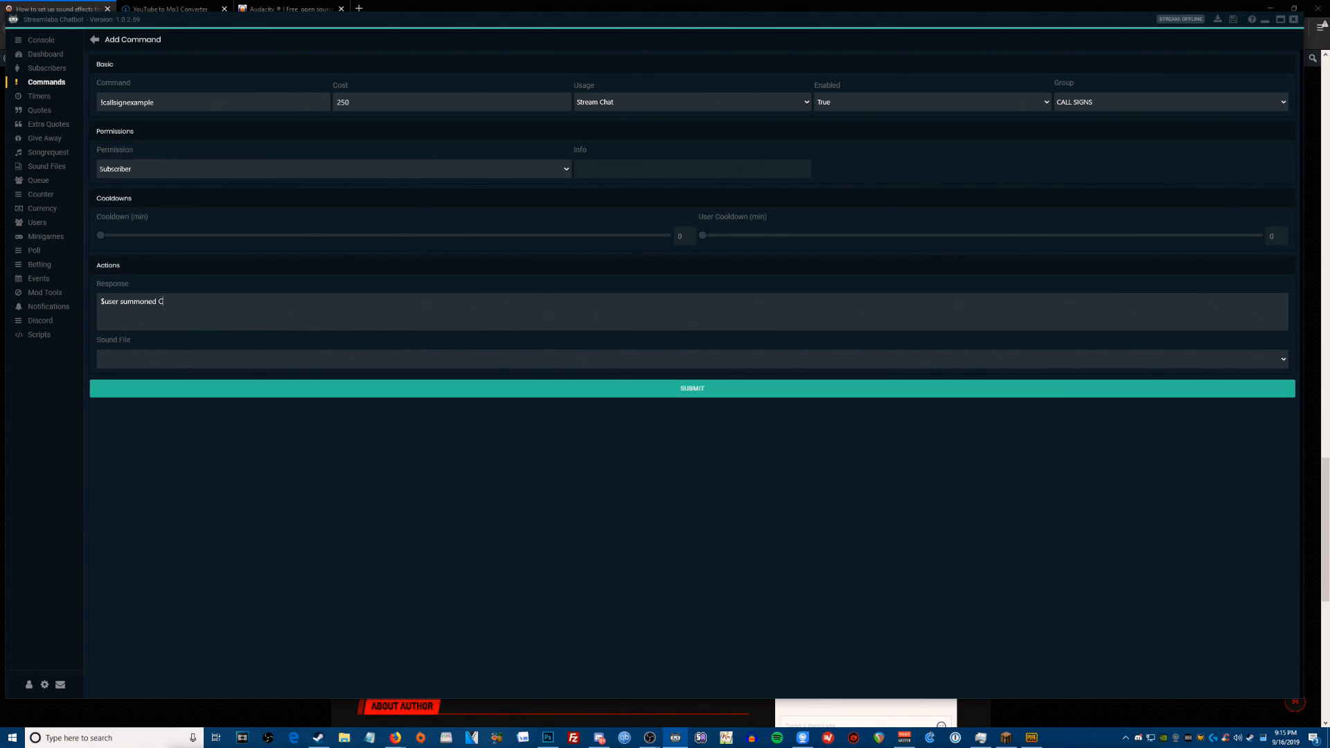
{"action": "type", "text": "allsignexample"}
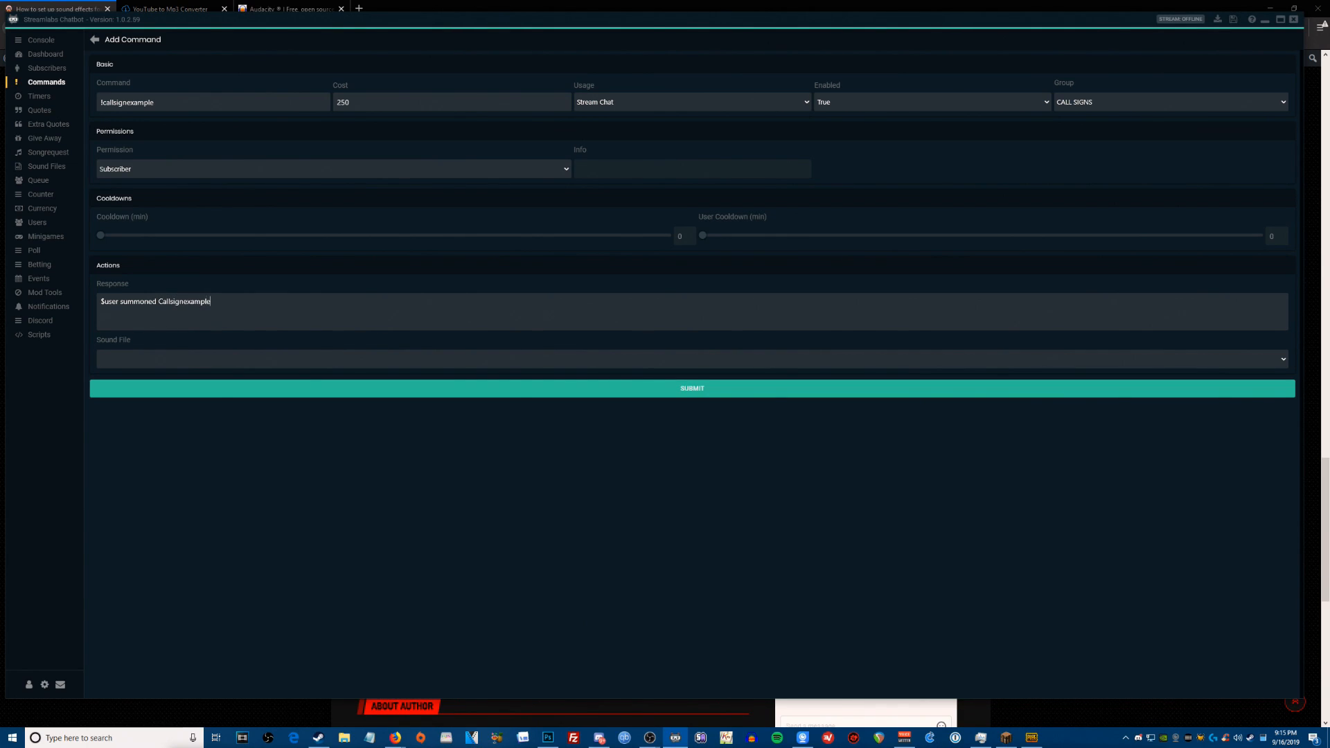
{"action": "type", "text": ". Callsignexmpale has b"}
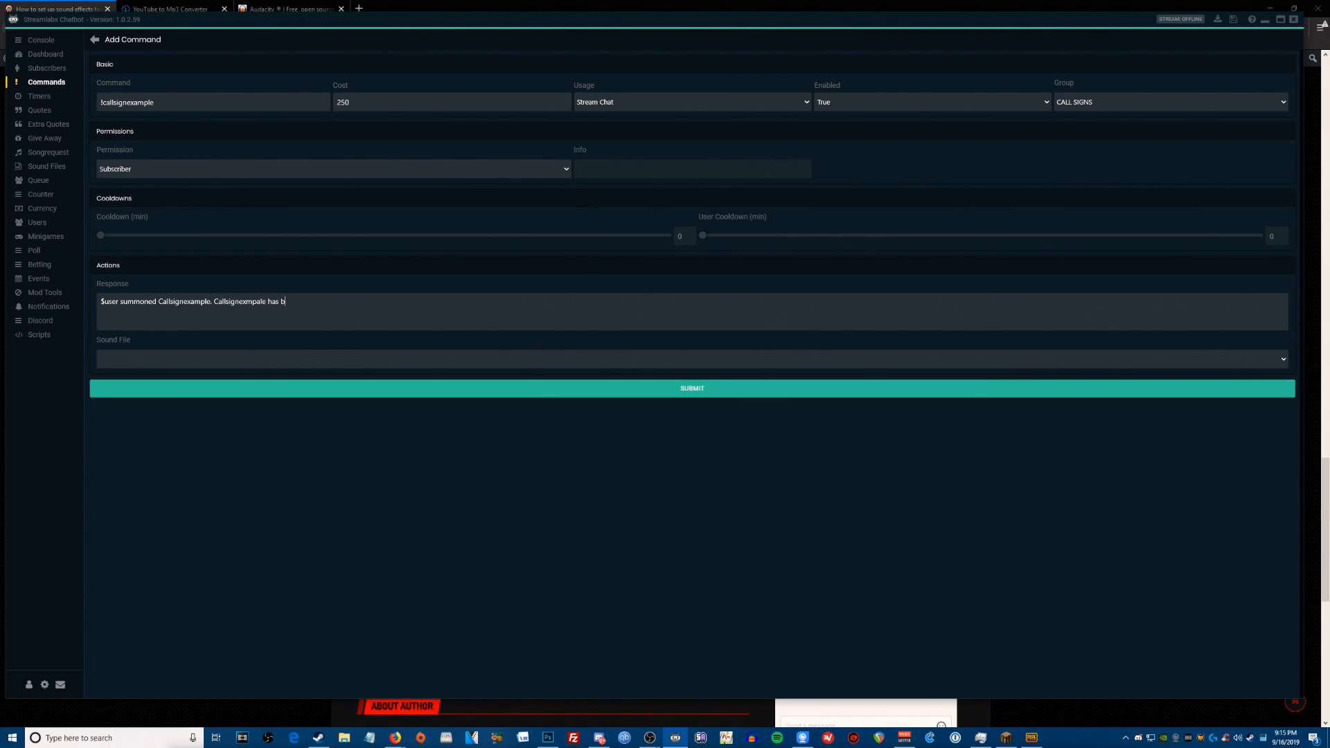
{"action": "type", "text": "een summoned"}
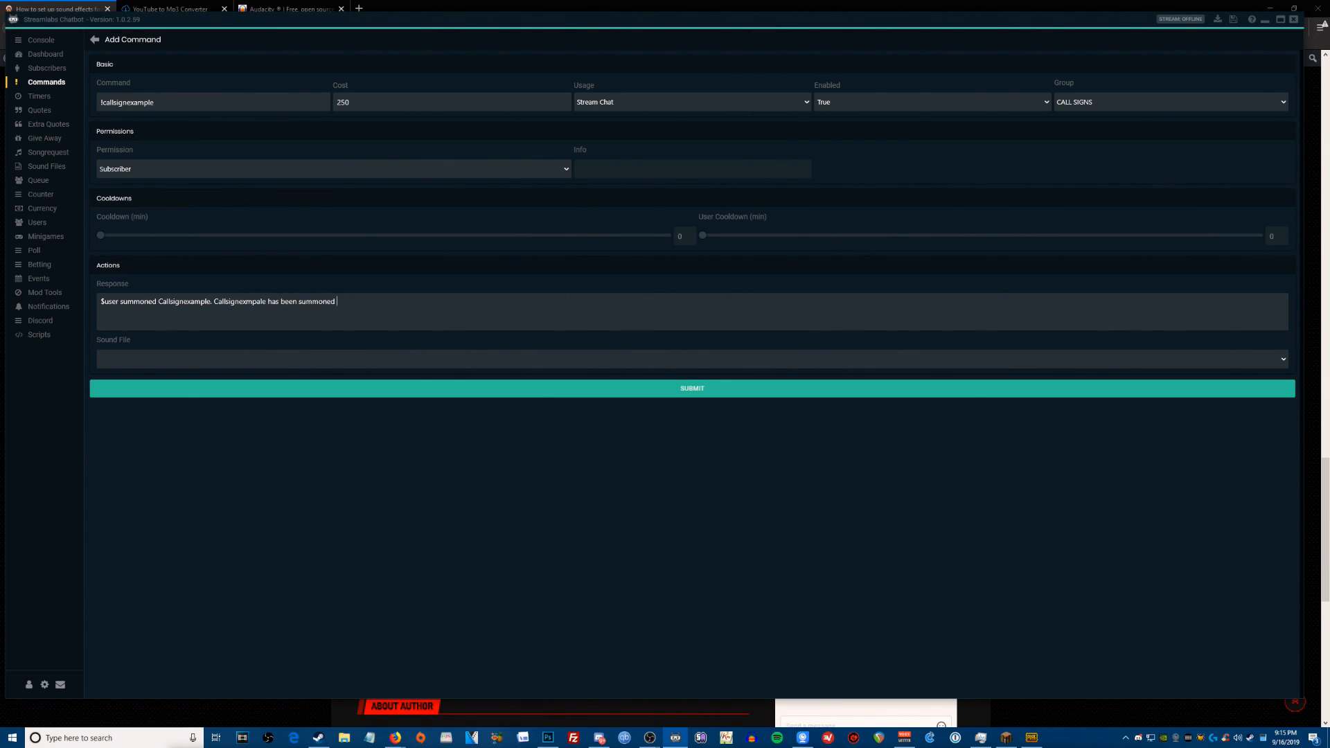
{"action": "type", "text": "$"}
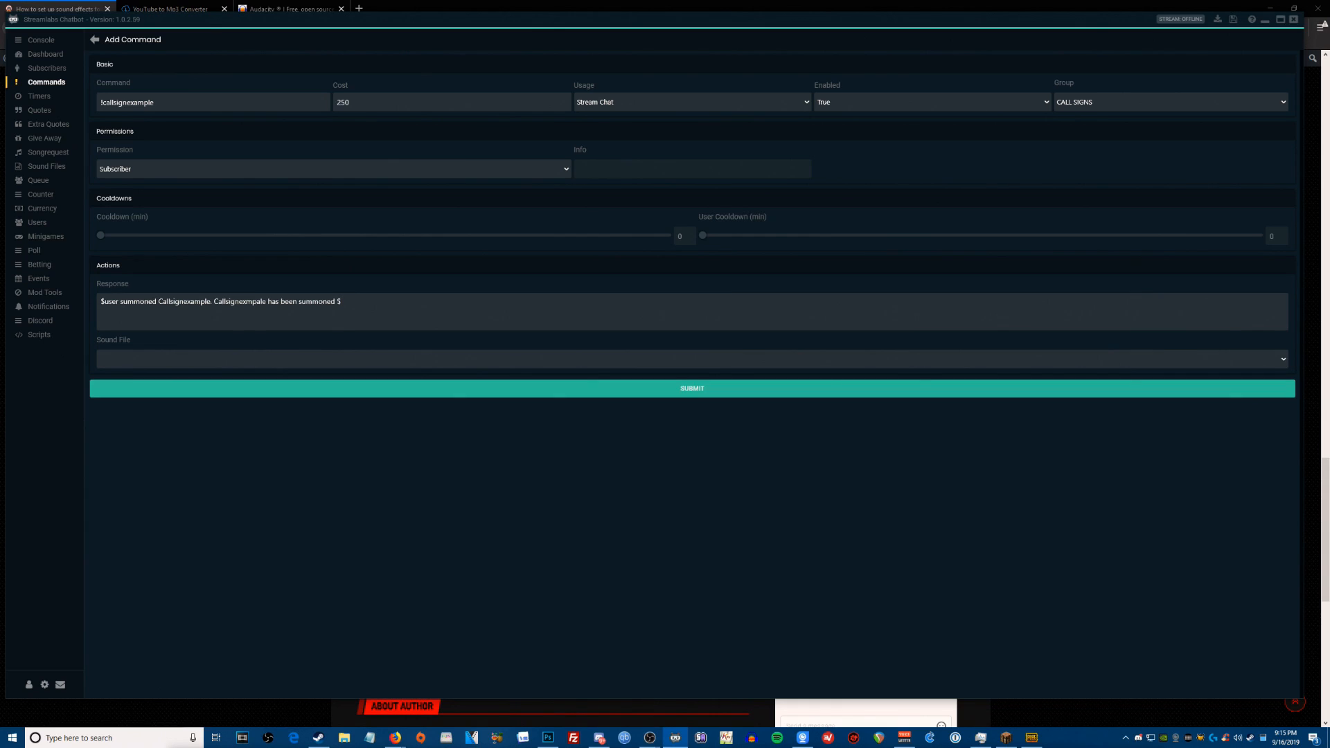
{"action": "type", "text": "$count times."}
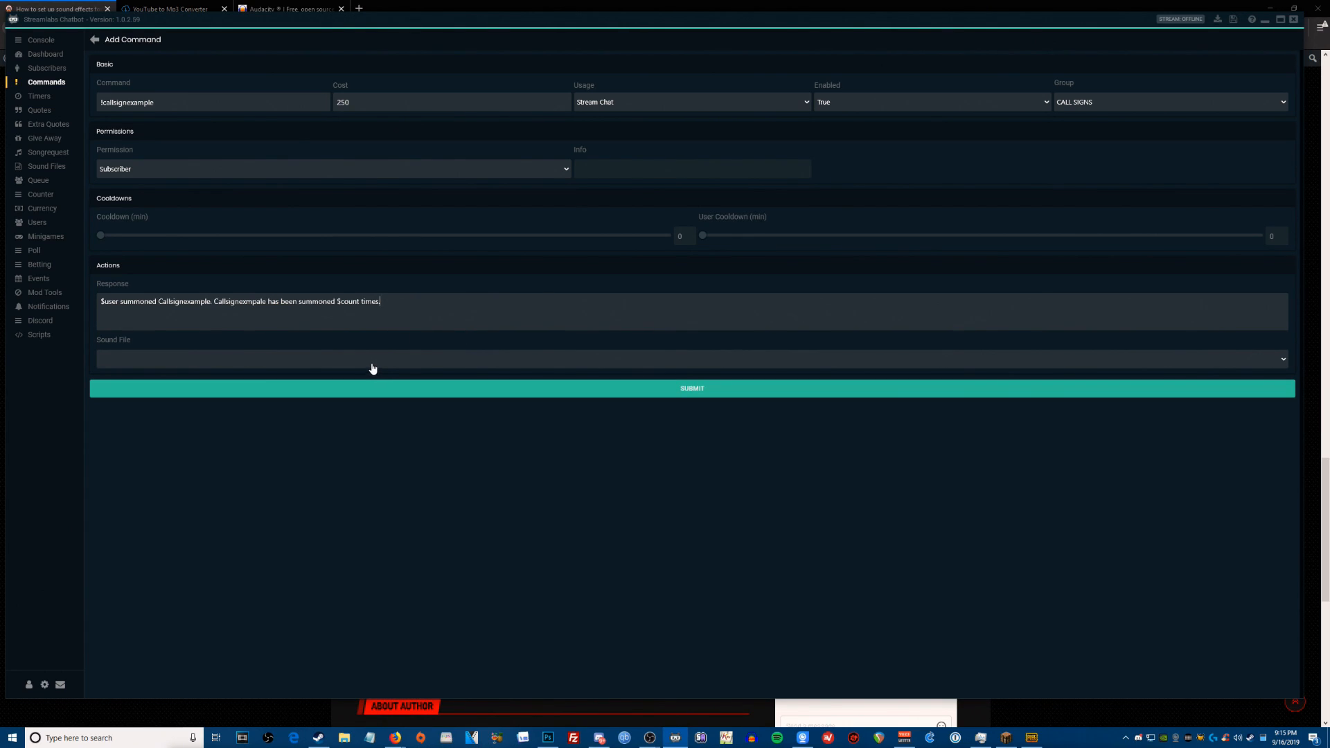
Set the command's Sound File to miller_callsign after a first wrong pick.
{"action": "left_click", "coordinate": [690, 357]}
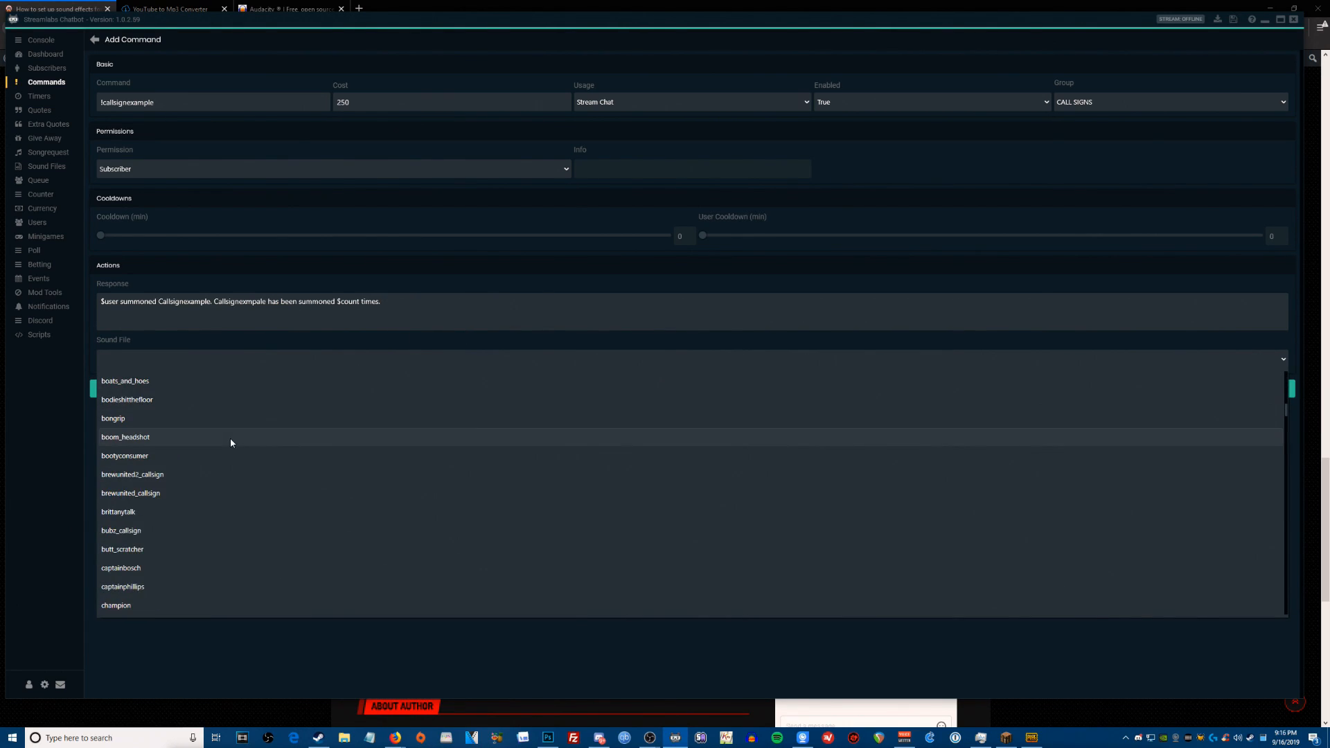
{"action": "scroll", "scroll_direction": "down", "scroll_amount": 3}
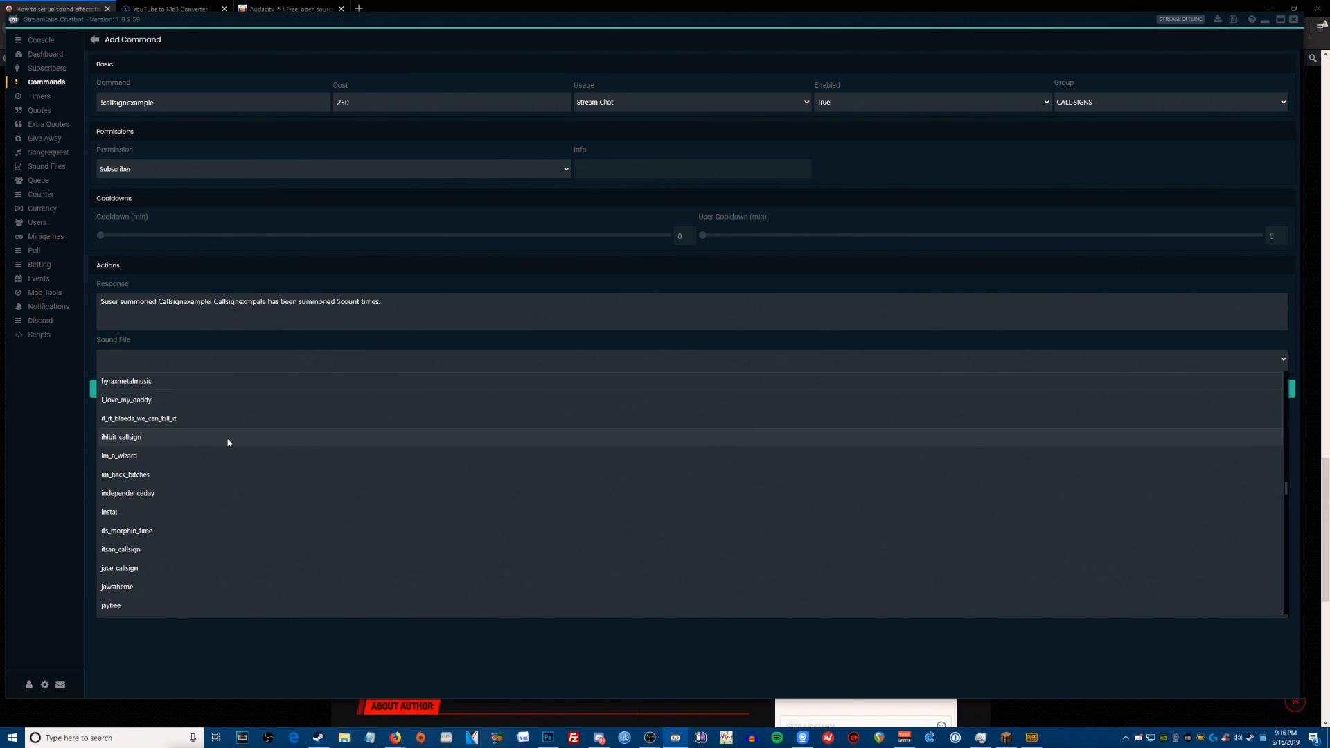
{"action": "scroll", "scroll_direction": "down", "scroll_amount": 3}
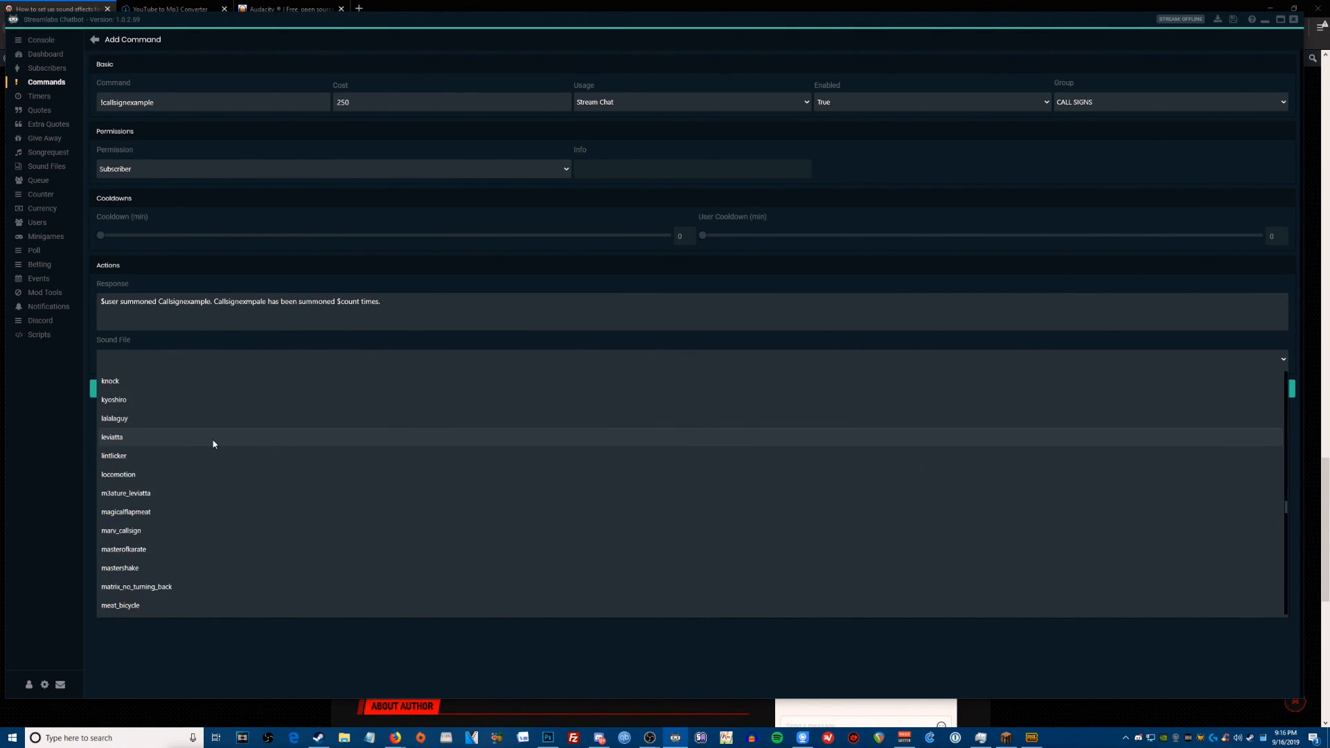
{"action": "scroll", "scroll_direction": "down", "scroll_amount": 3}
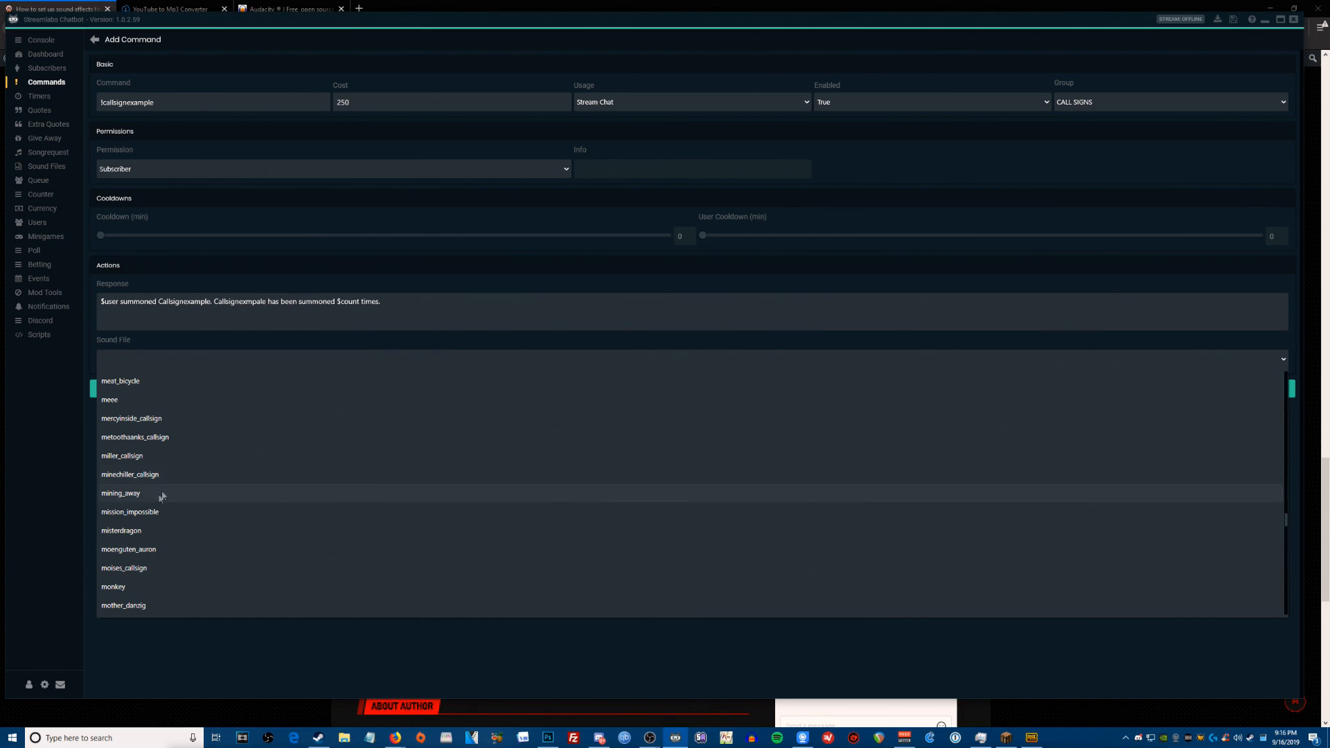
{"action": "left_click", "coordinate": [121, 494]}
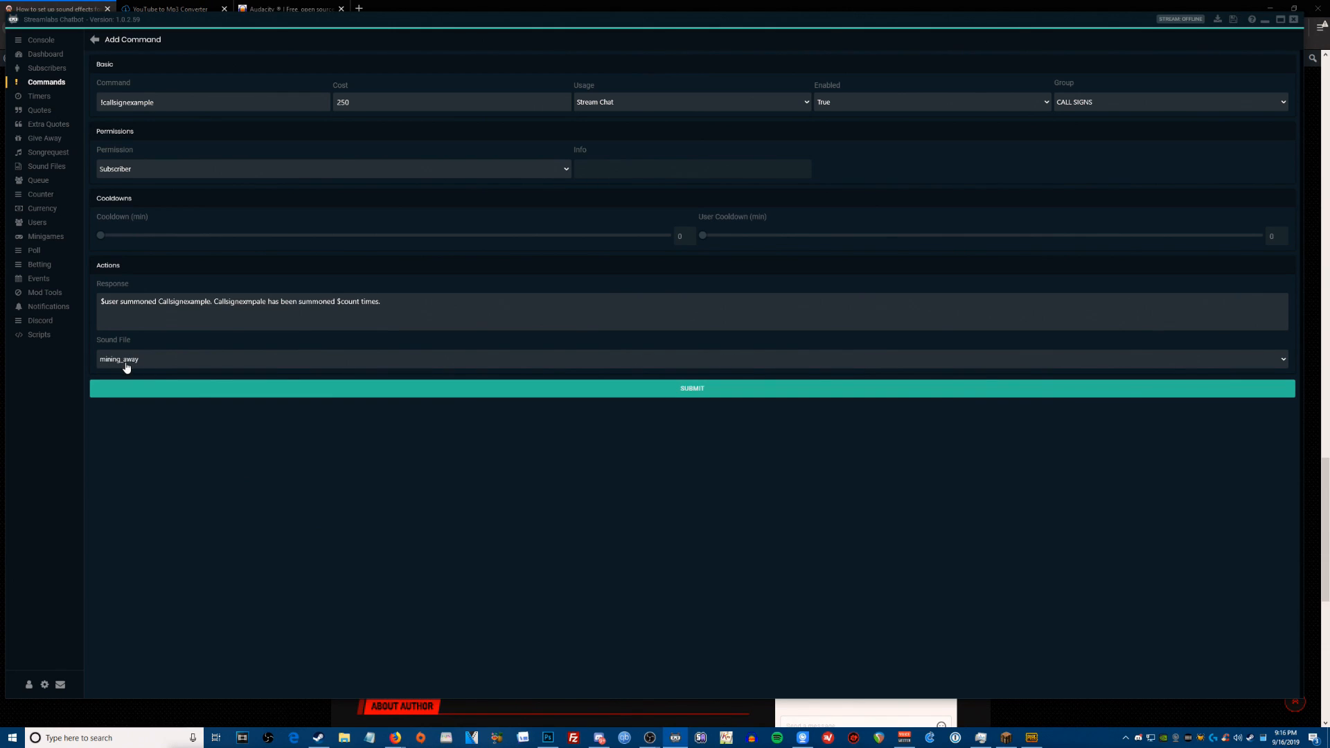
{"action": "left_click", "coordinate": [691, 358]}
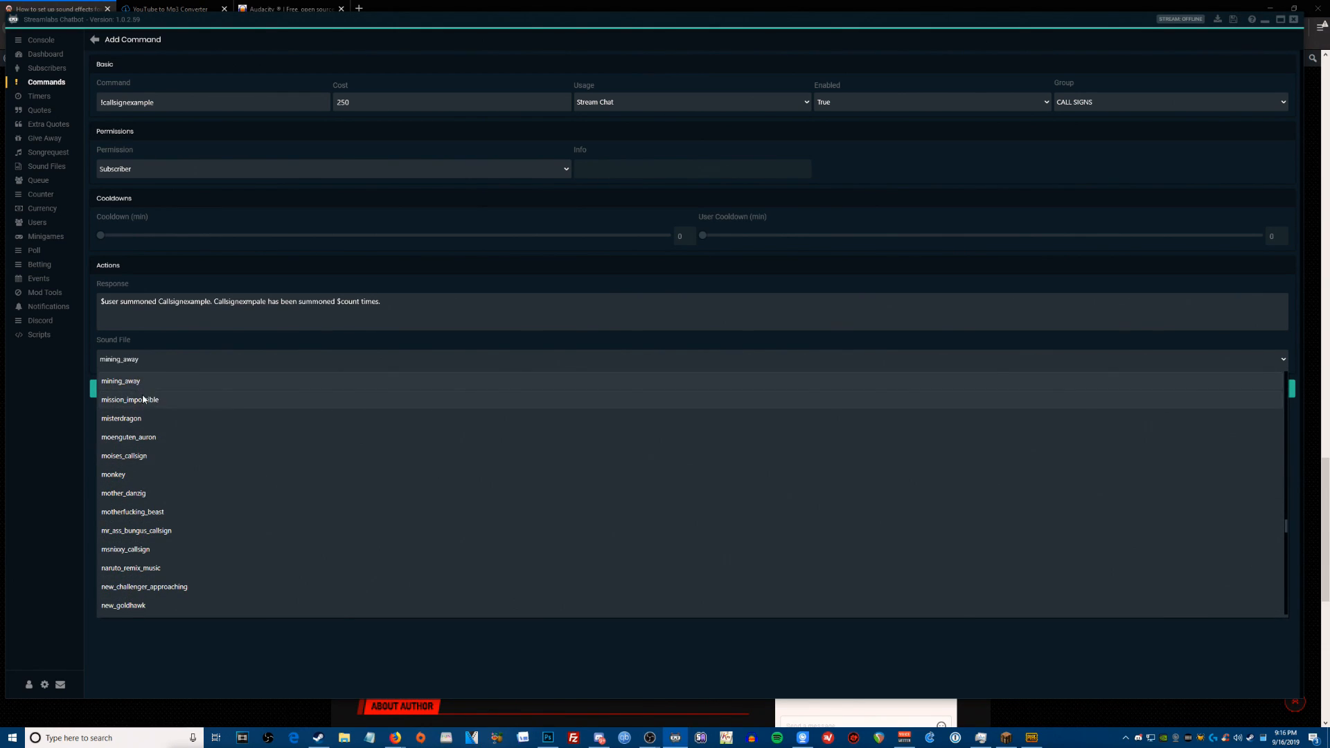
{"action": "left_click", "coordinate": [121, 381]}
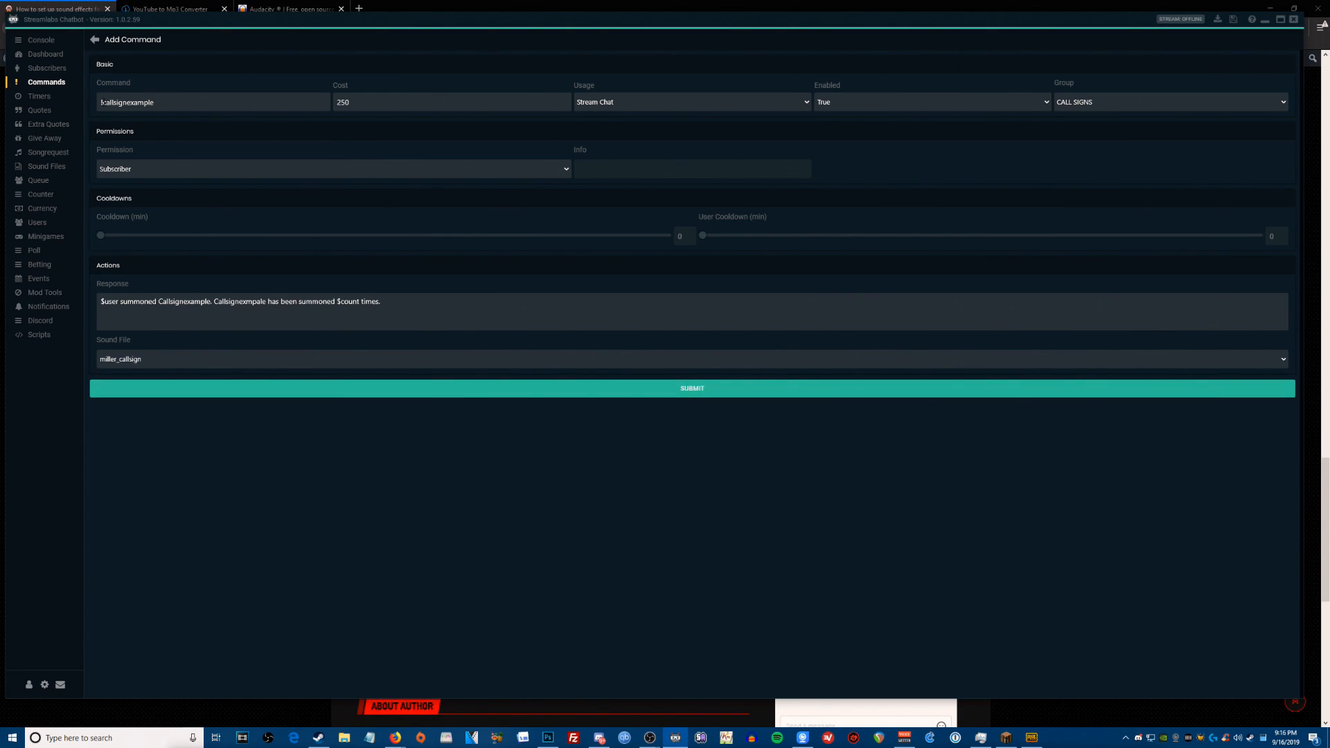
Review the Command, Cost and Response fields, then submit !callsignexample.
{"action": "double_click", "coordinate": [126, 101]}
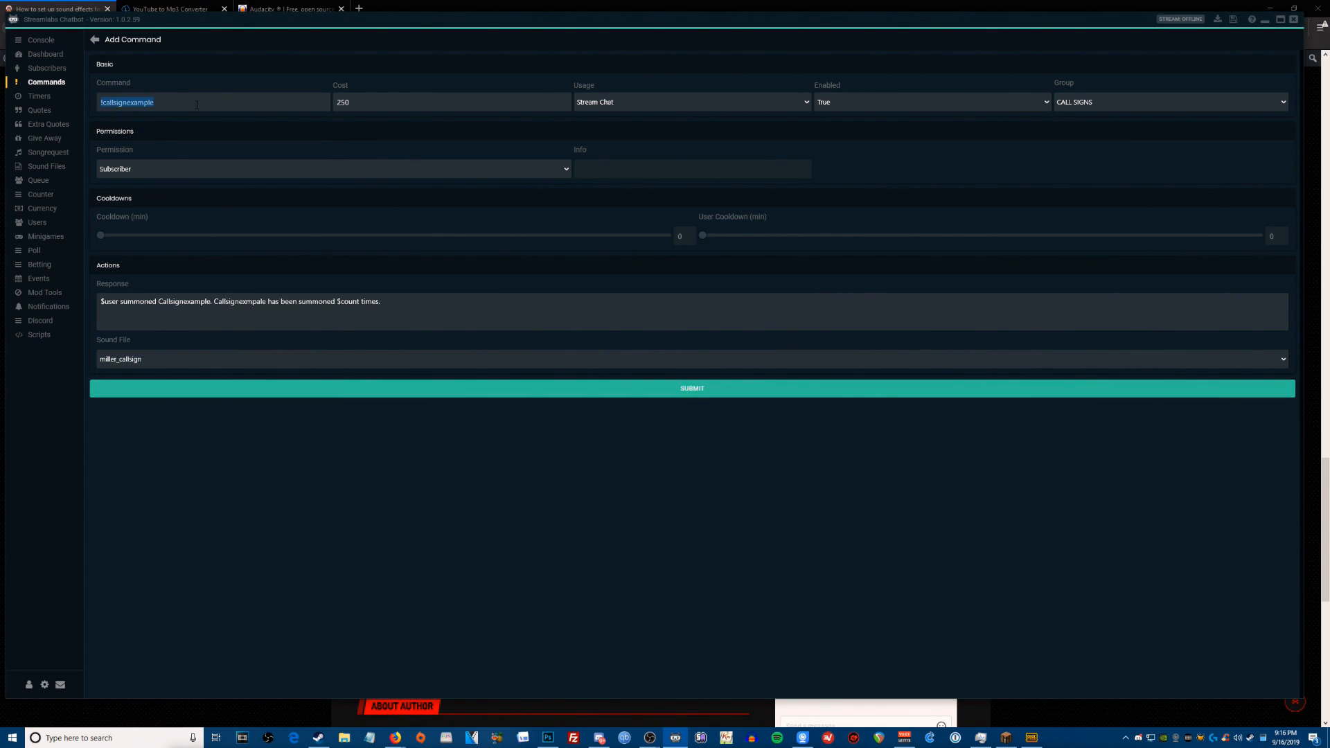
{"action": "left_click", "coordinate": [449, 101]}
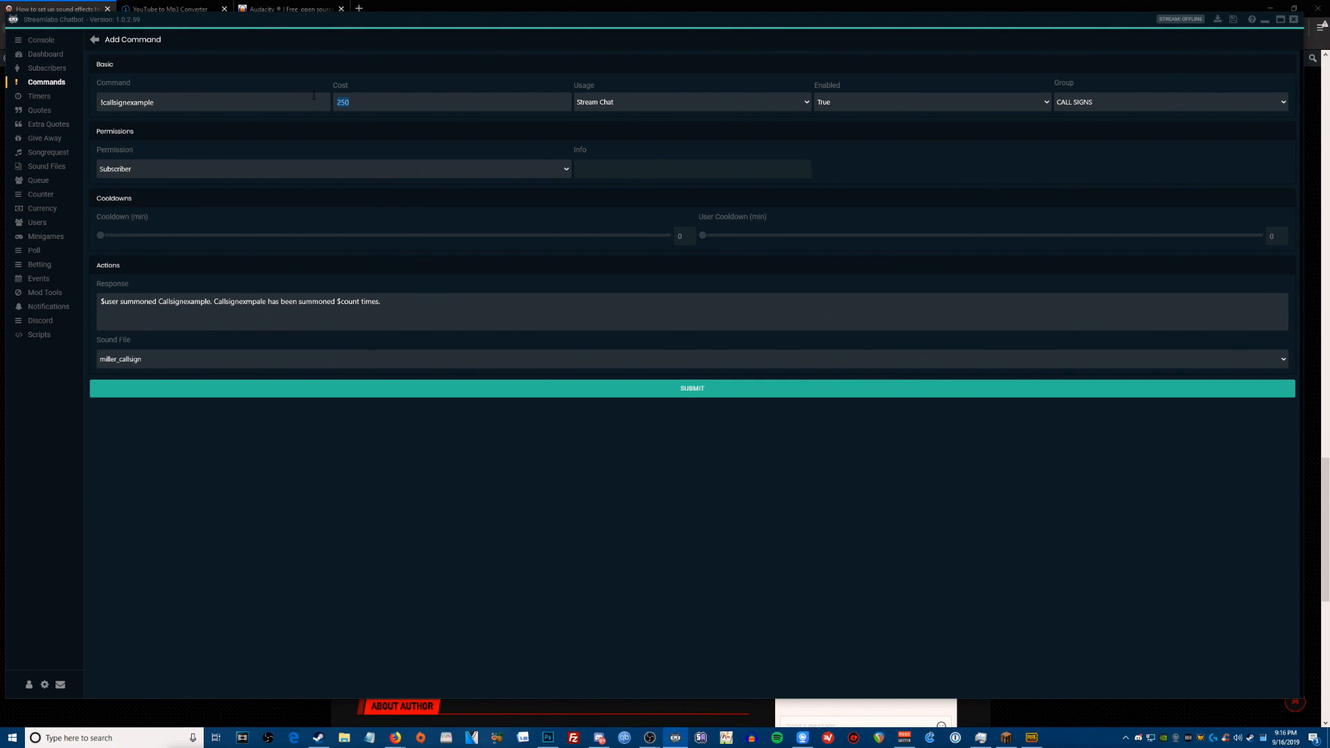
{"action": "mouse_move", "coordinate": [248, 272]}
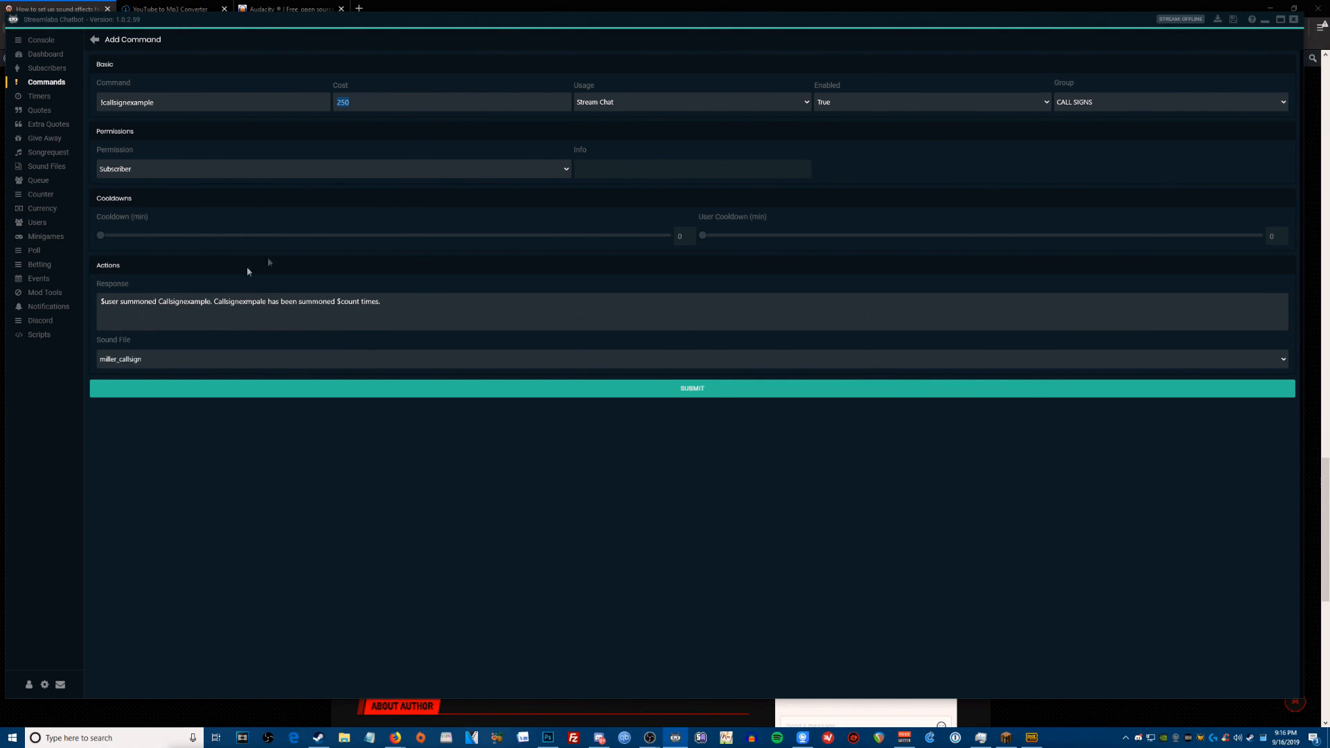
{"action": "triple_click", "coordinate": [240, 301]}
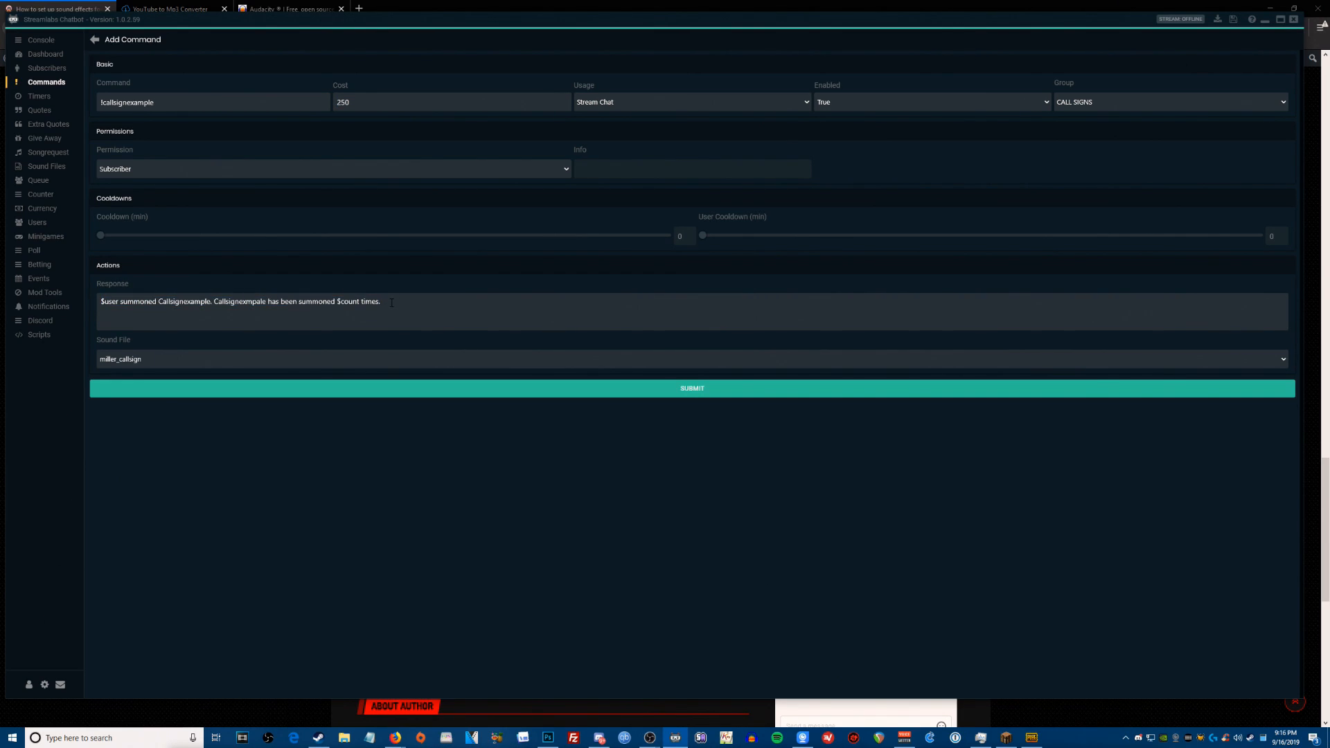
{"action": "left_click", "coordinate": [95, 39]}
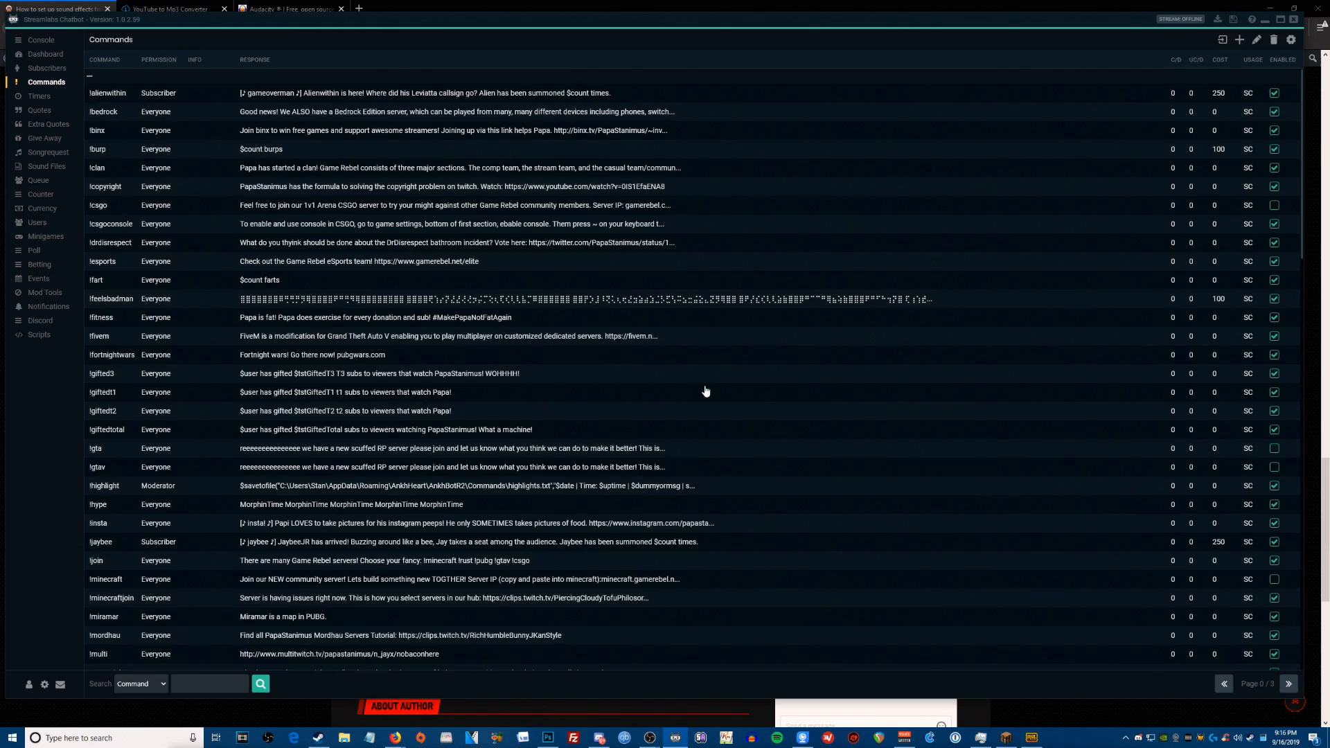
Start typing !callsignexample into the Console chat box to test it.
{"action": "left_click", "coordinate": [41, 41]}
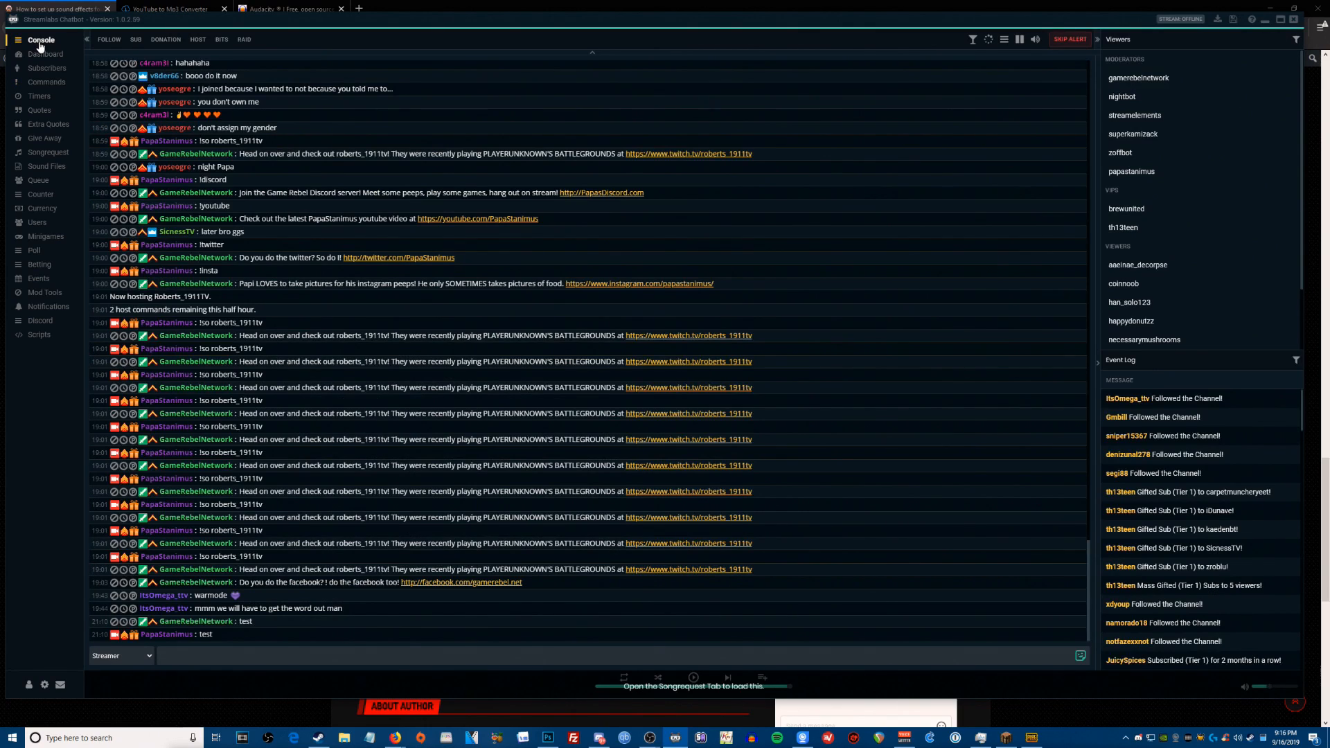
{"action": "mouse_move", "coordinate": [464, 300]}
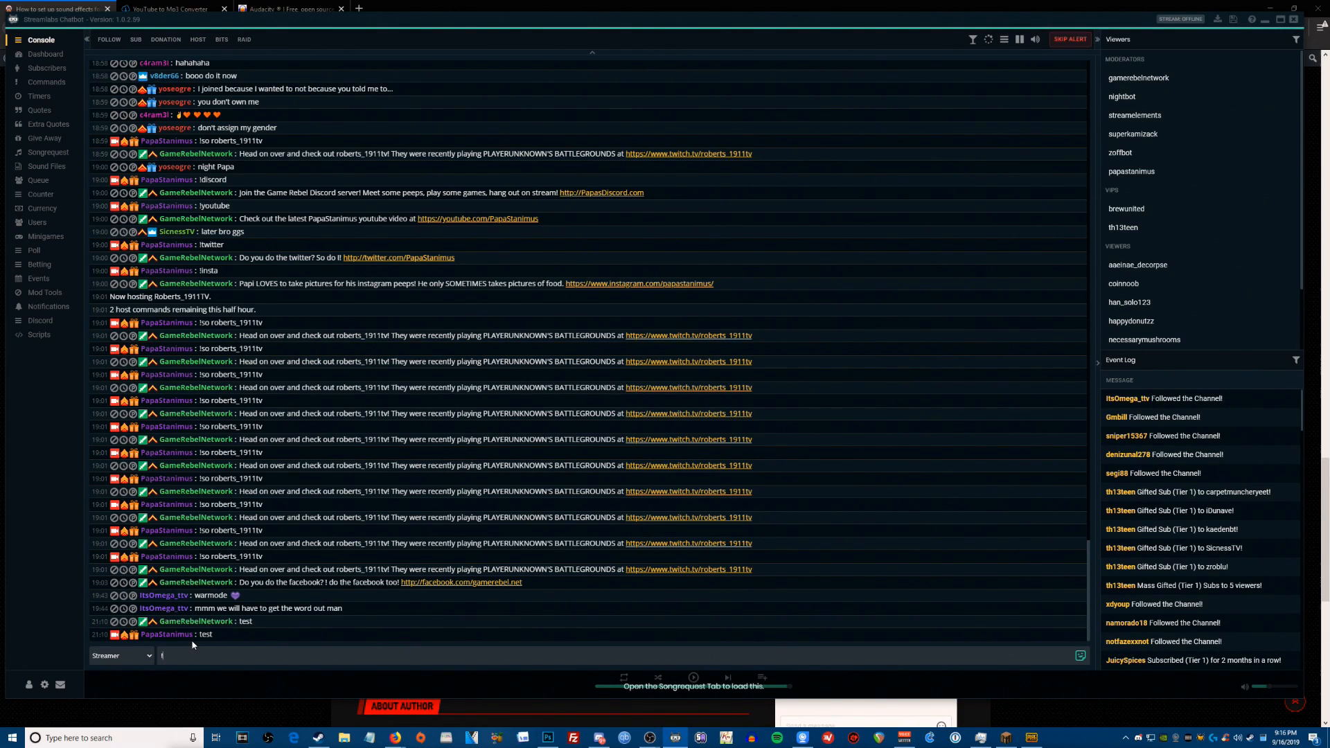
{"action": "type", "text": "!callsigne"}
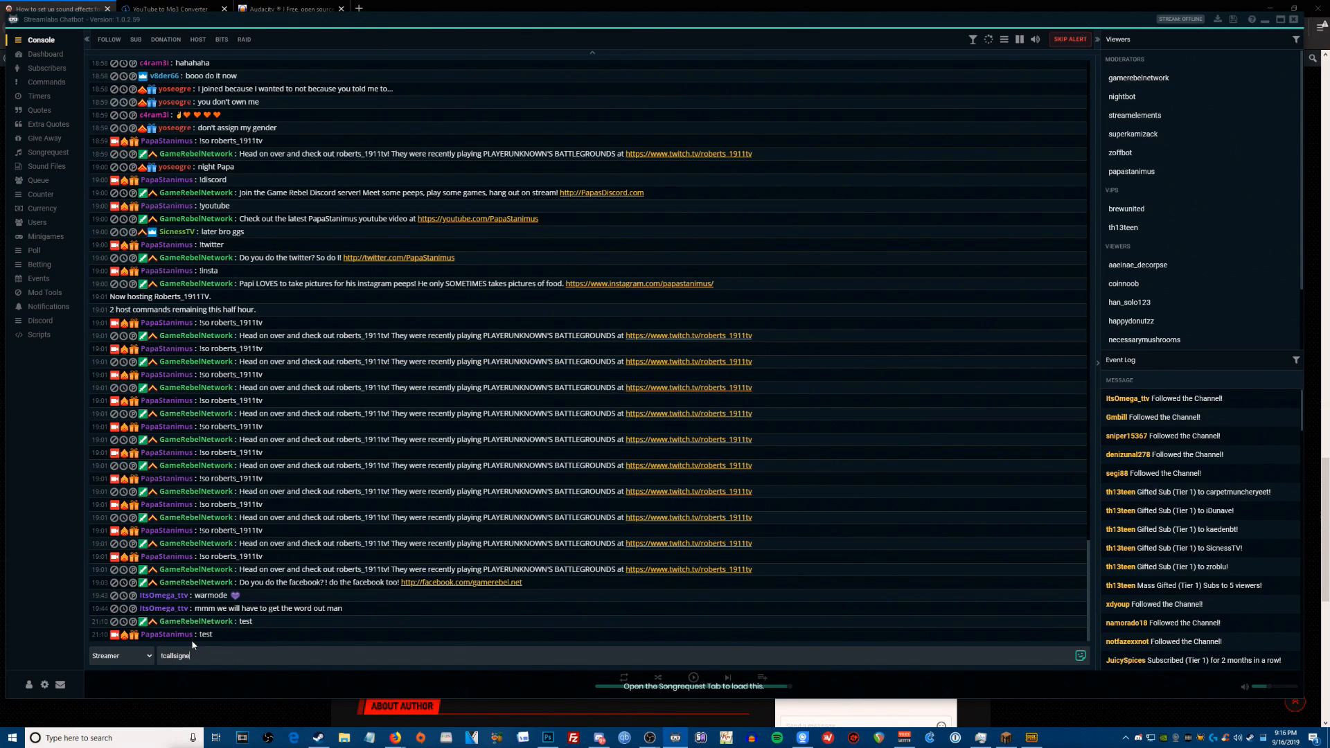